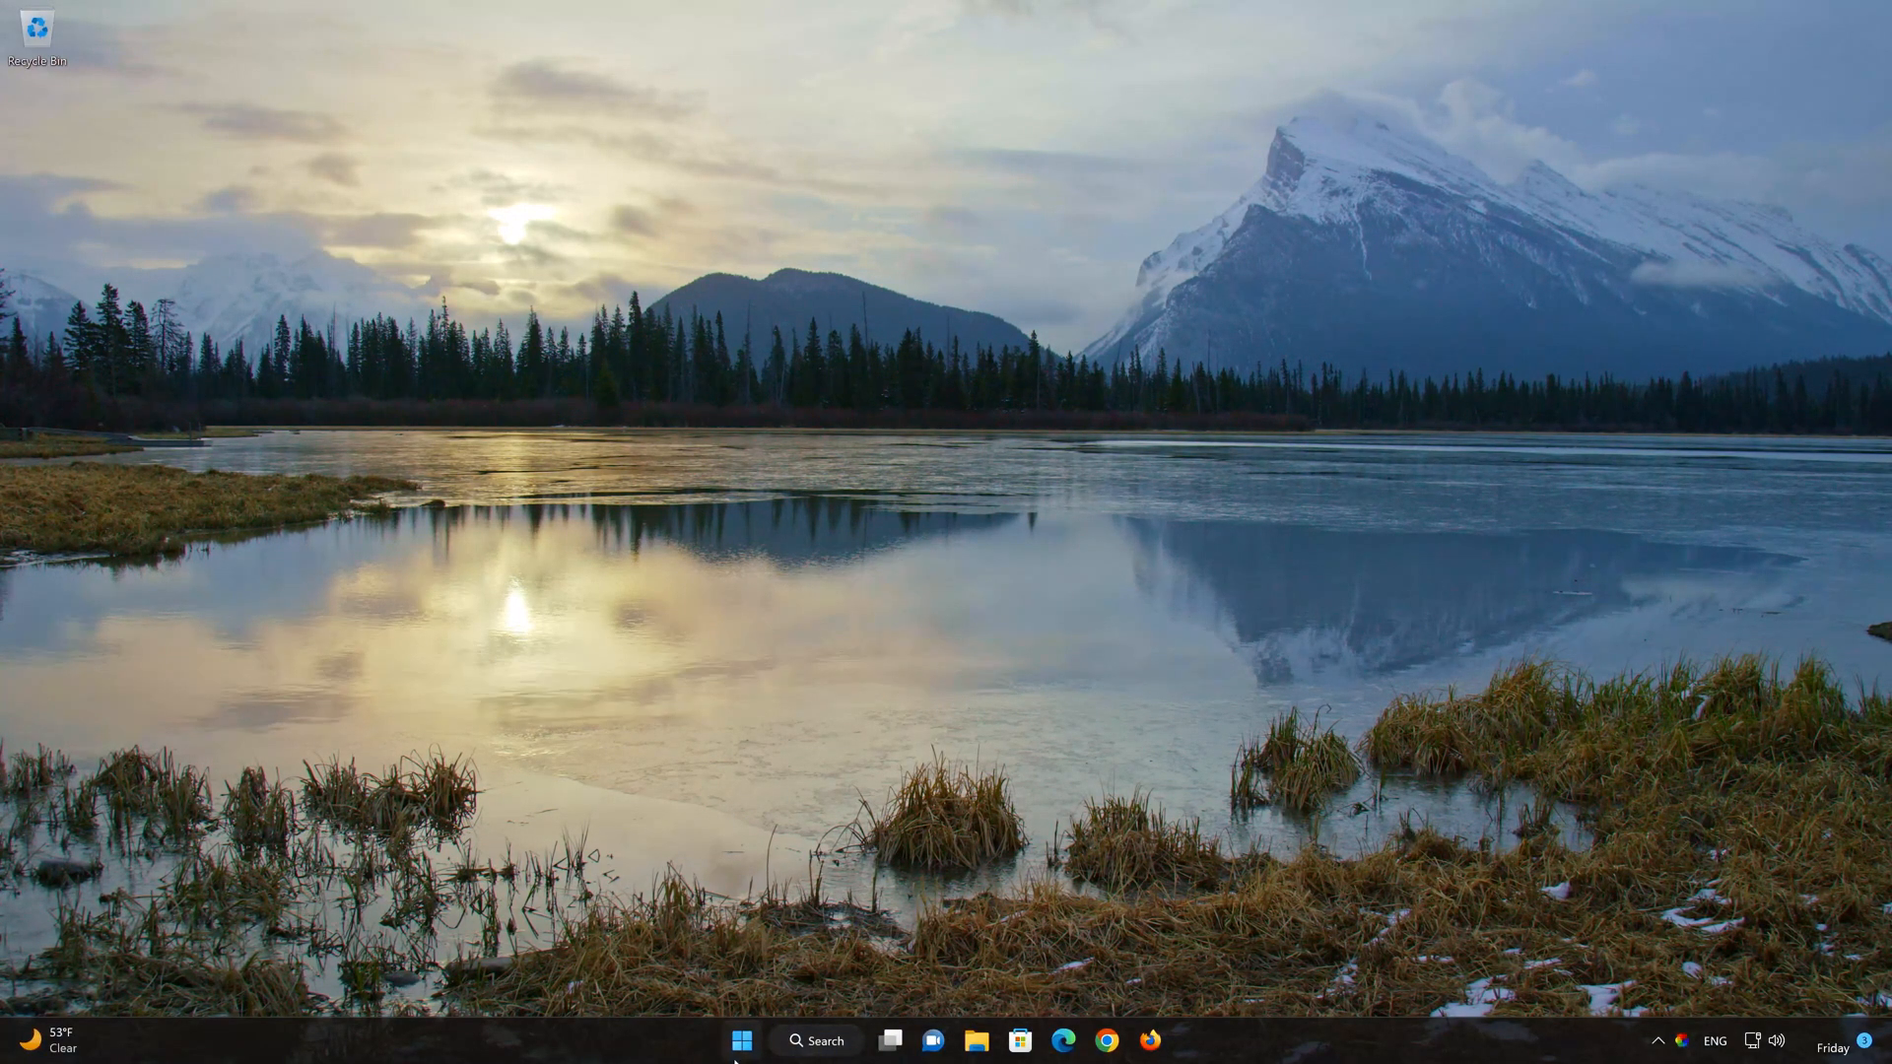
Open Settings' Installed apps list and scroll down to Lively Wallpaper (707 MB)
click(741, 1041)
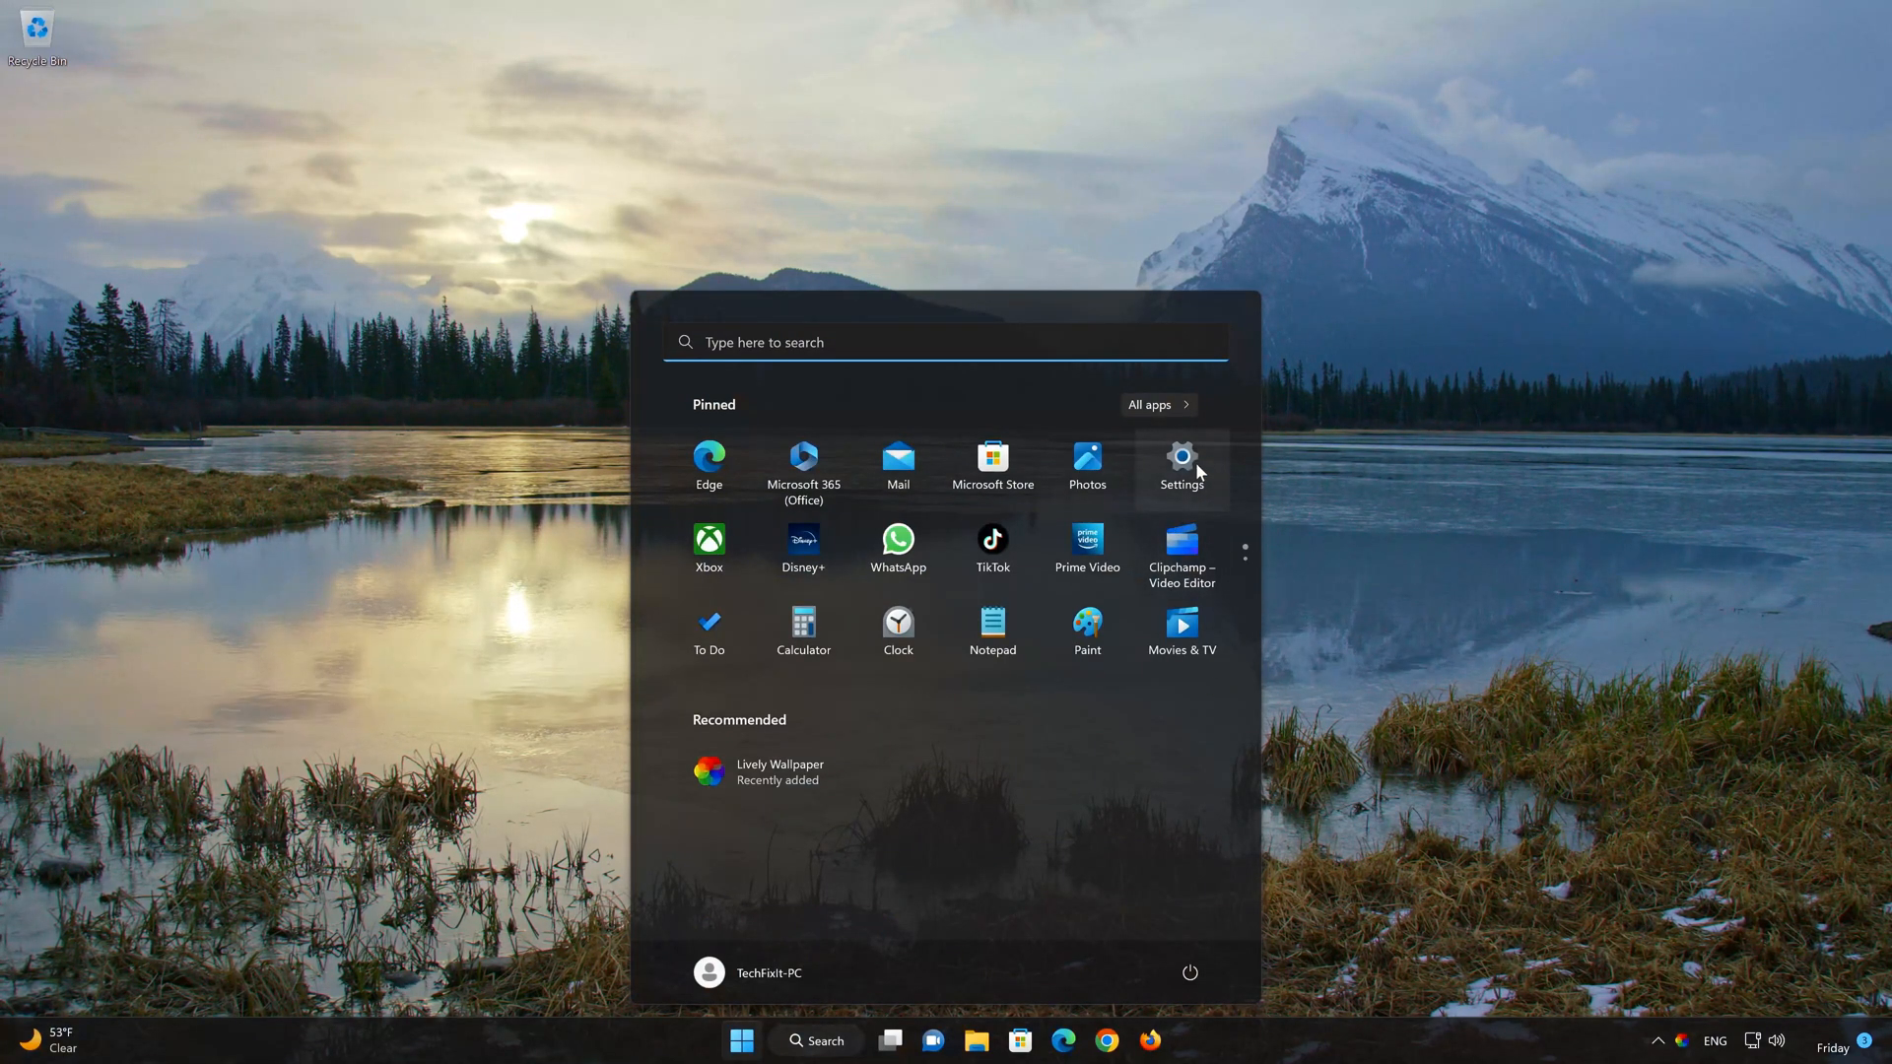
click(1181, 463)
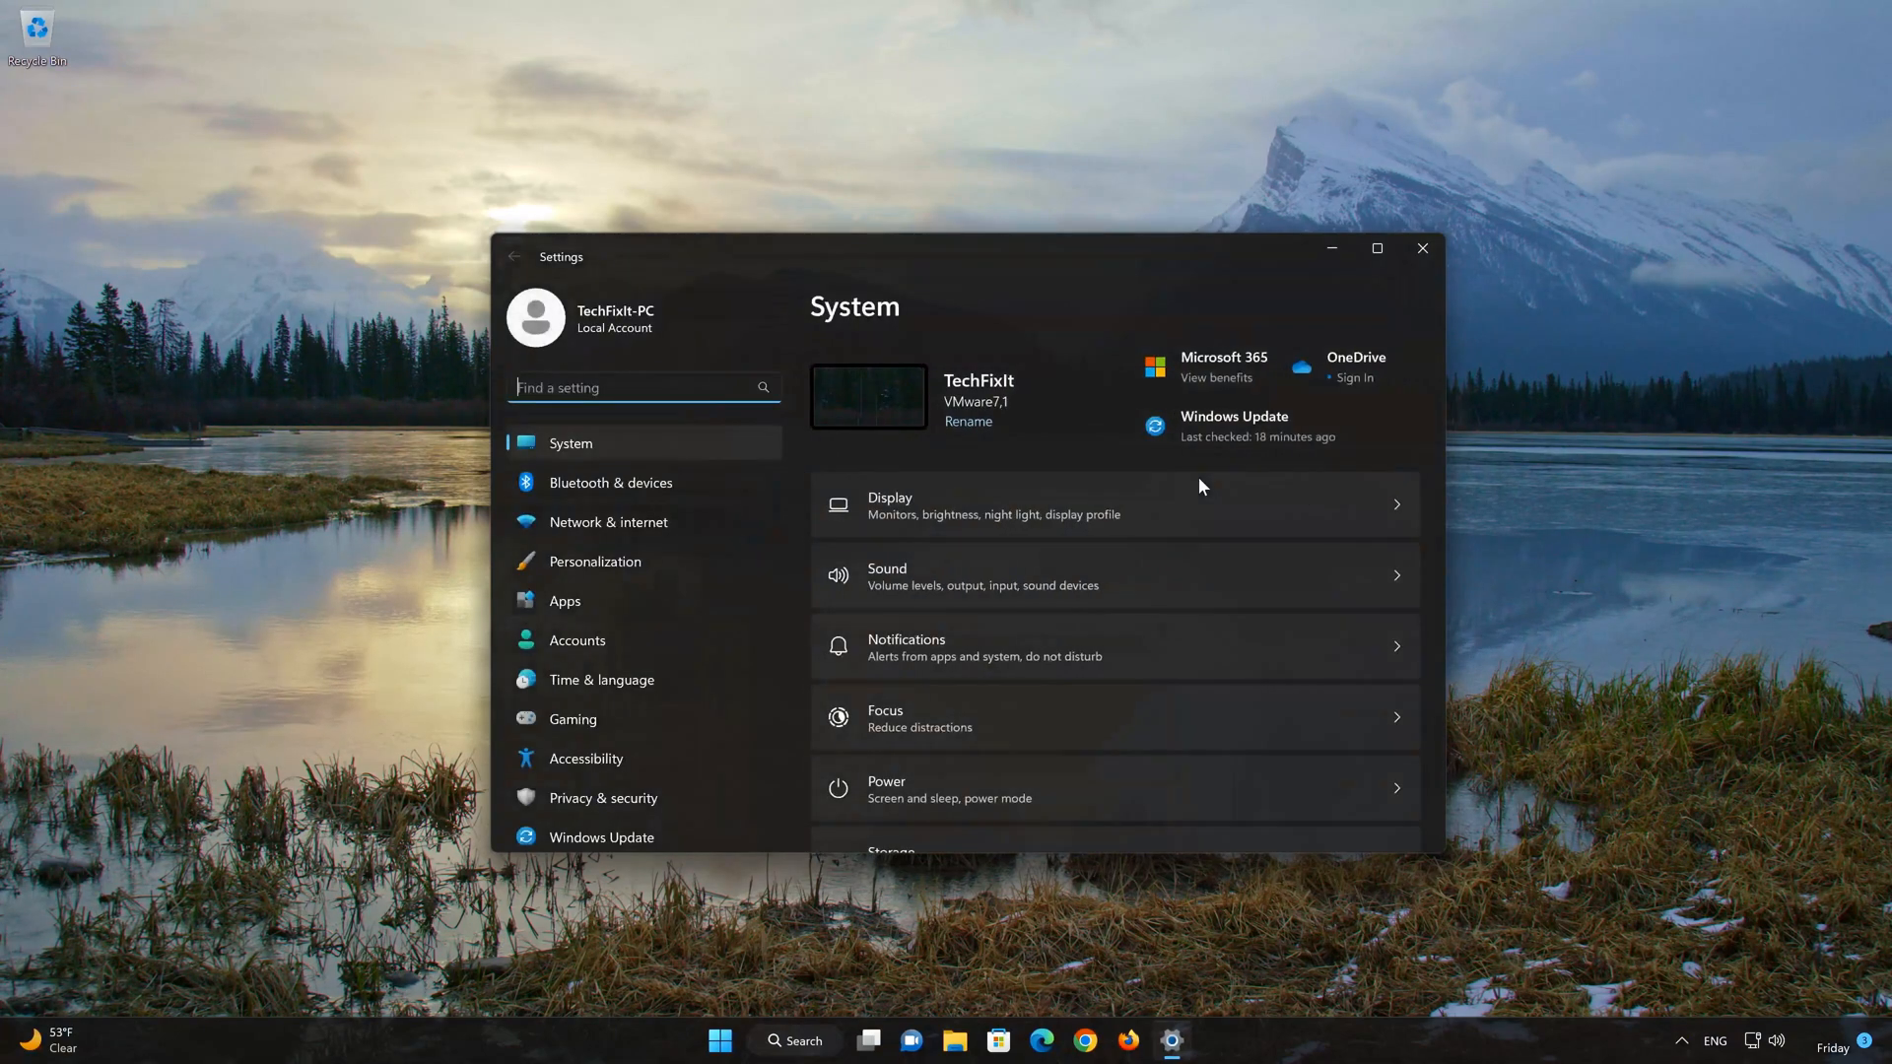
mouse_move(601, 601)
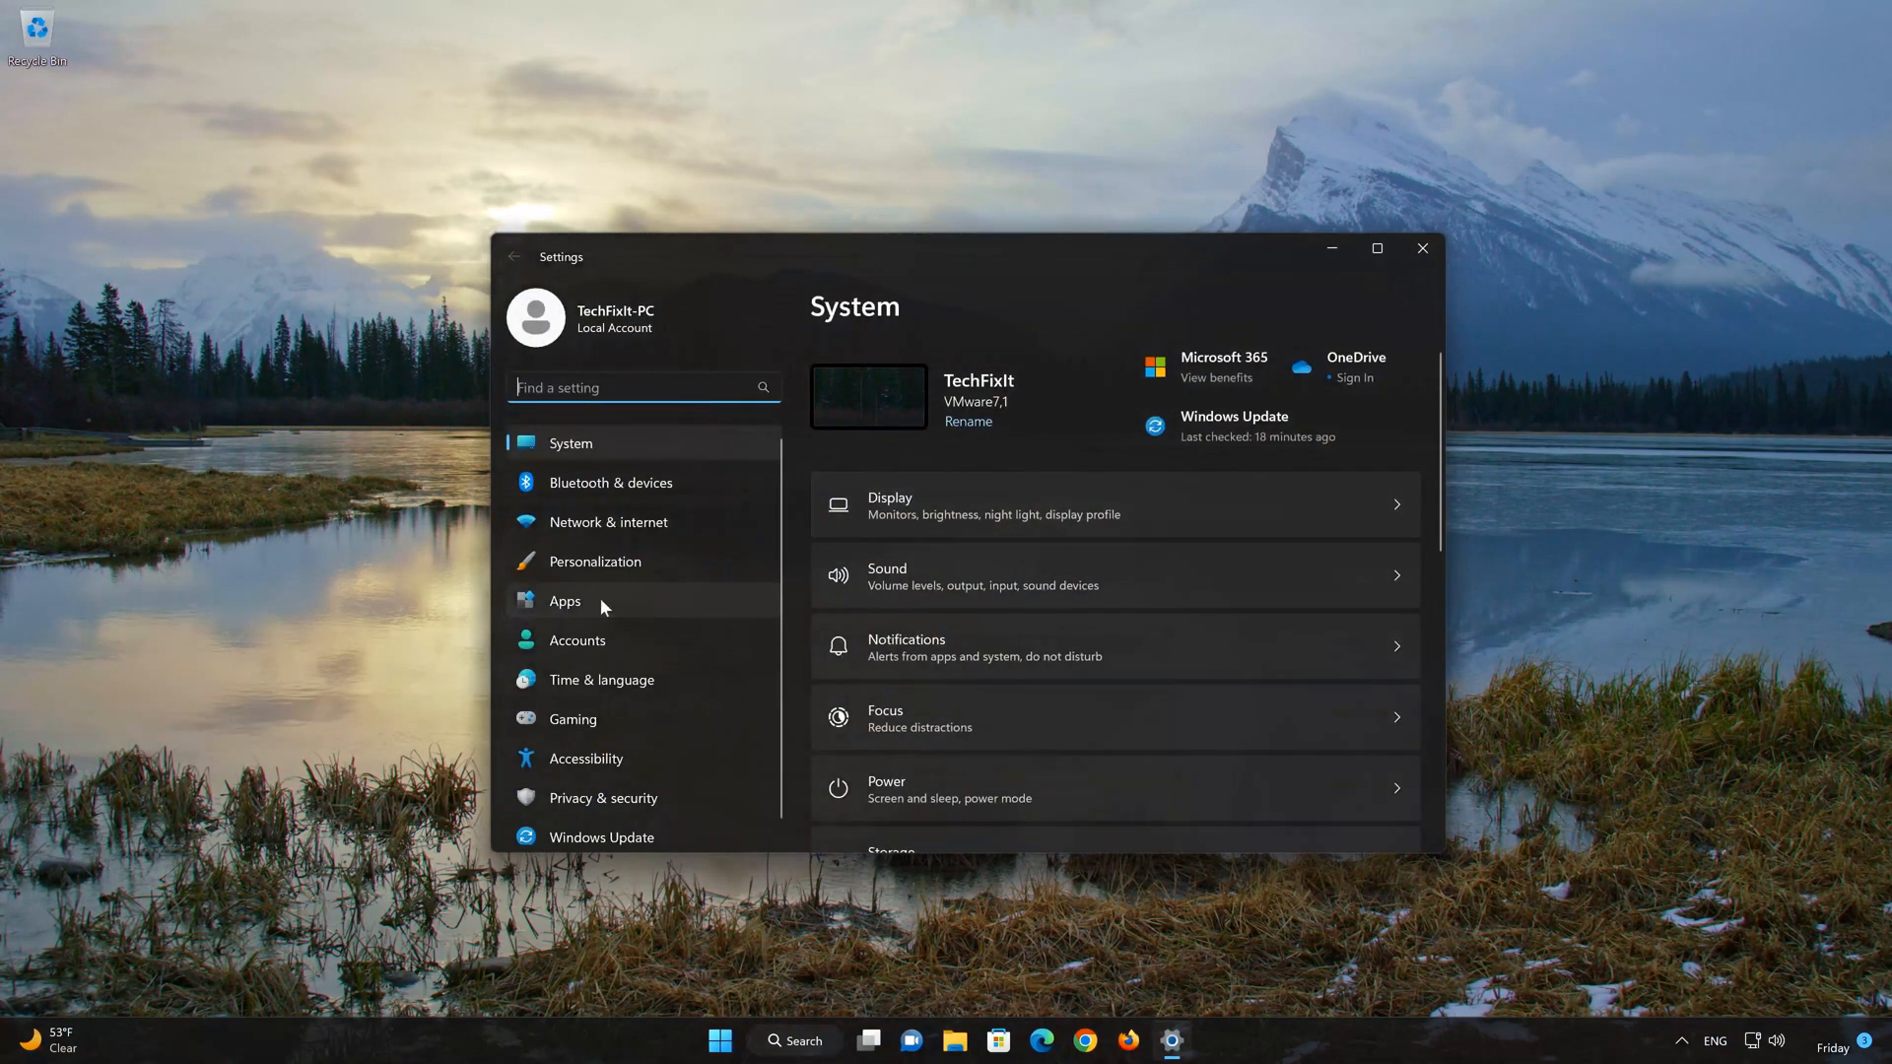
click(564, 602)
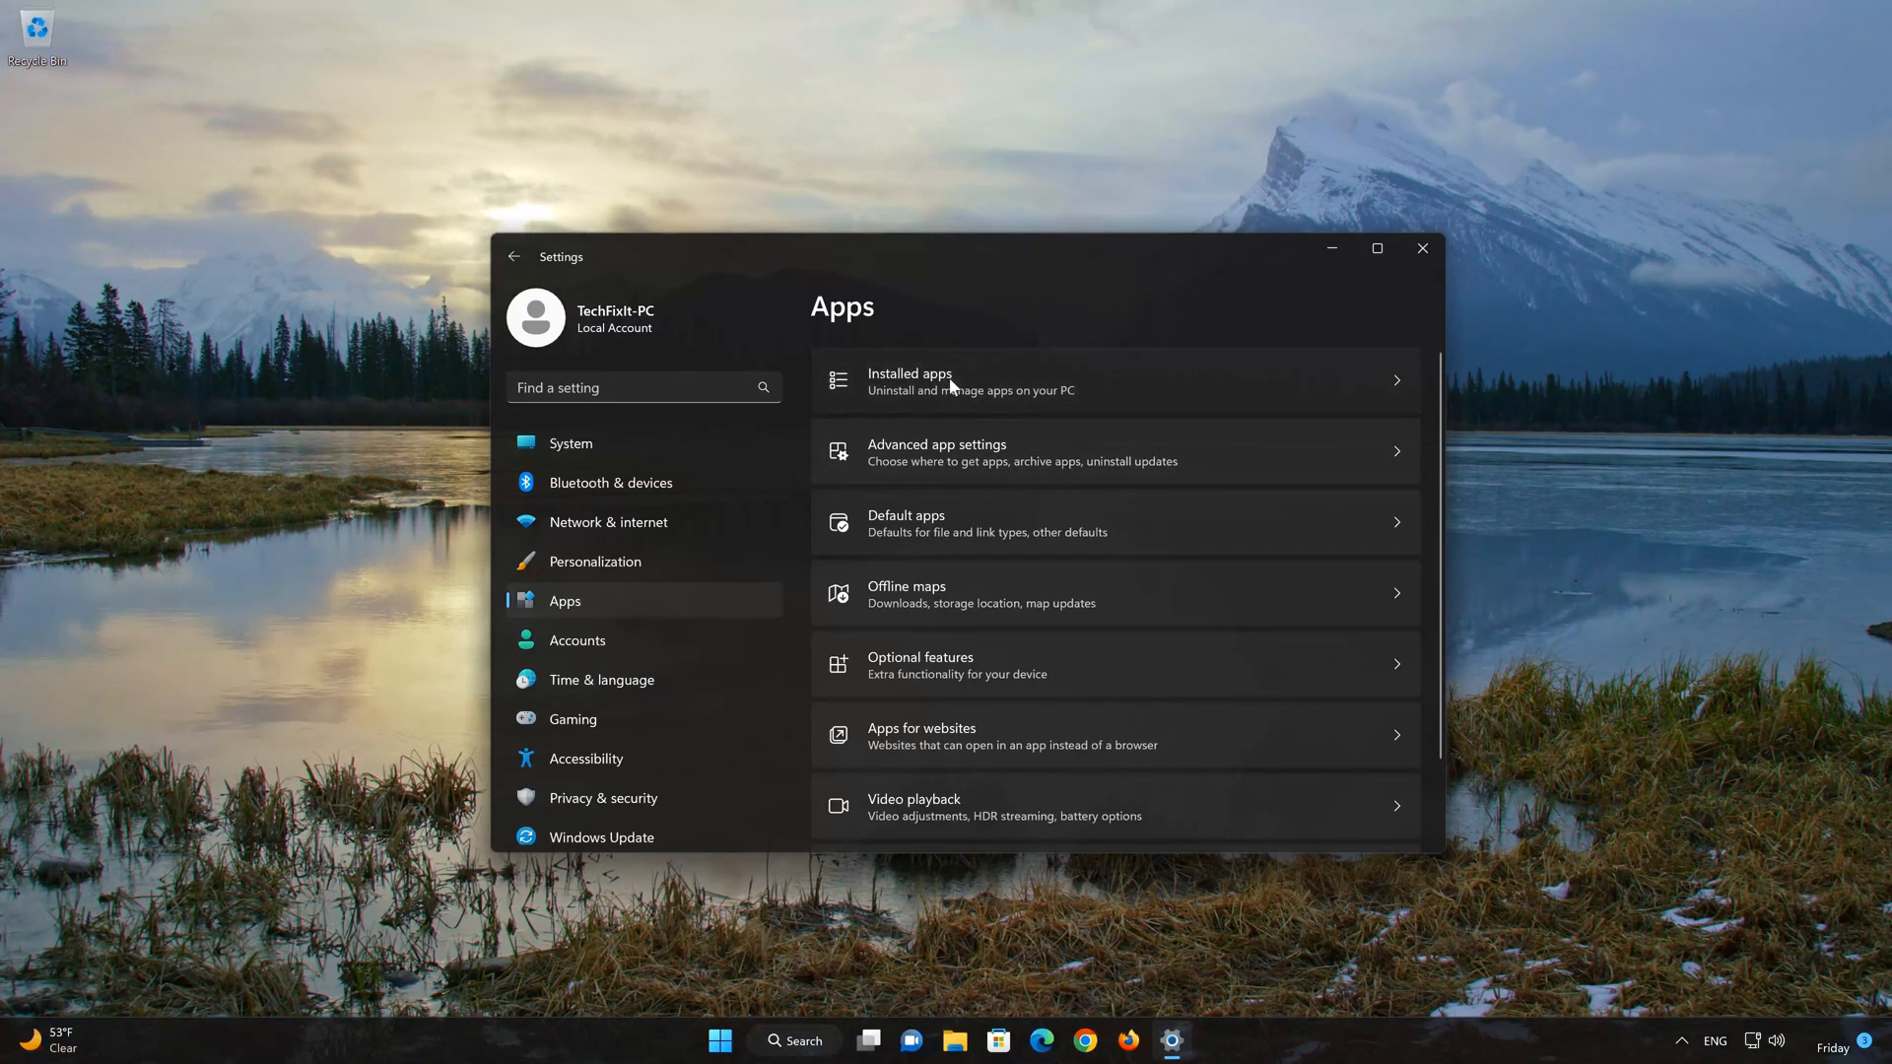
click(909, 380)
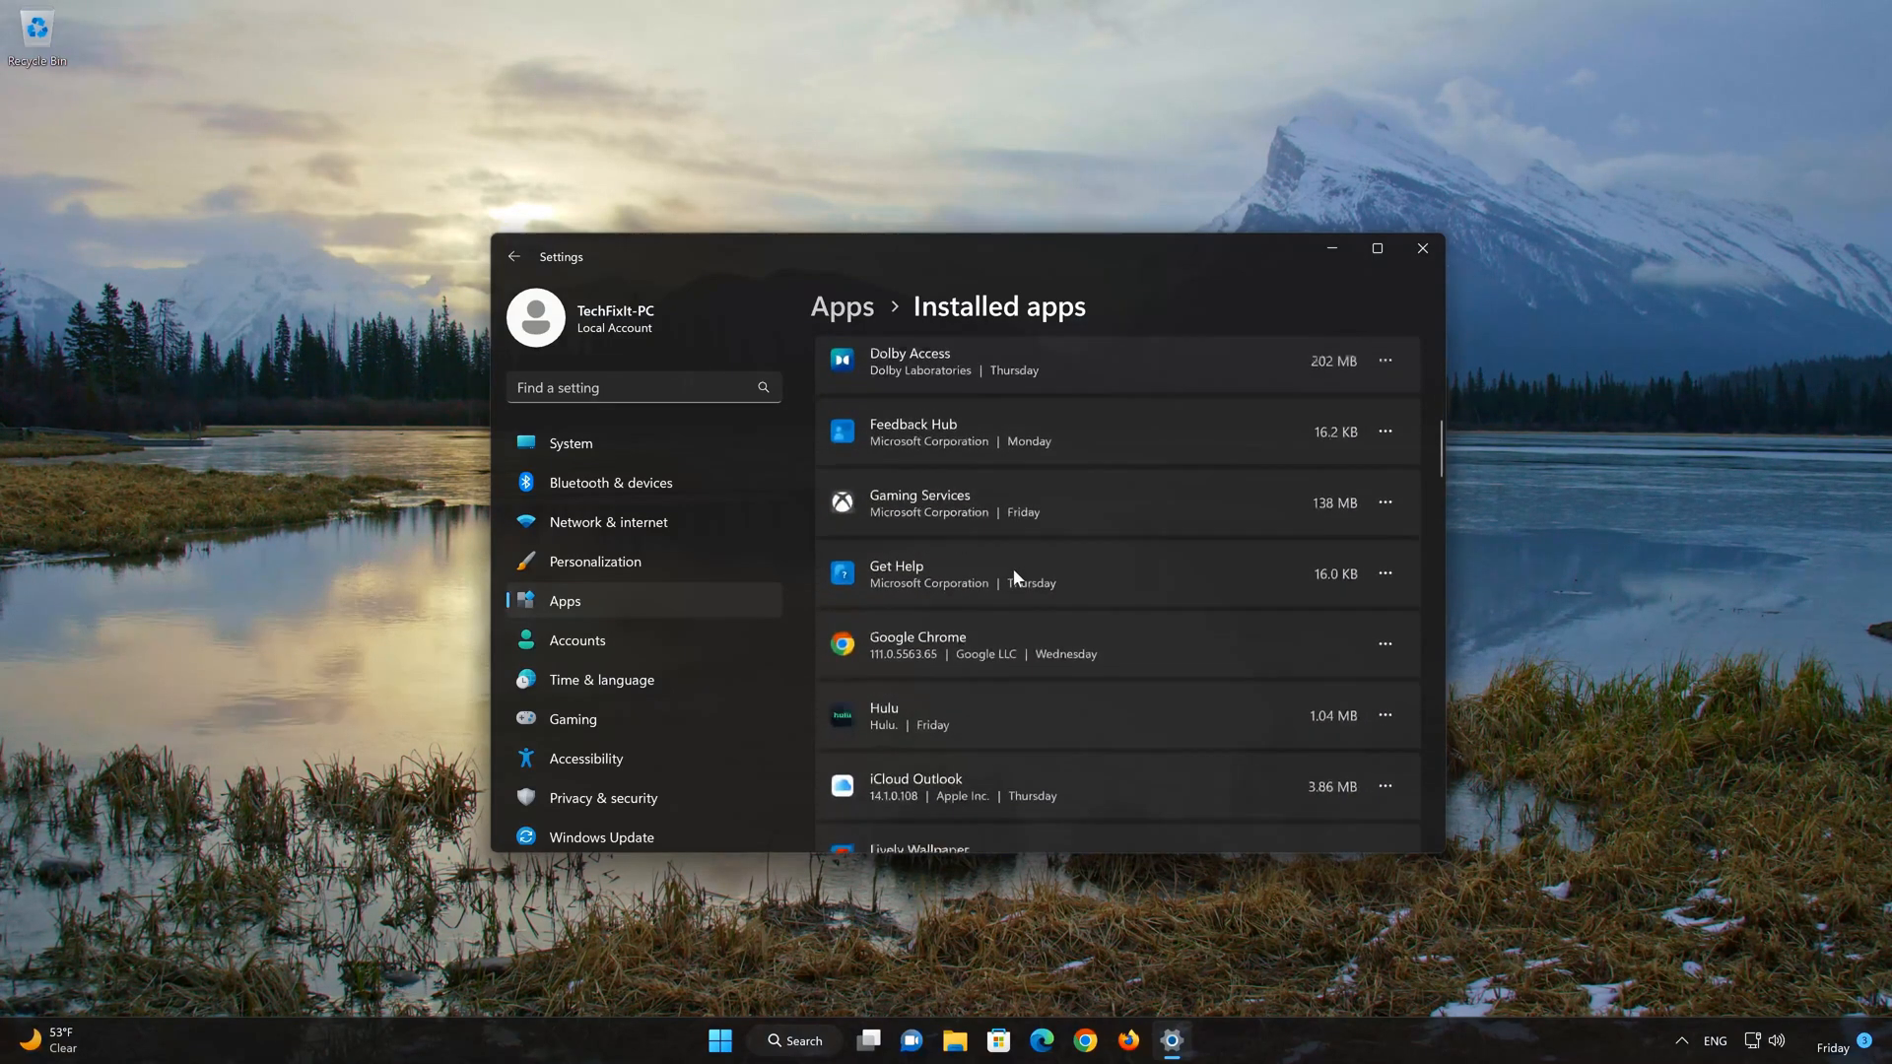
scroll(down, 3)
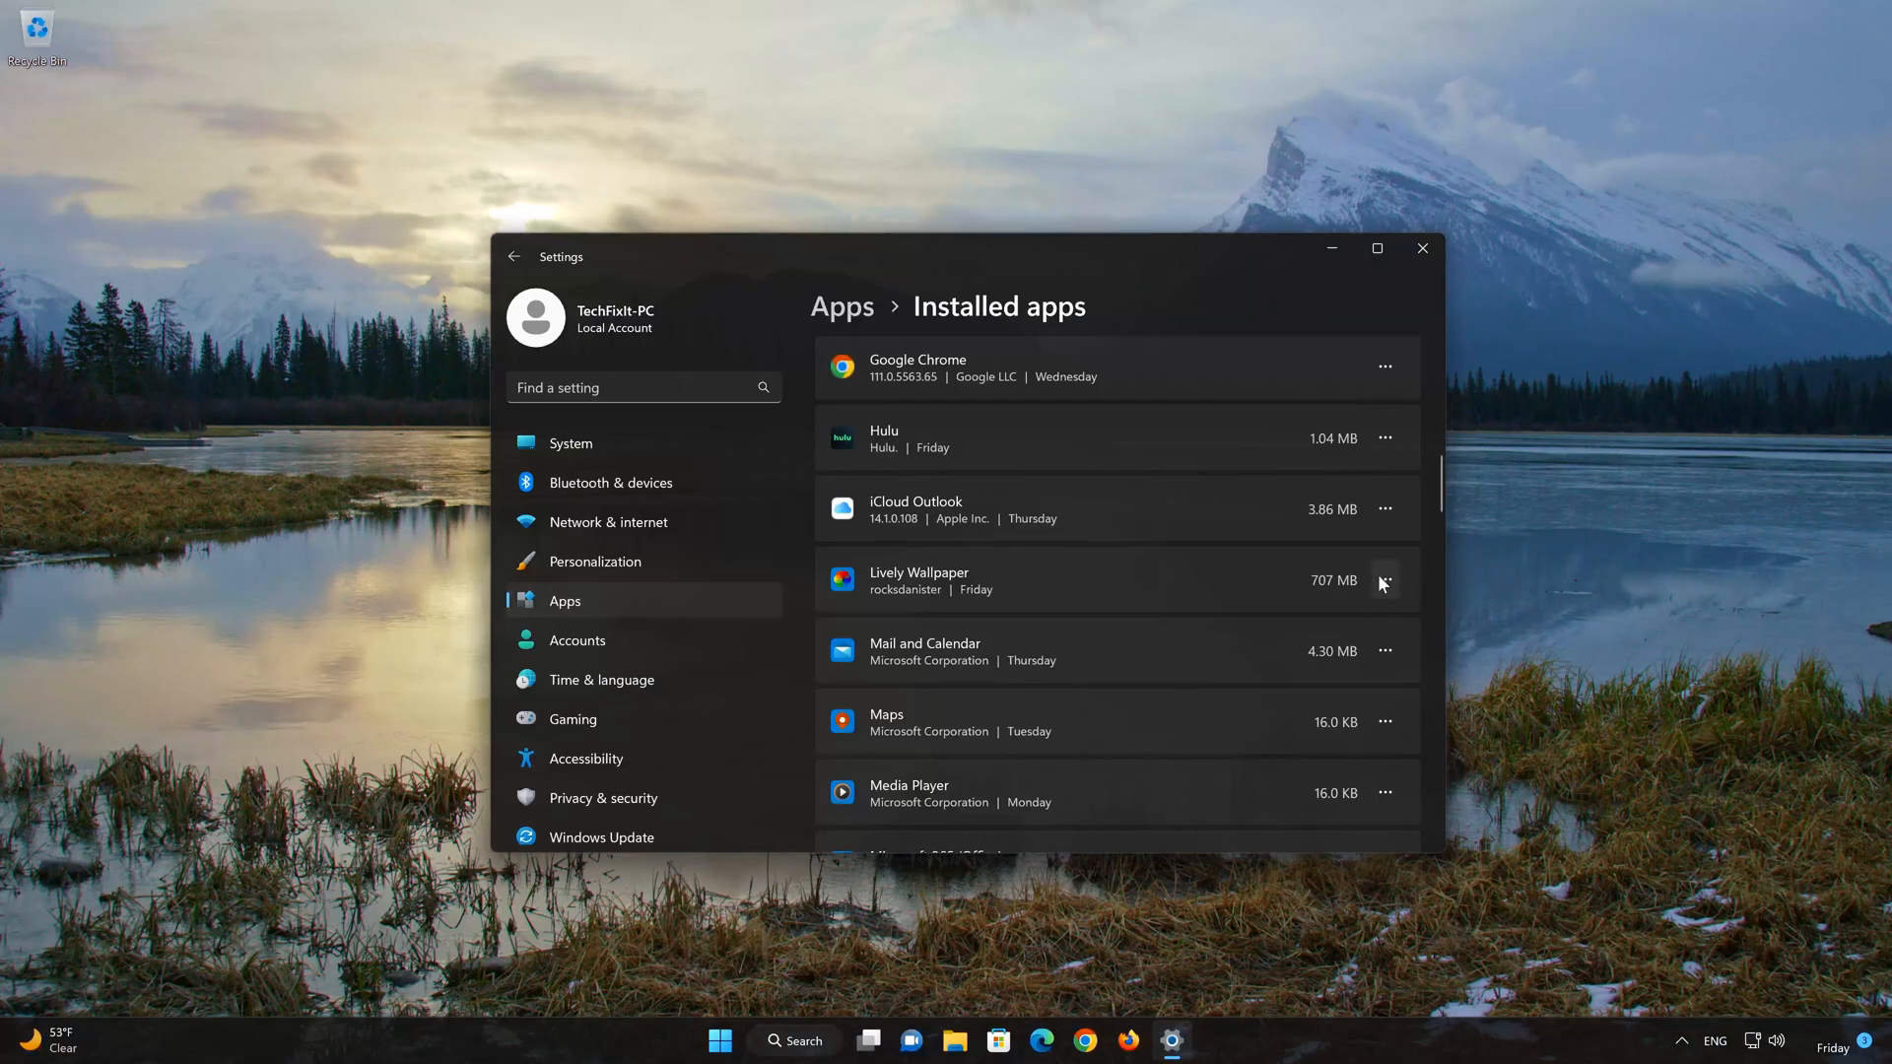
Open Lively Wallpaper's Advanced options and scroll to its Repair and Reset section
click(1384, 581)
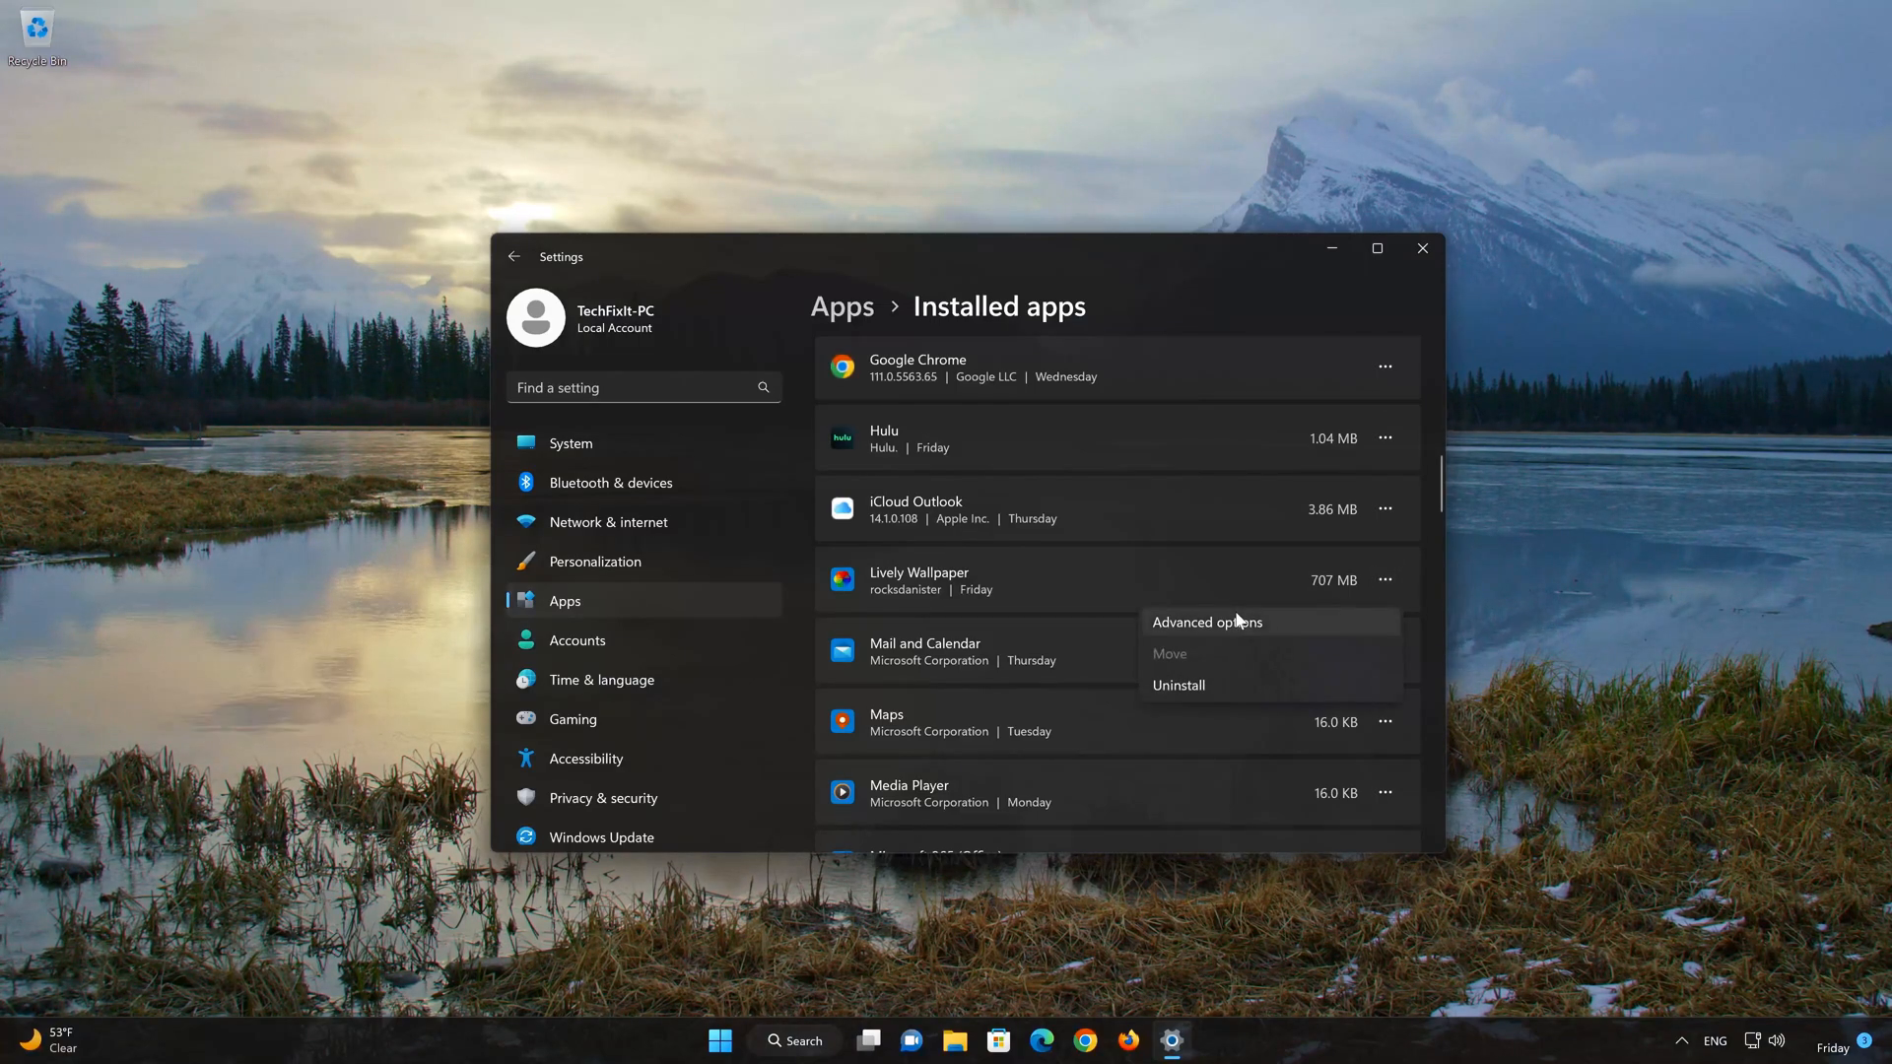
mouse_move(1221, 625)
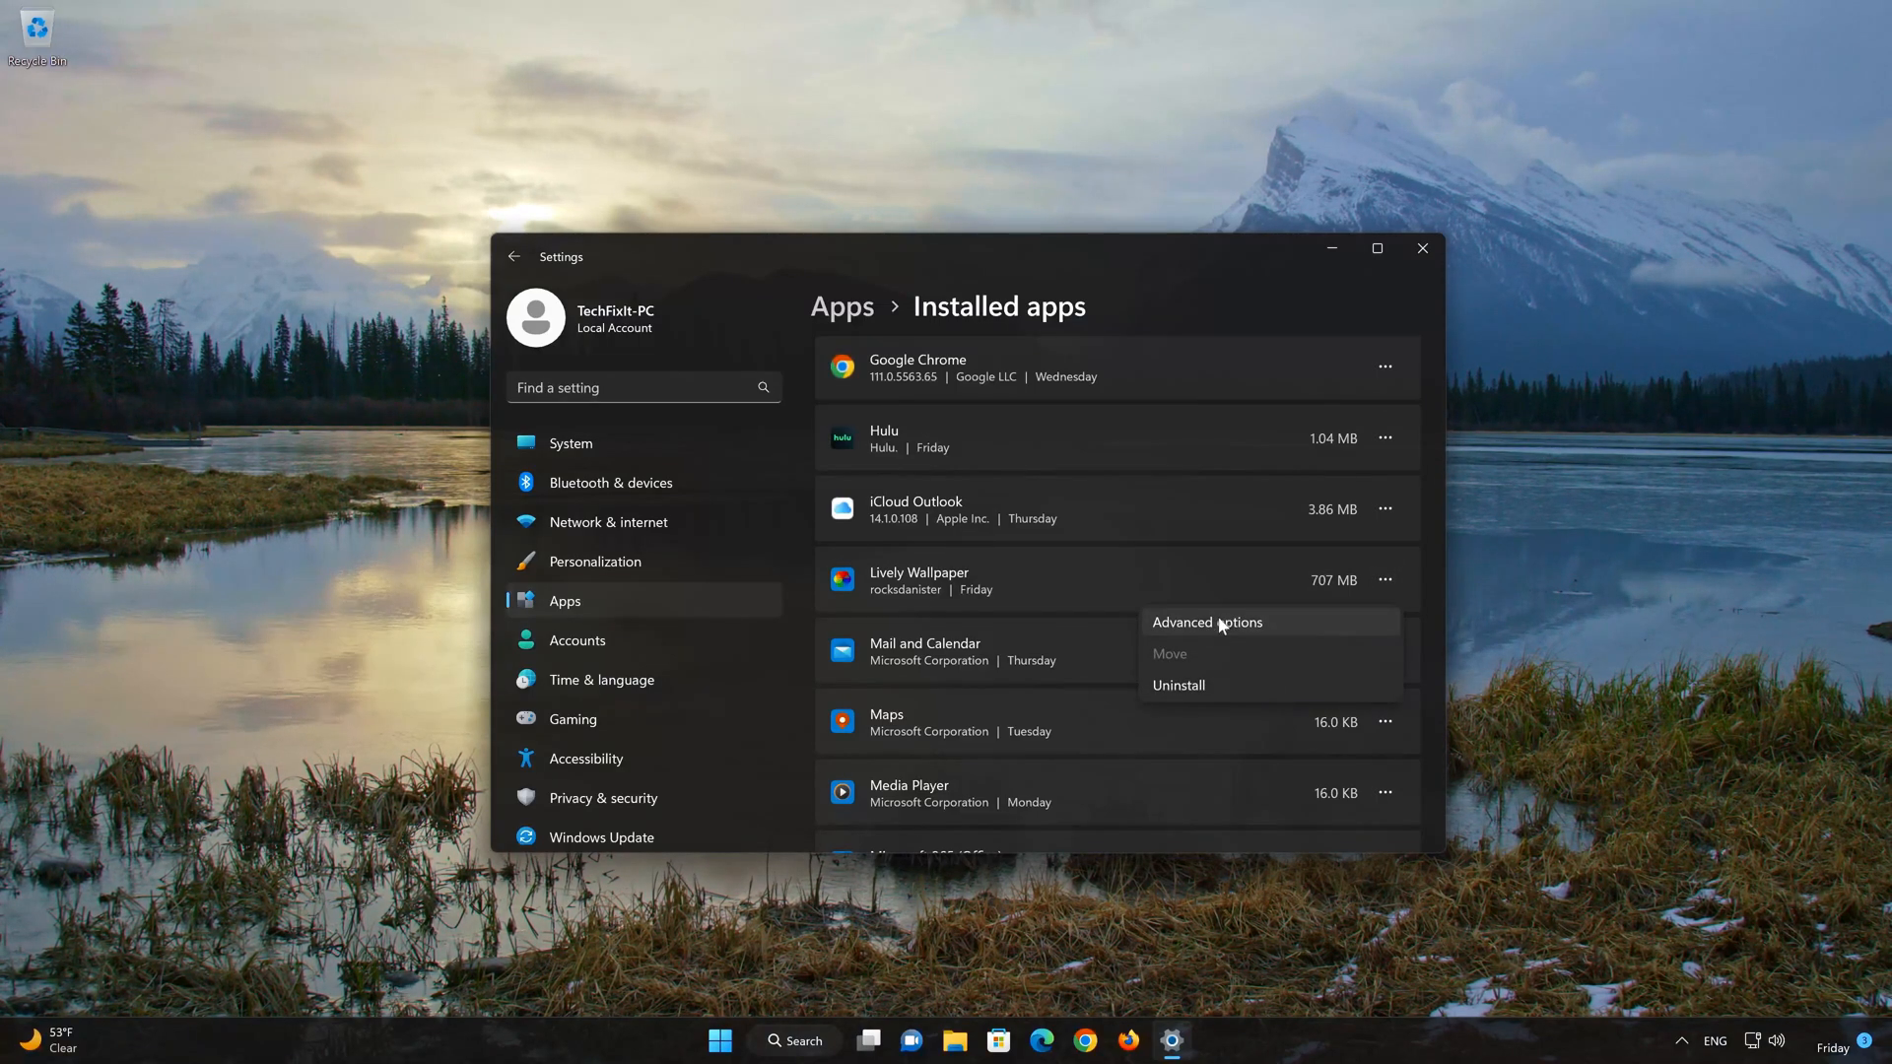
click(1206, 622)
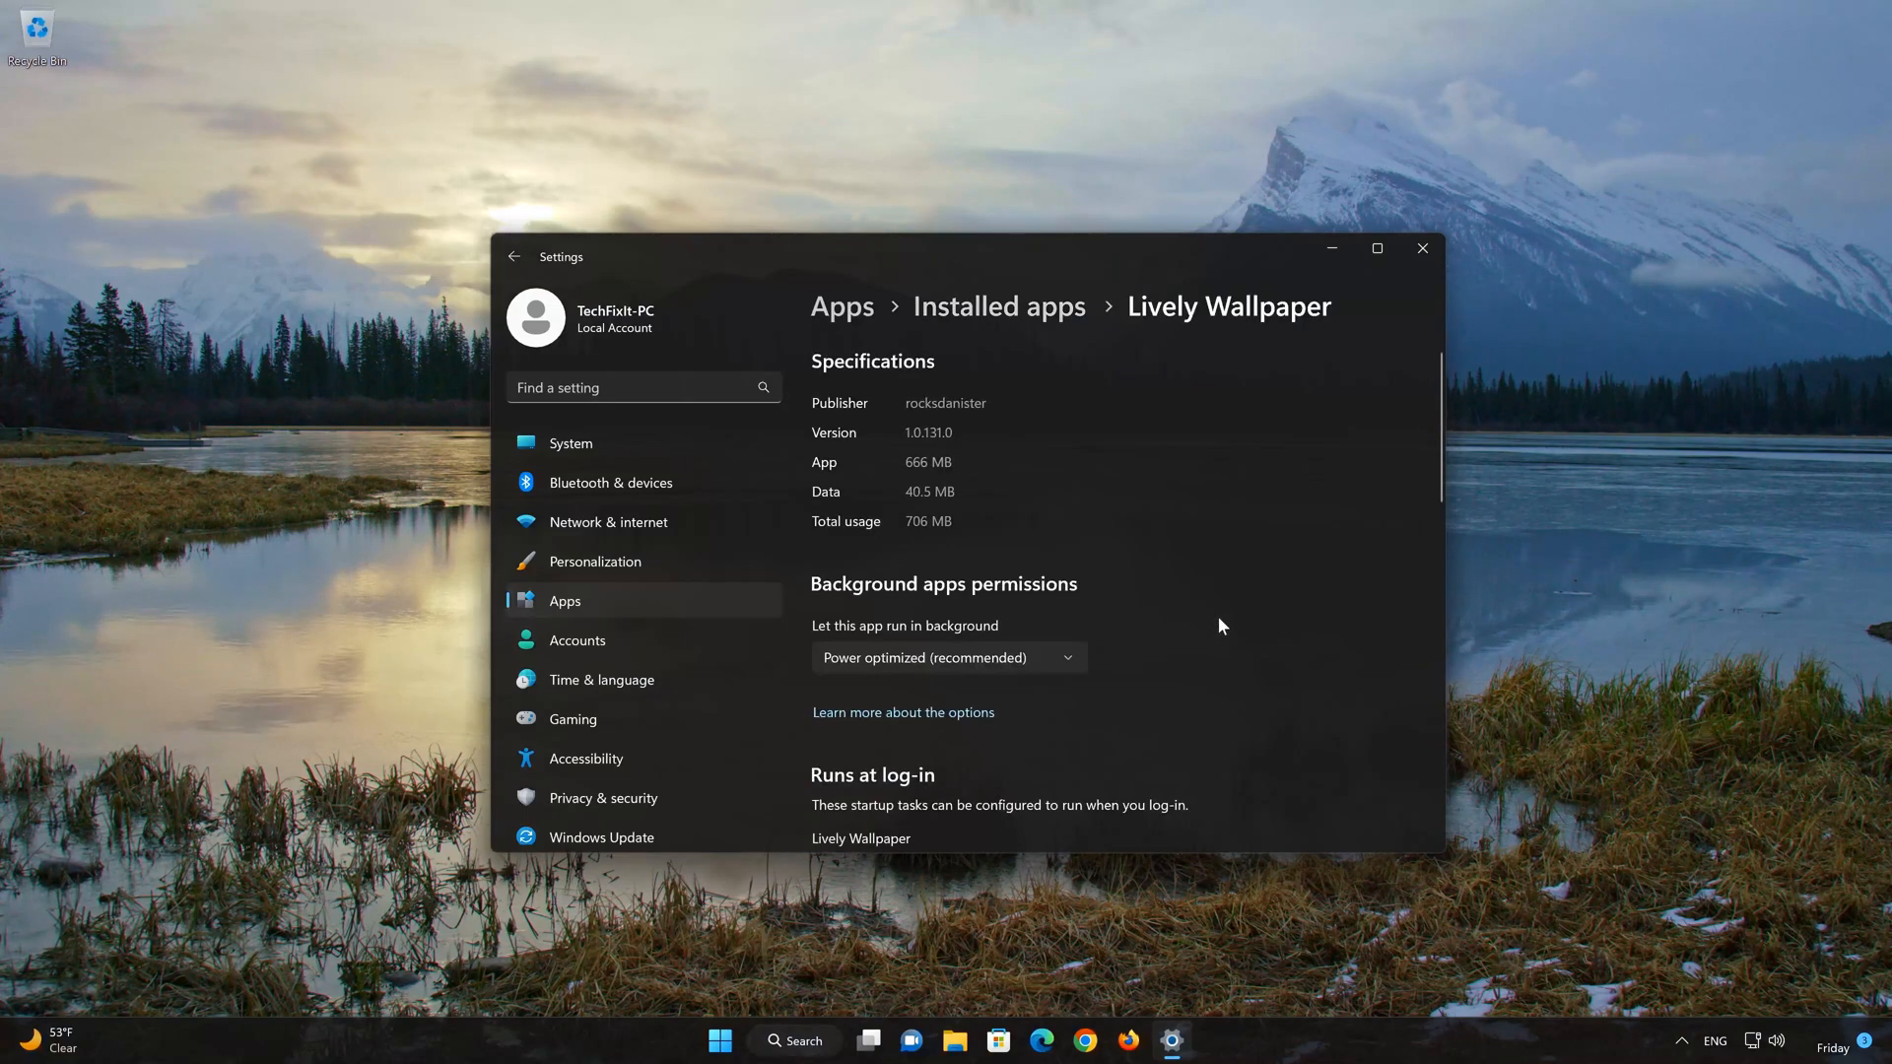
scroll(down, 3)
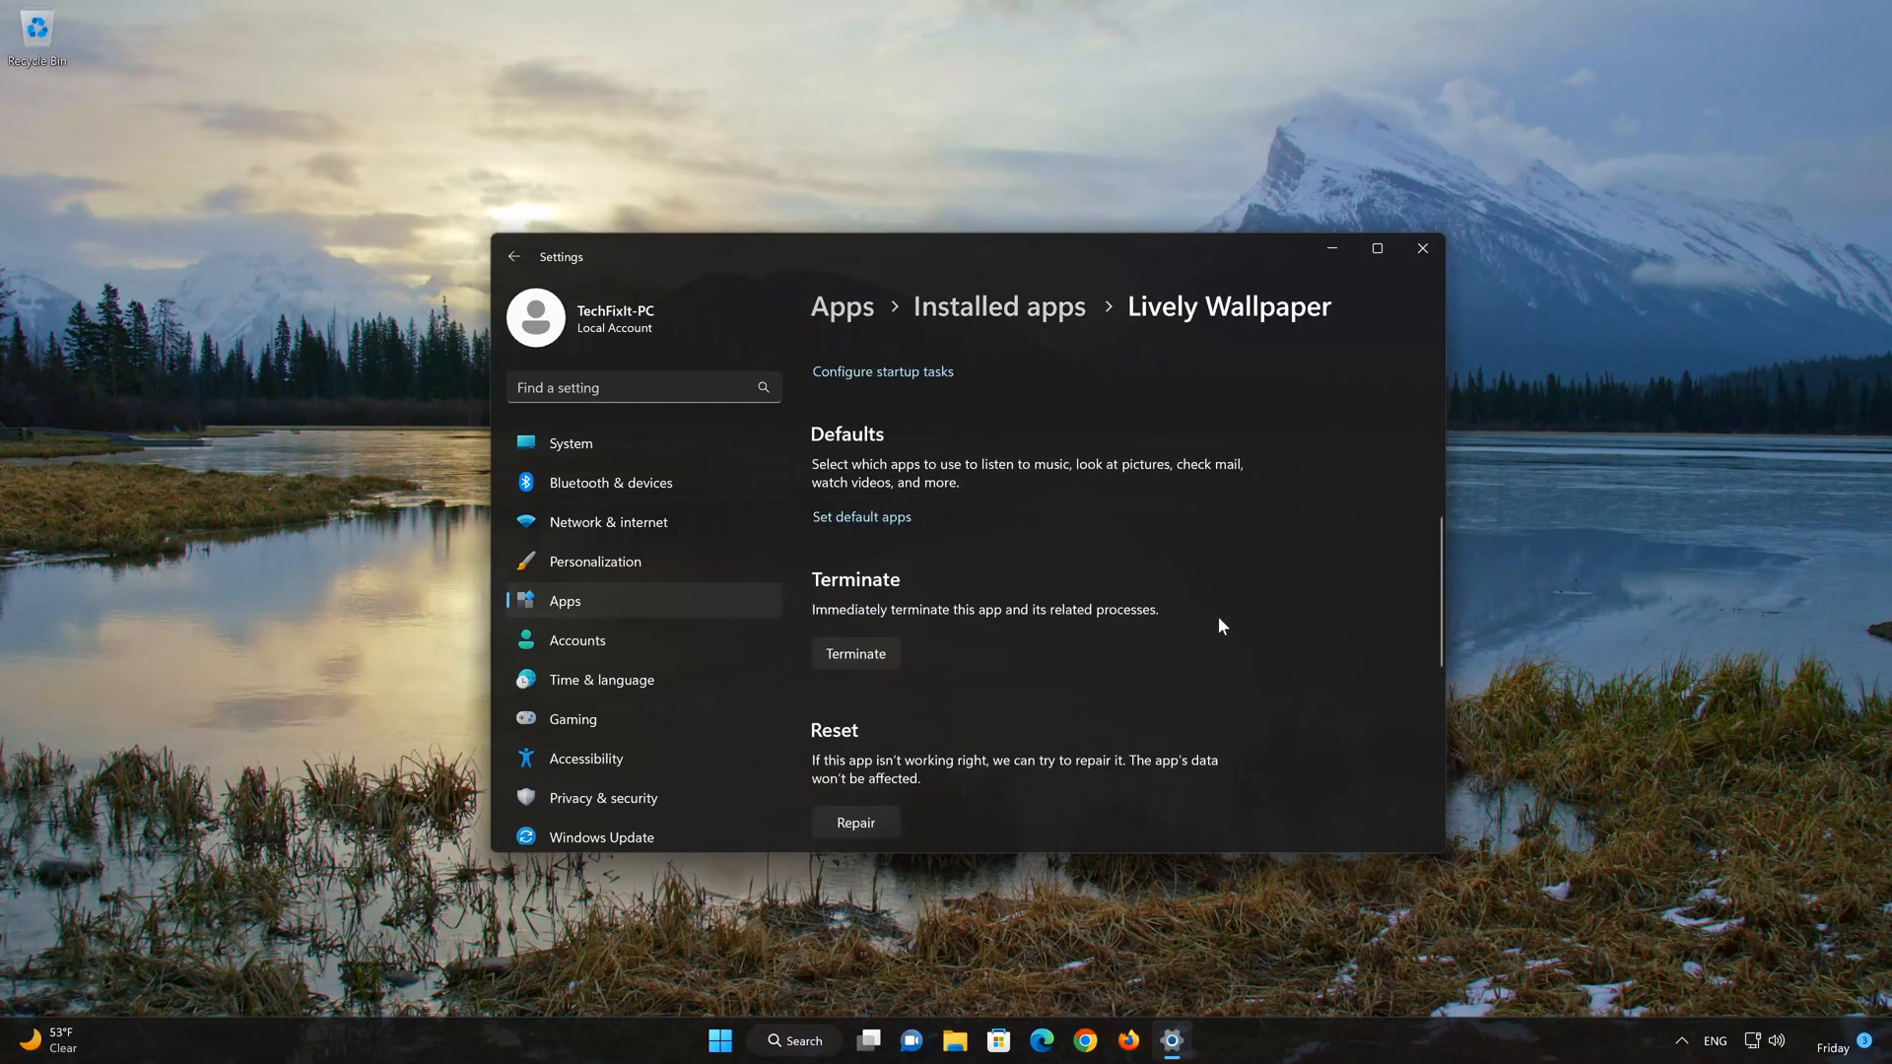
scroll(down, 3)
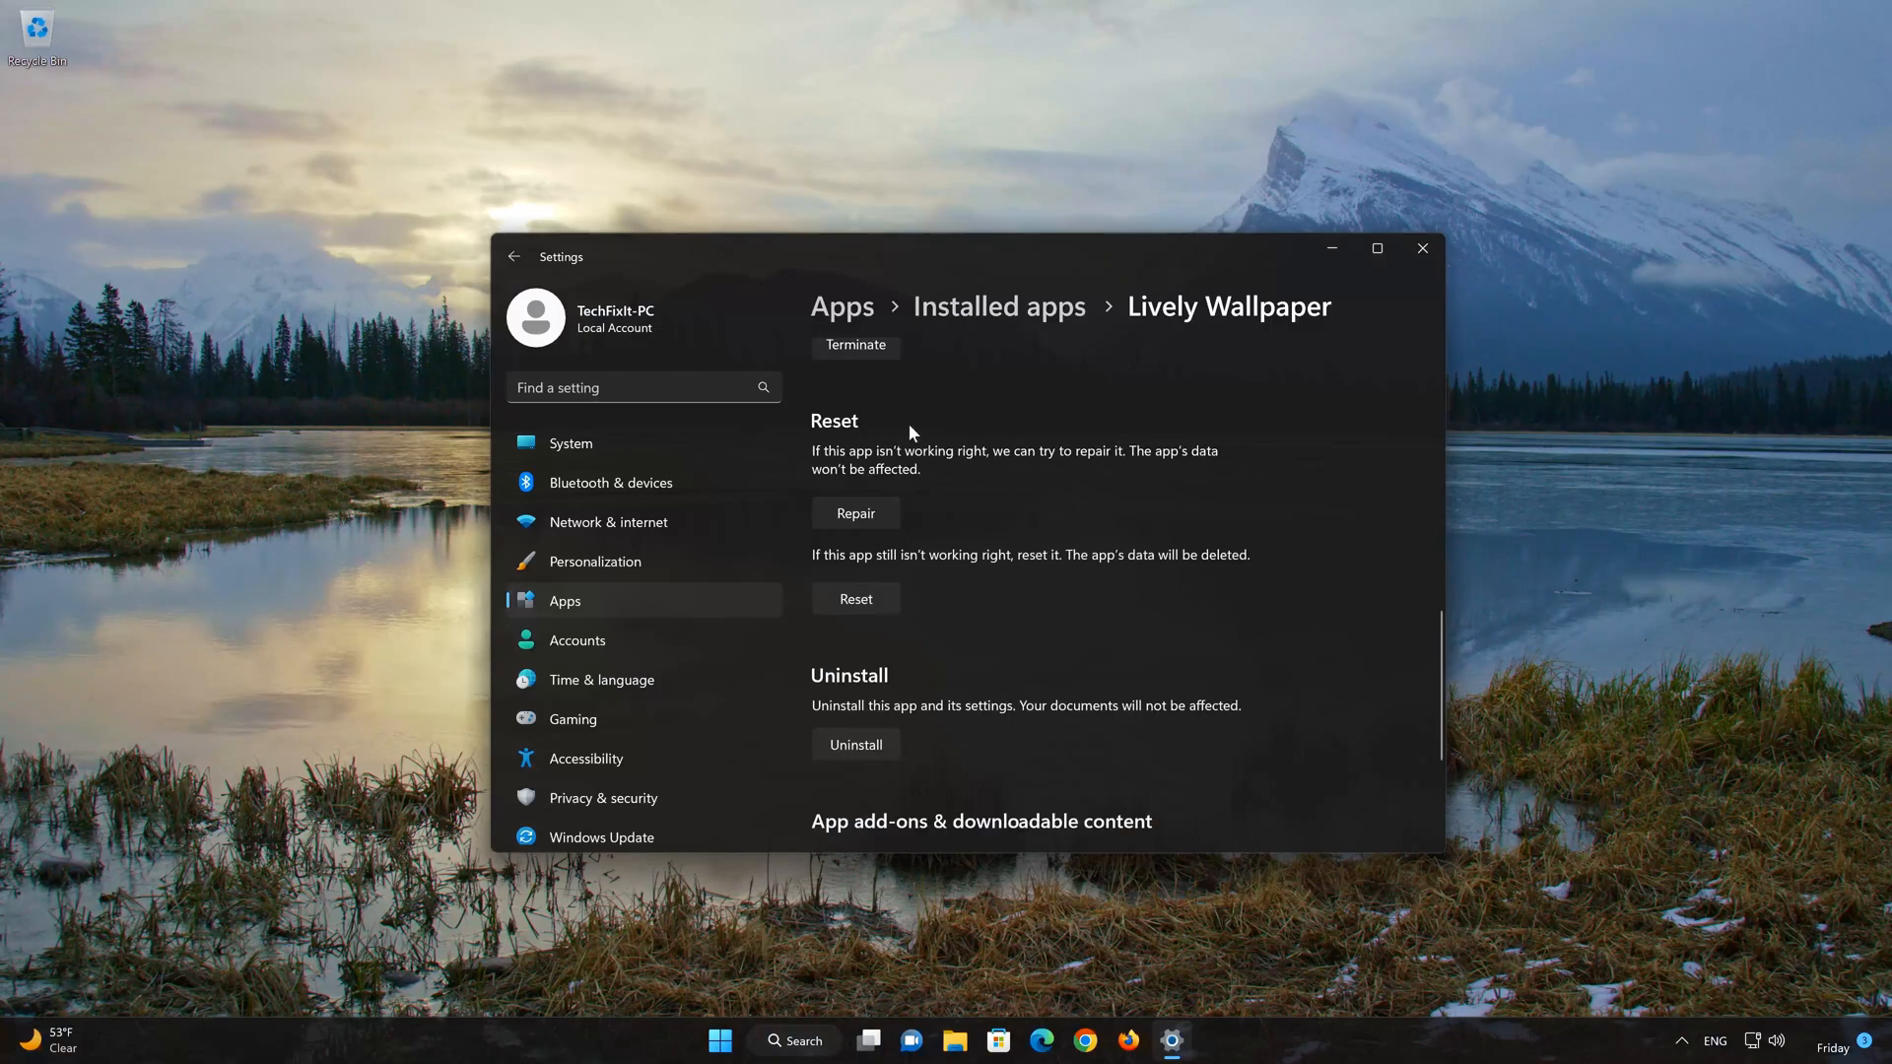
mouse_move(983, 464)
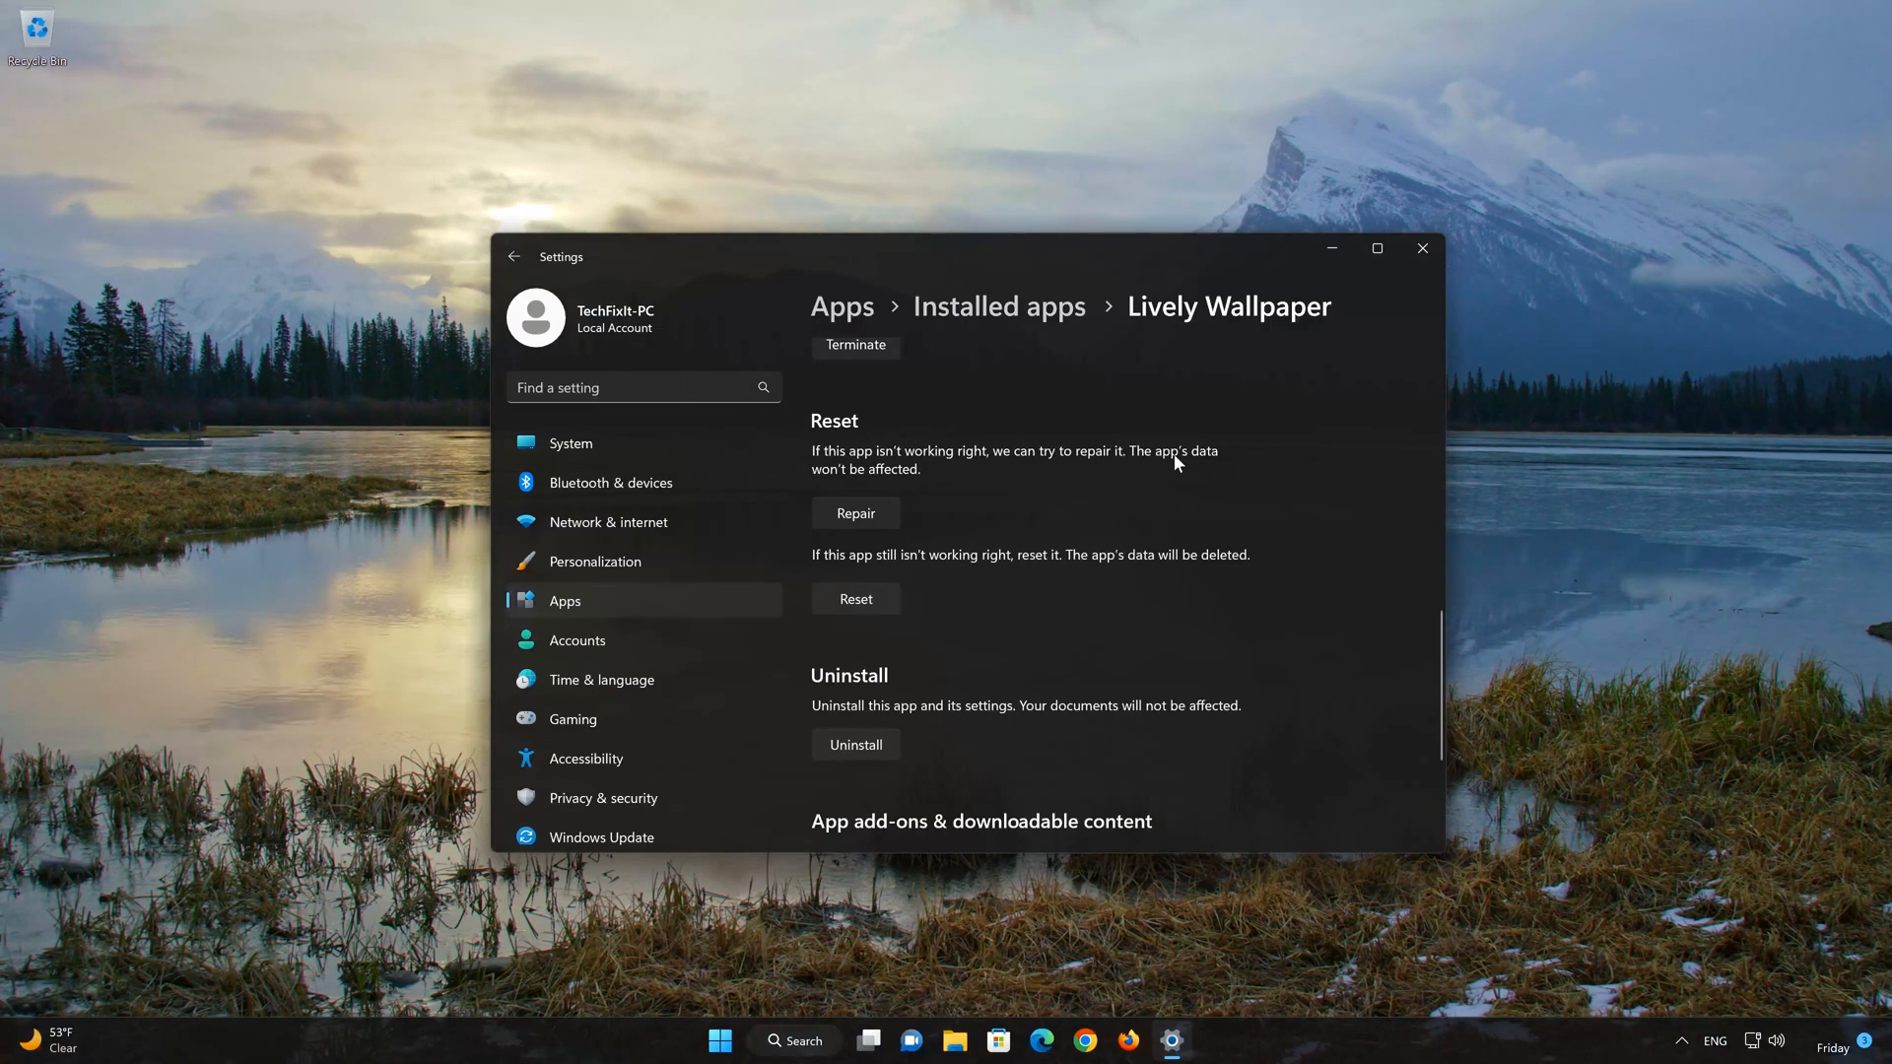
mouse_move(920, 485)
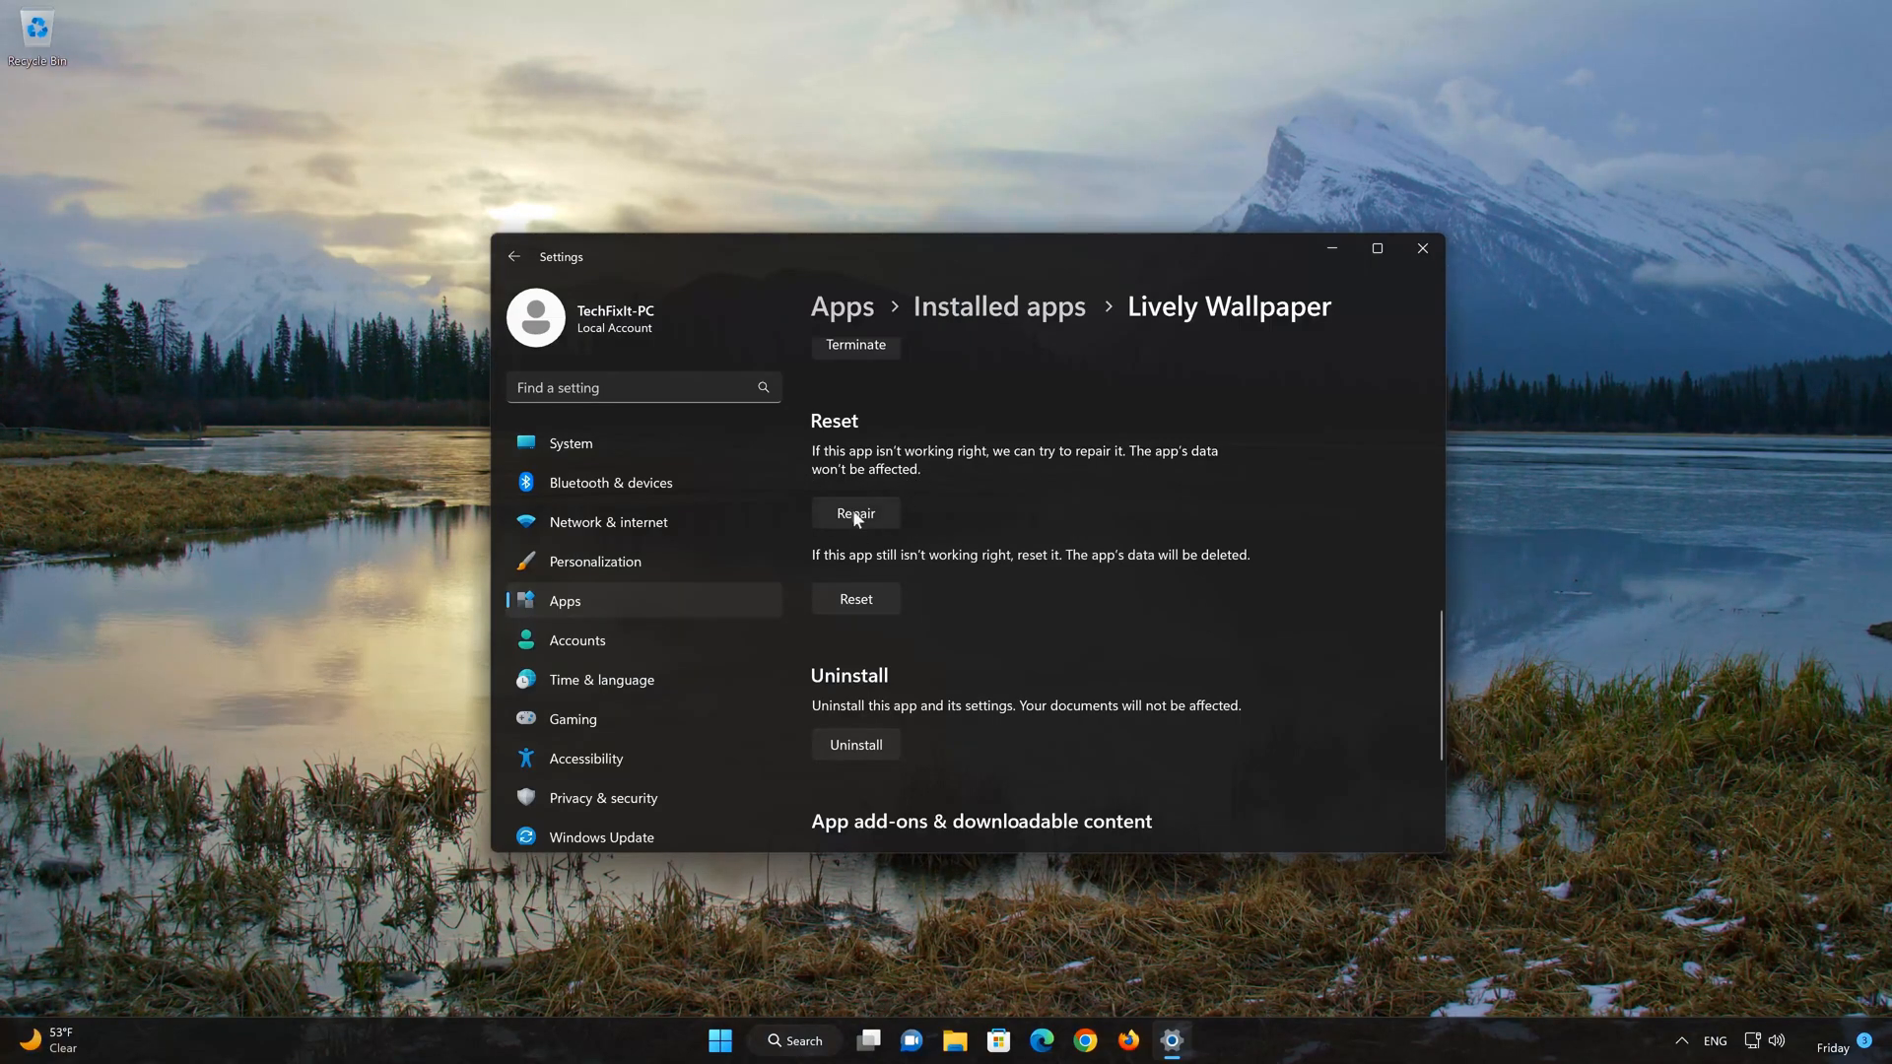
Repair Lively Wallpaper, then request a reset of its app data
click(854, 513)
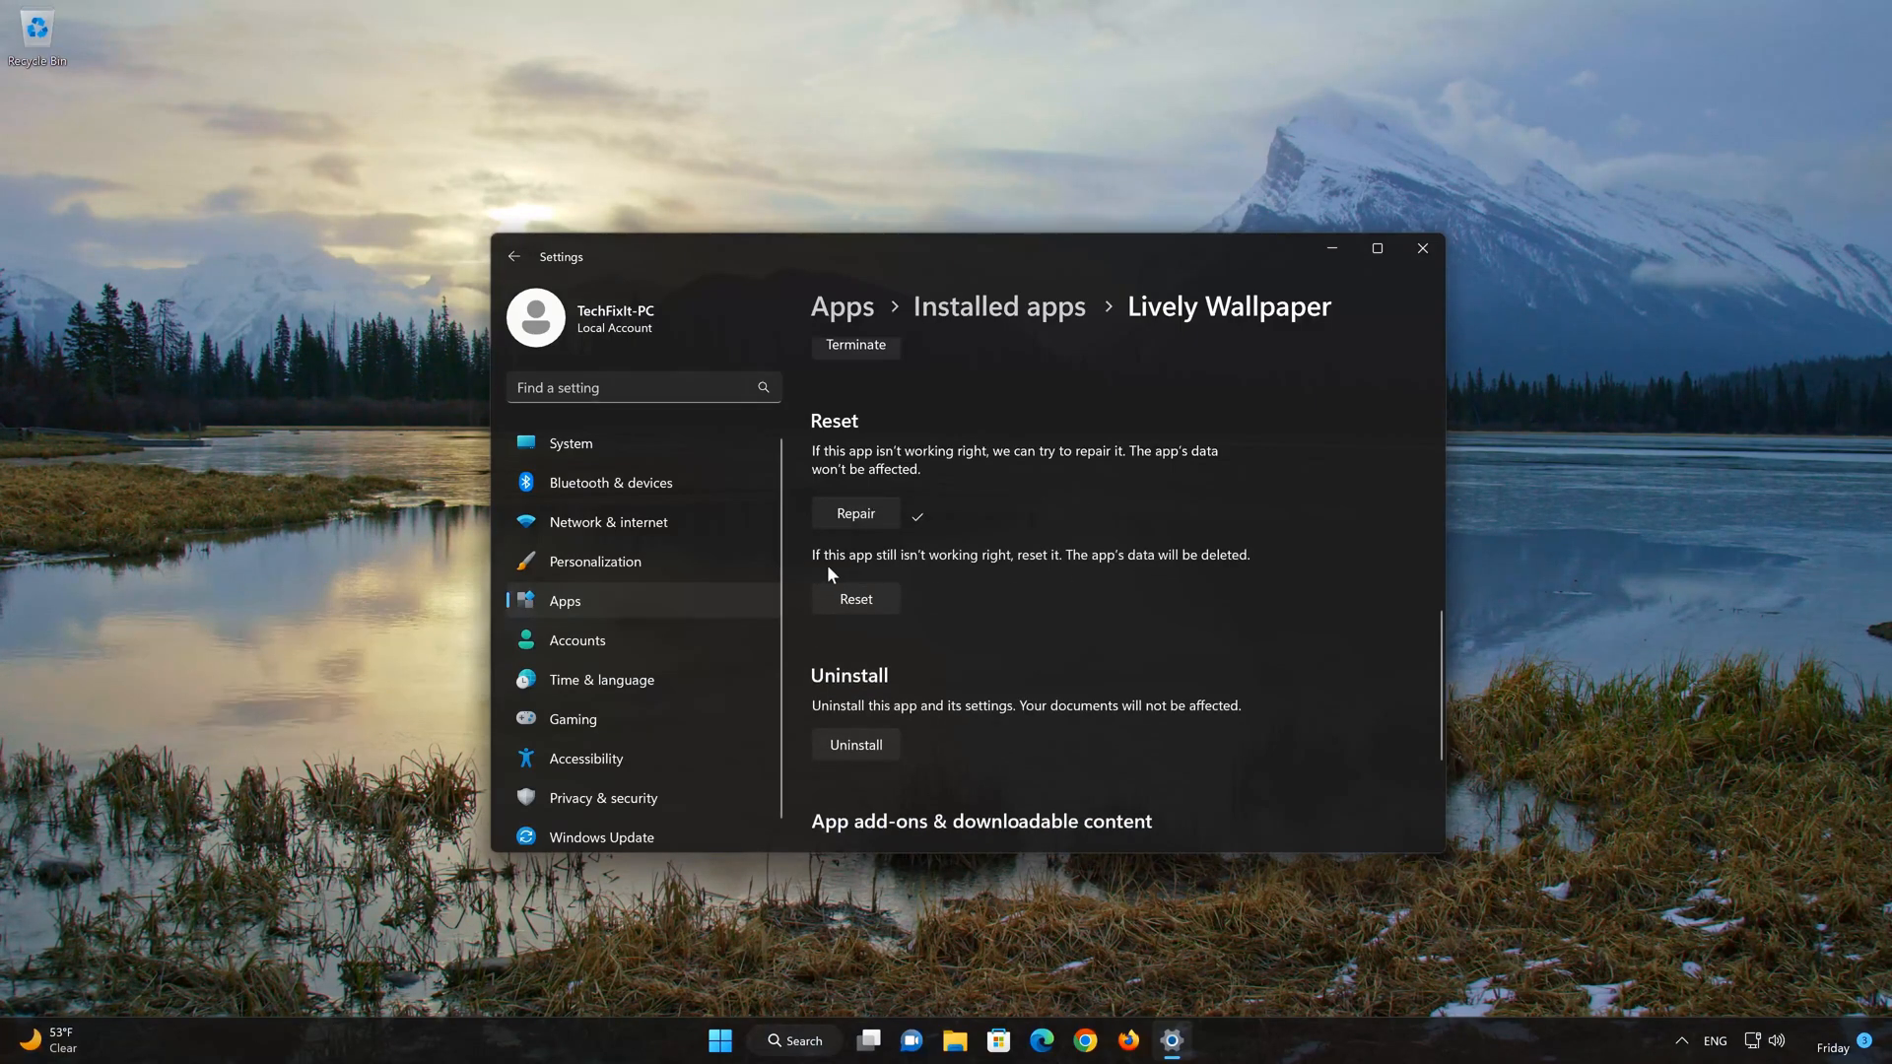
mouse_move(1086, 570)
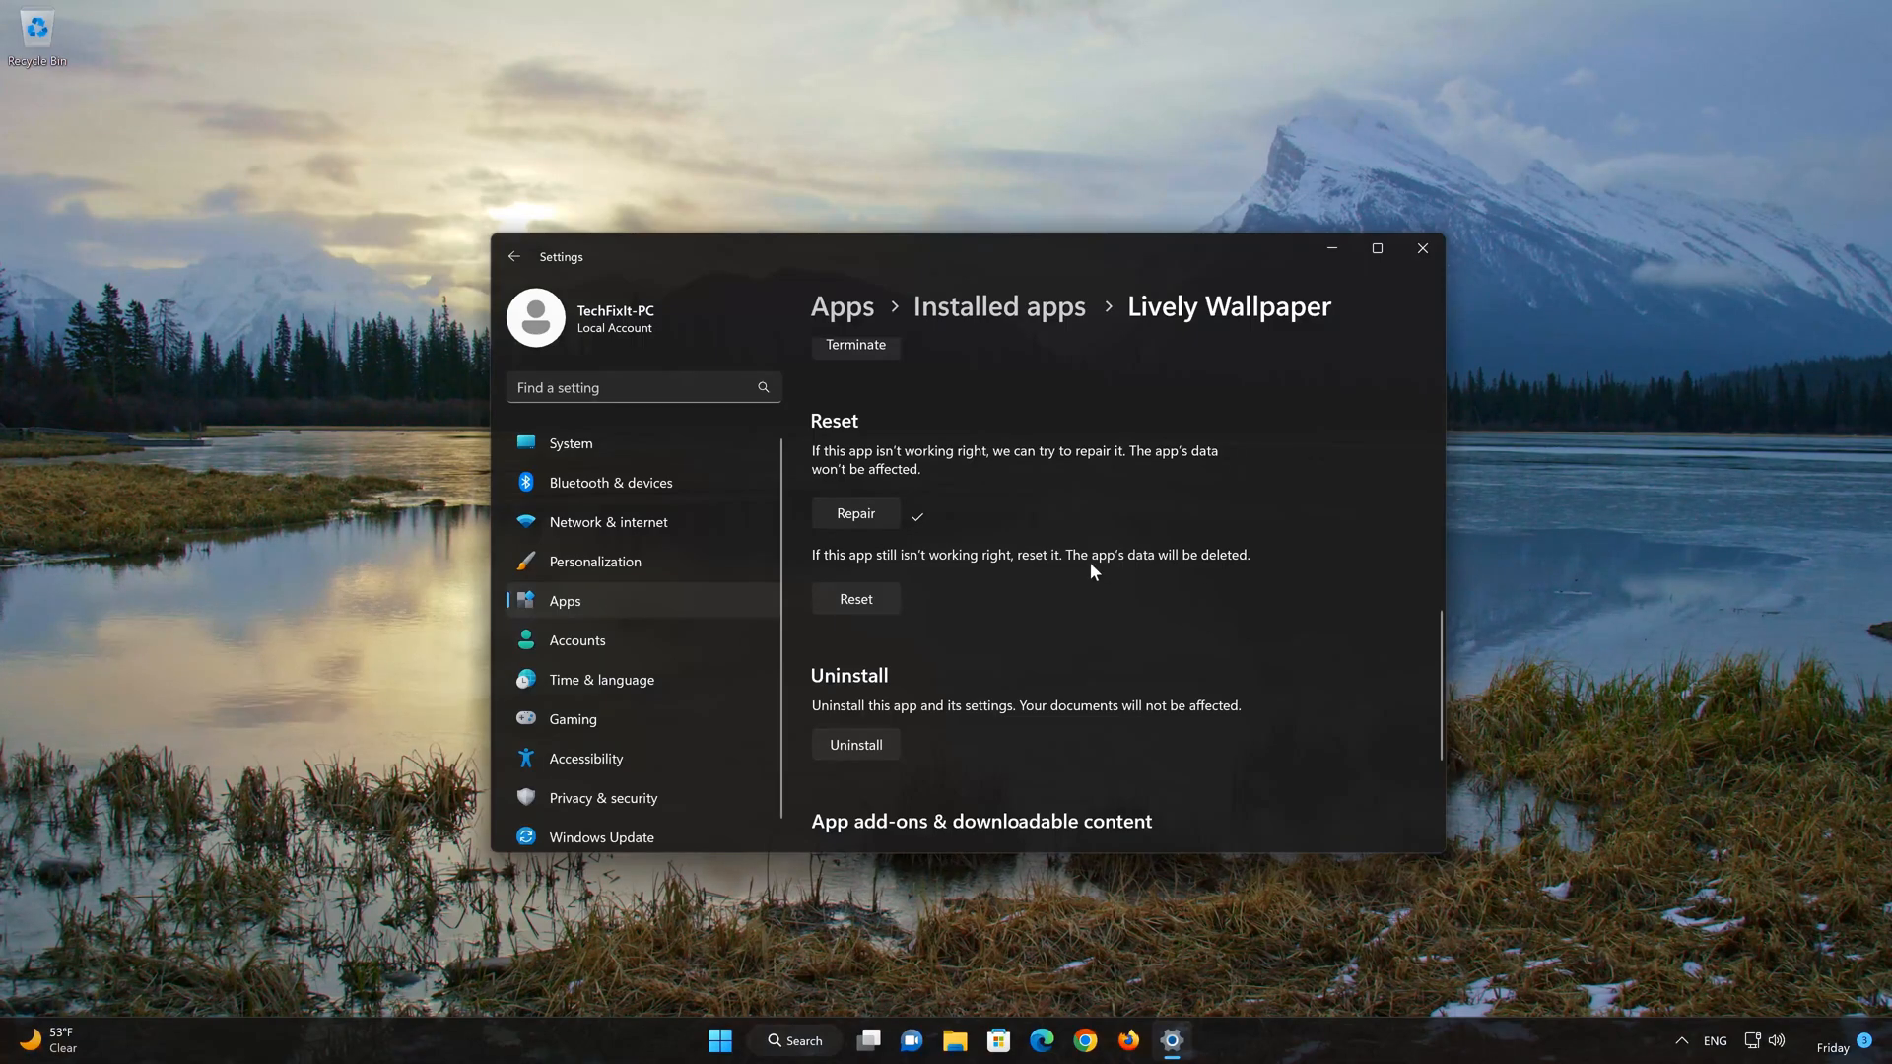
mouse_move(866, 636)
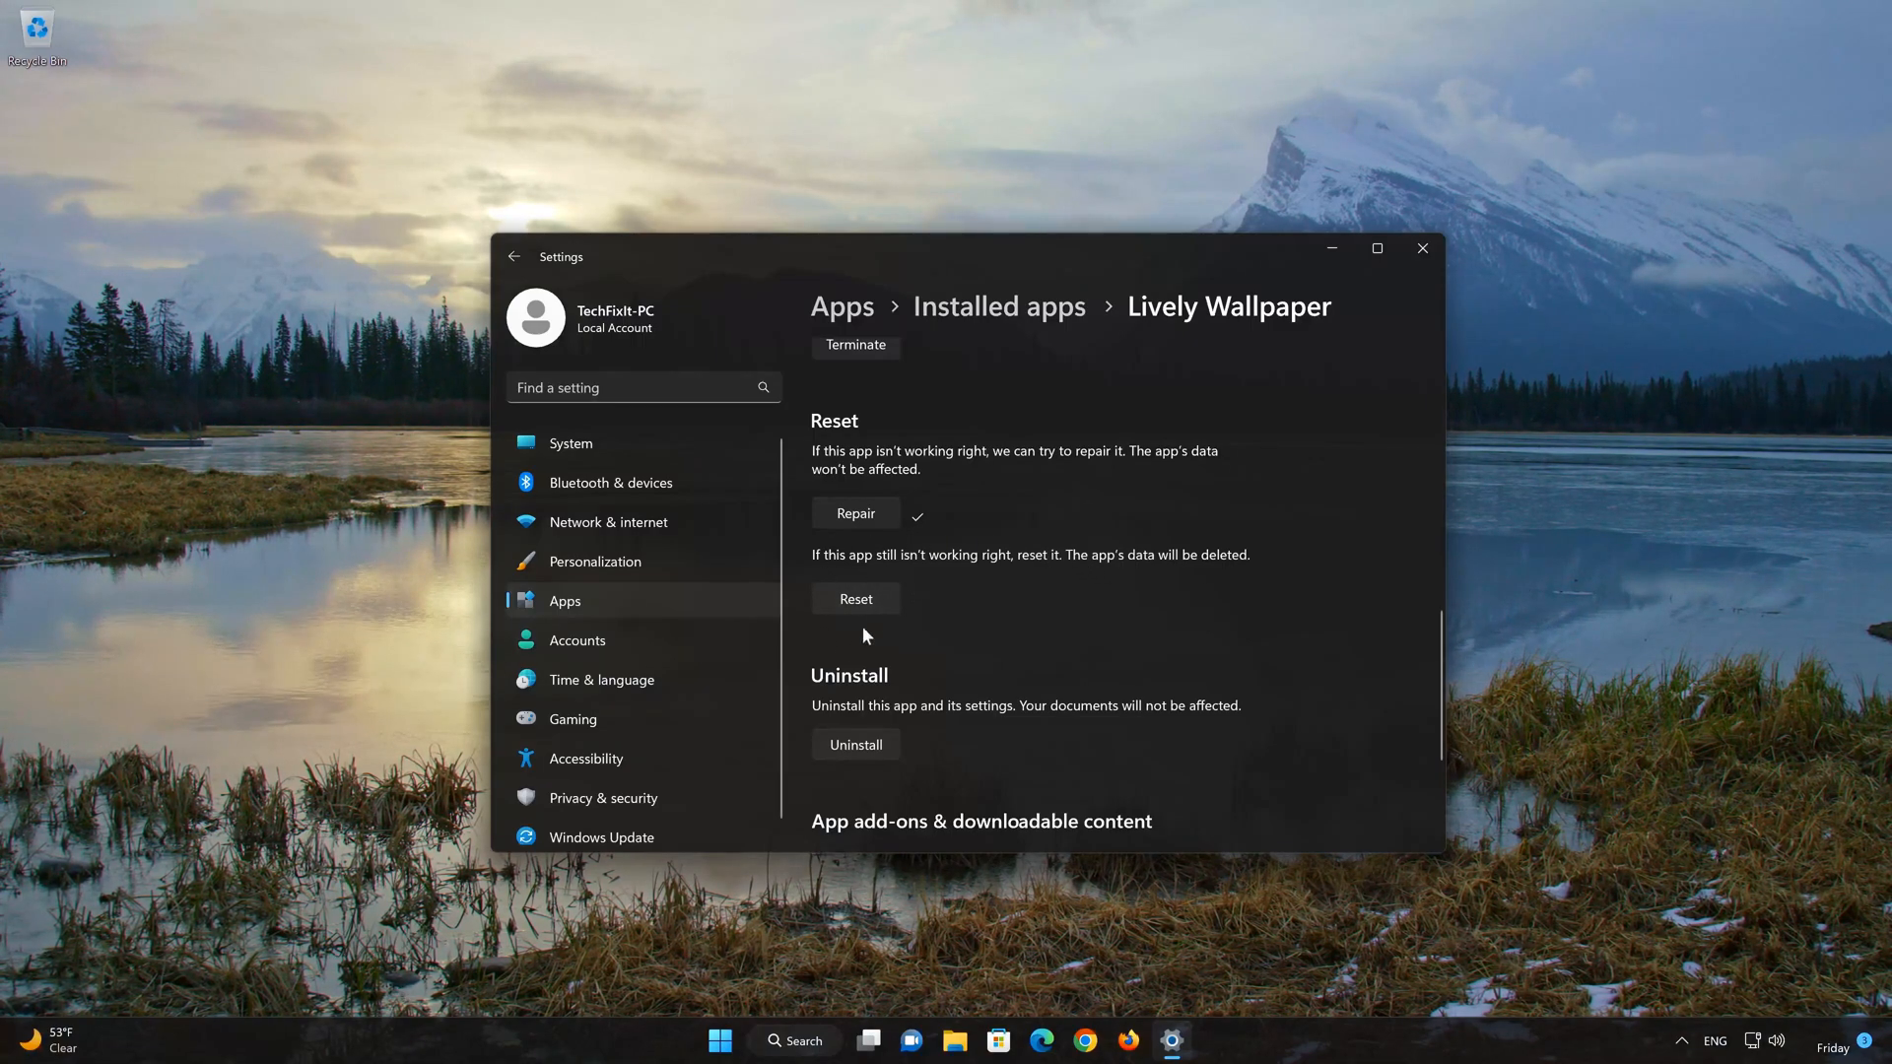
click(854, 598)
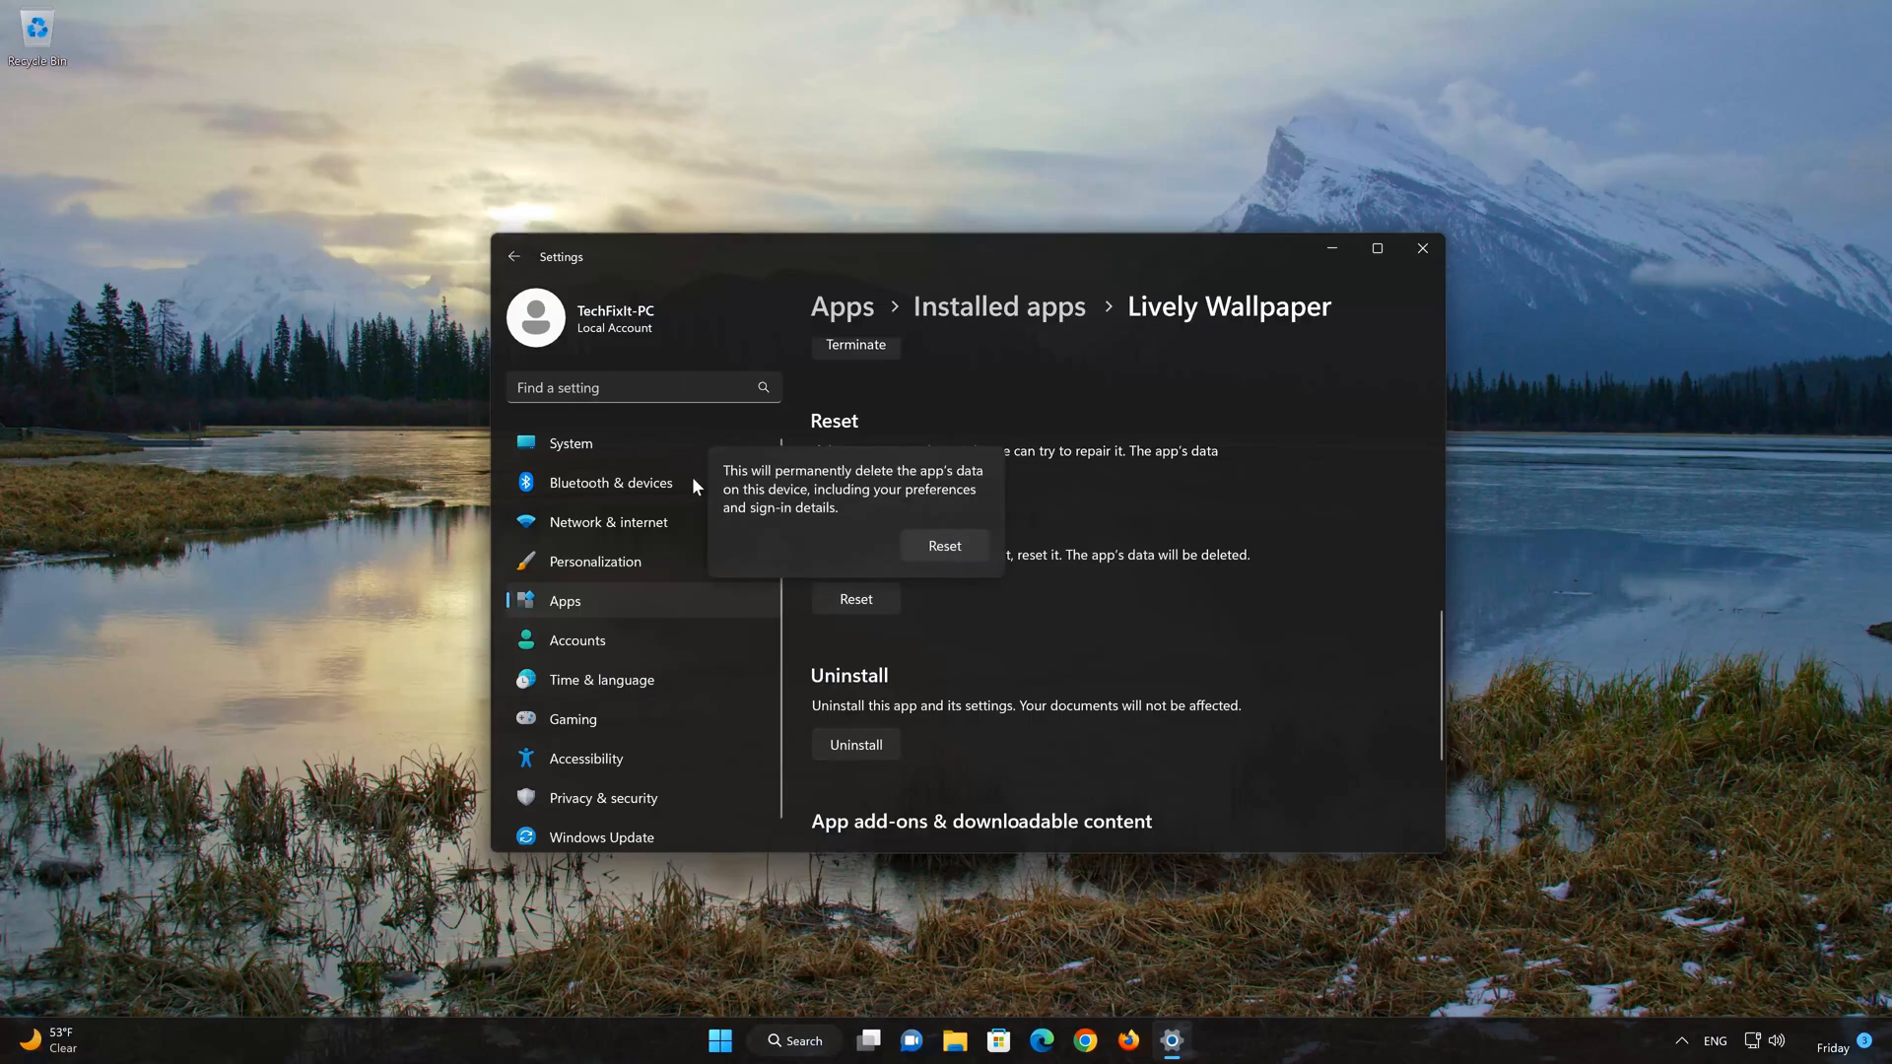
mouse_move(896, 497)
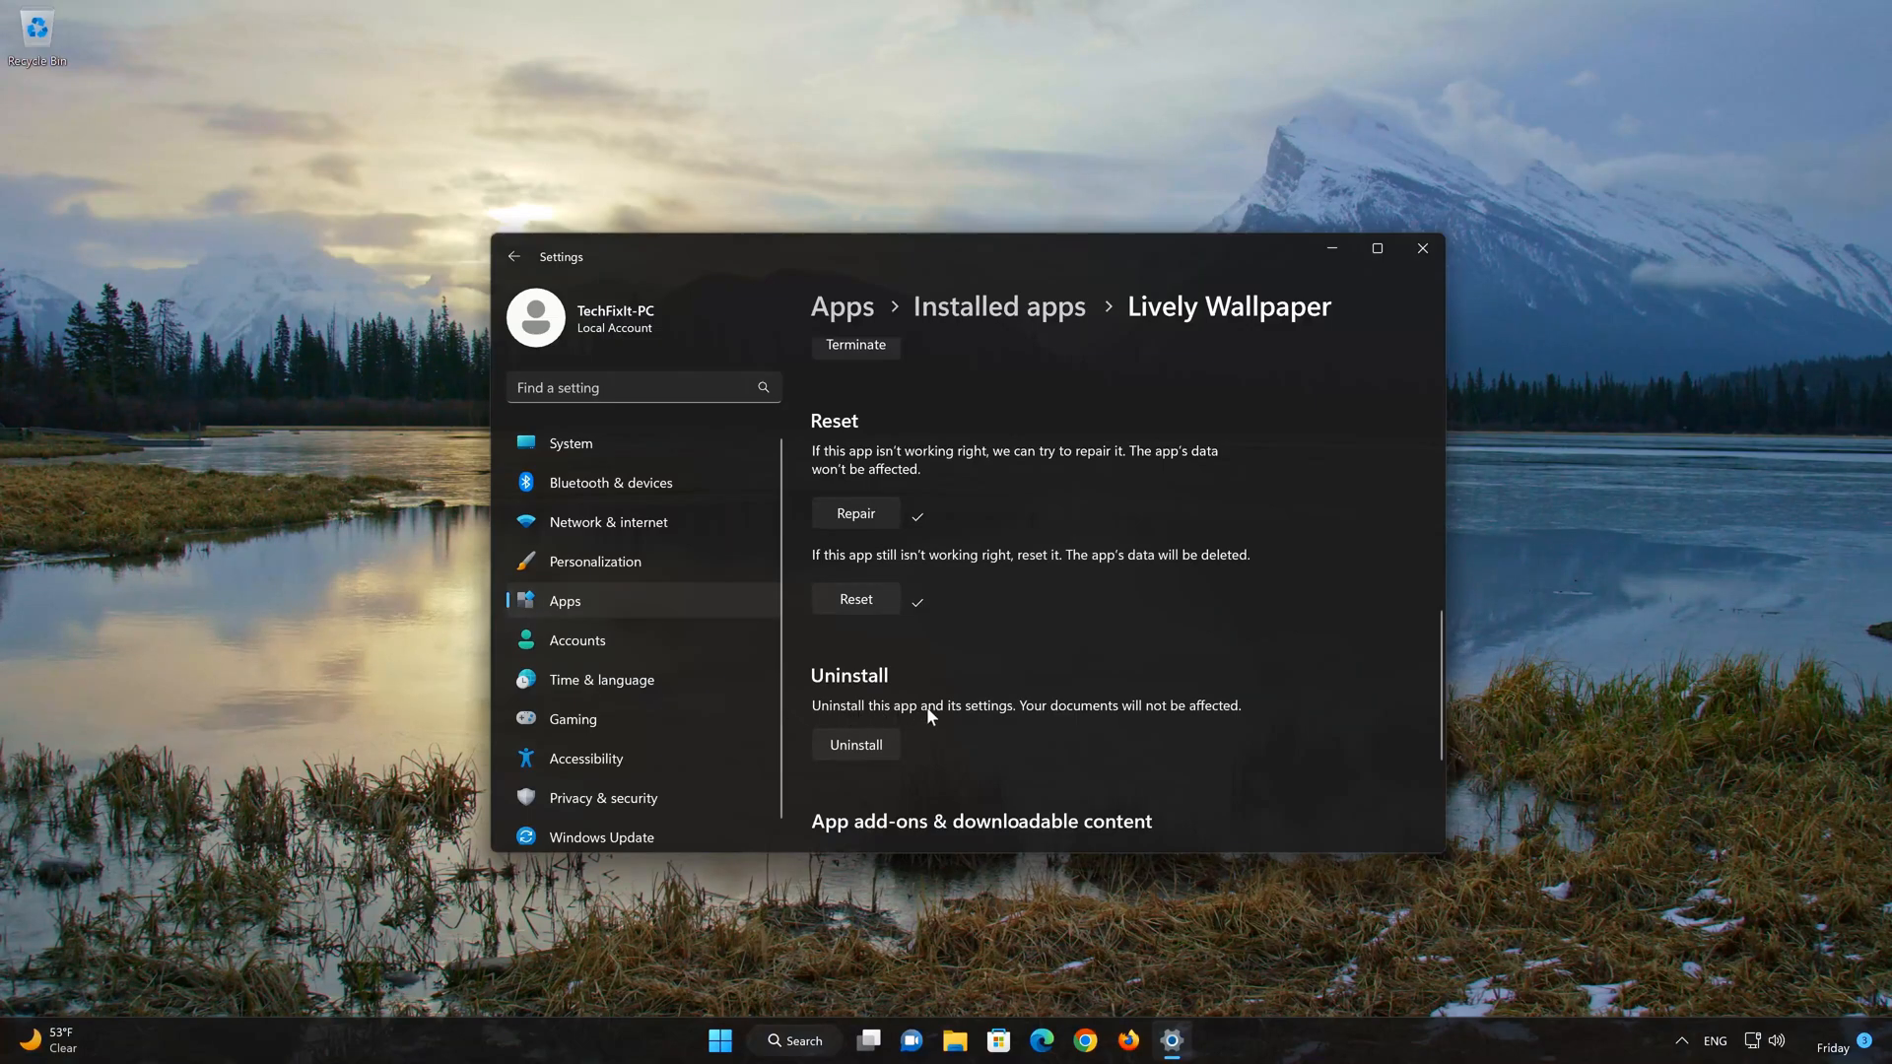
mouse_move(1206, 705)
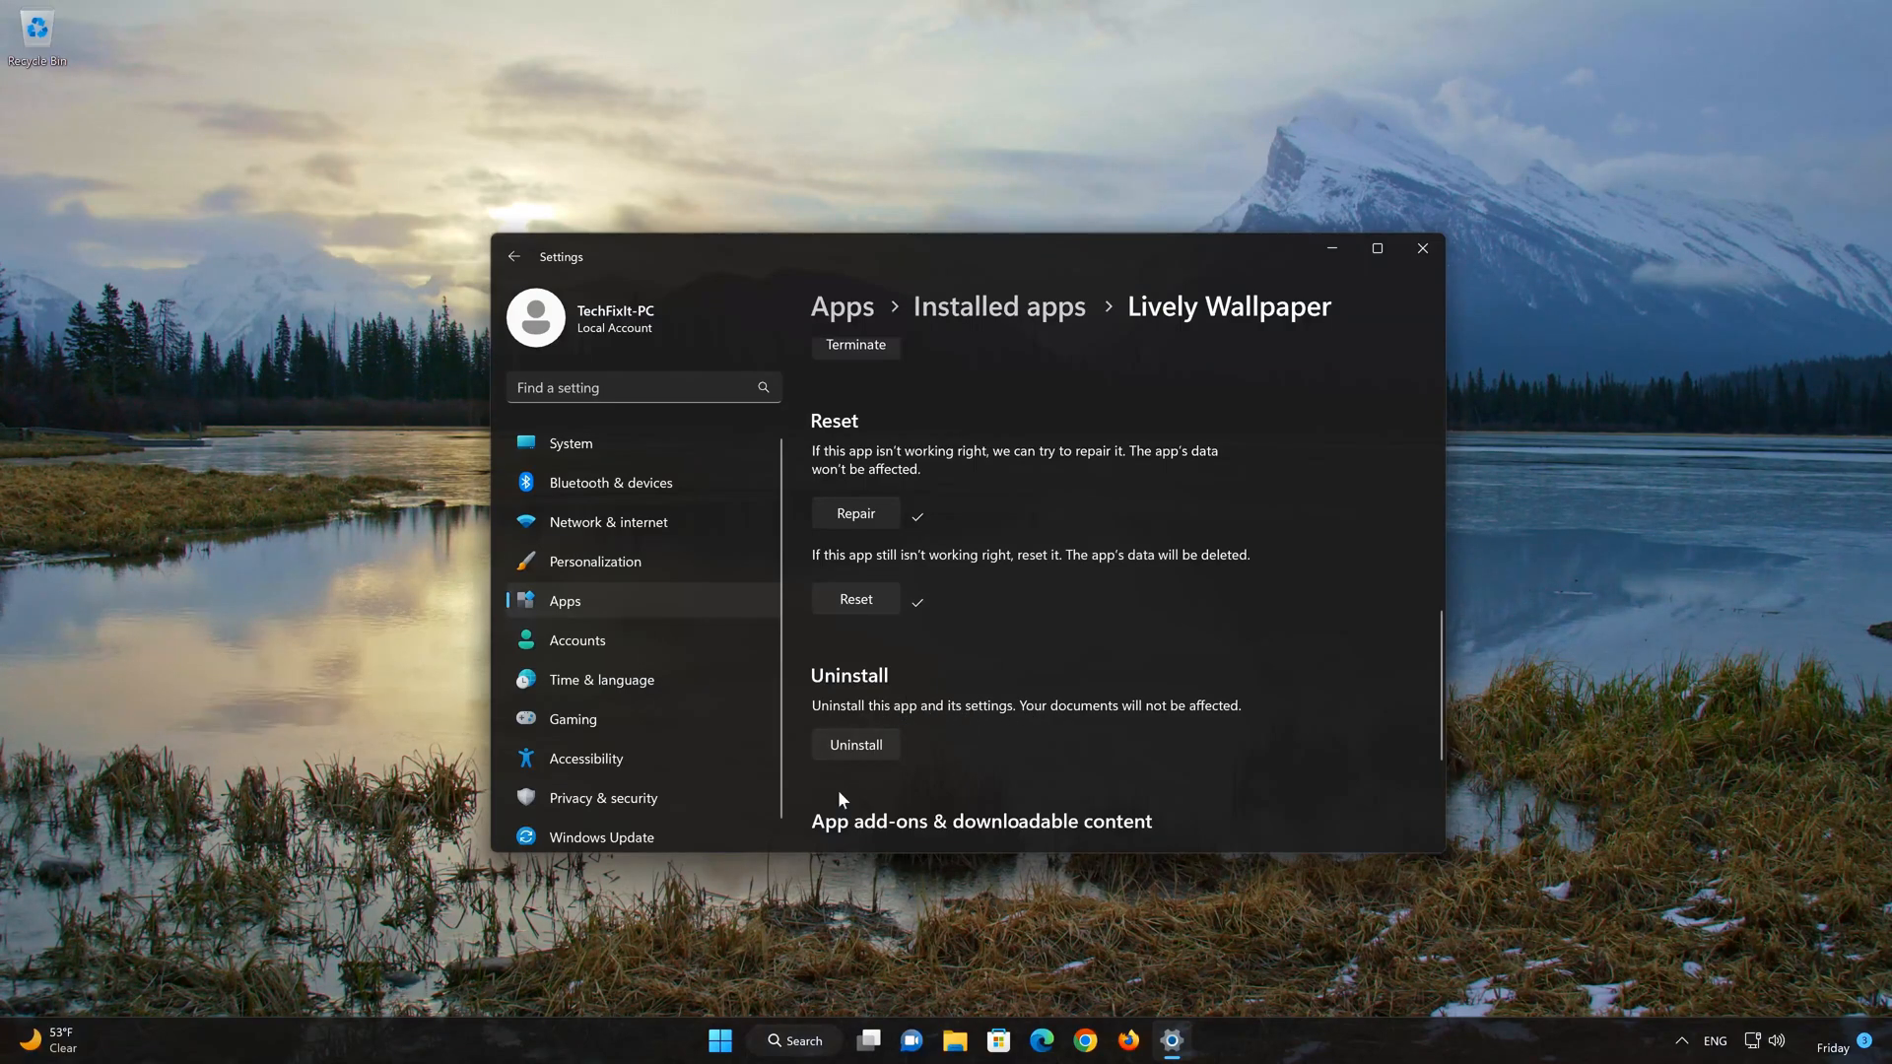
Uninstall Lively Wallpaper and close the Settings window
click(855, 745)
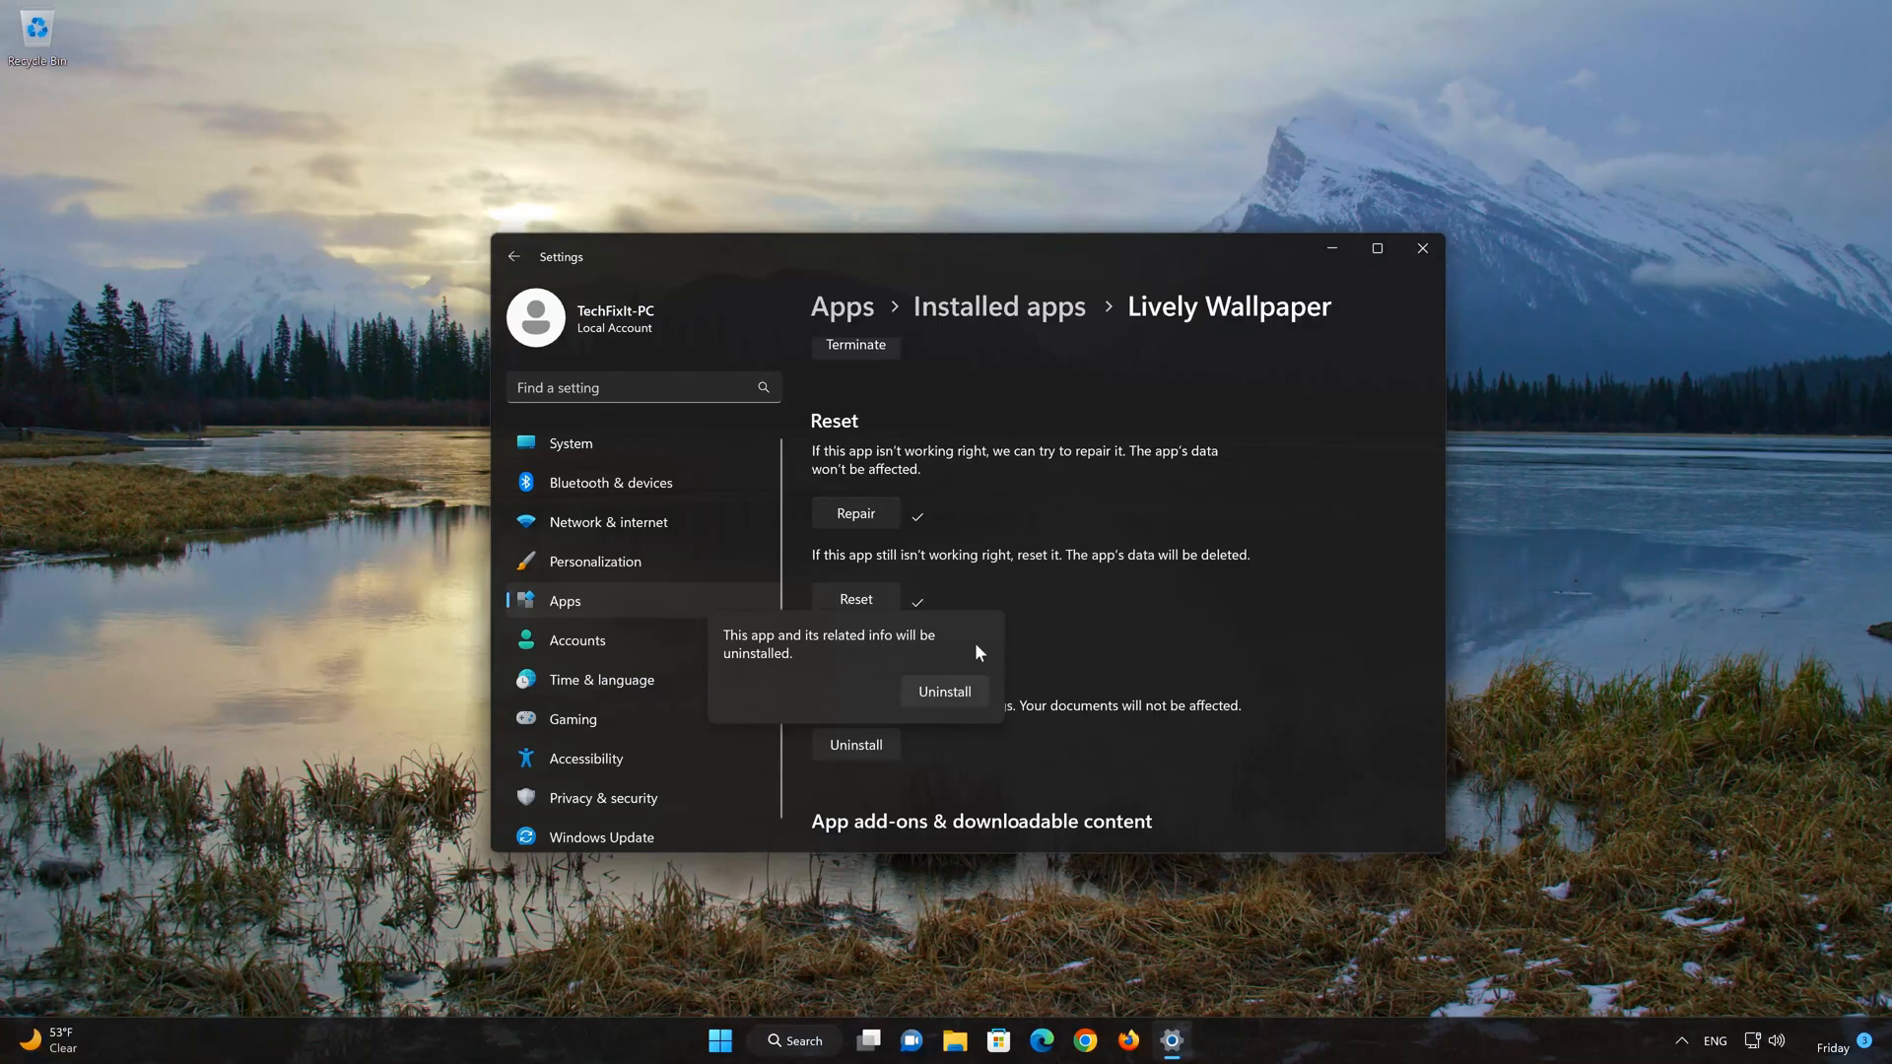
mouse_move(930, 749)
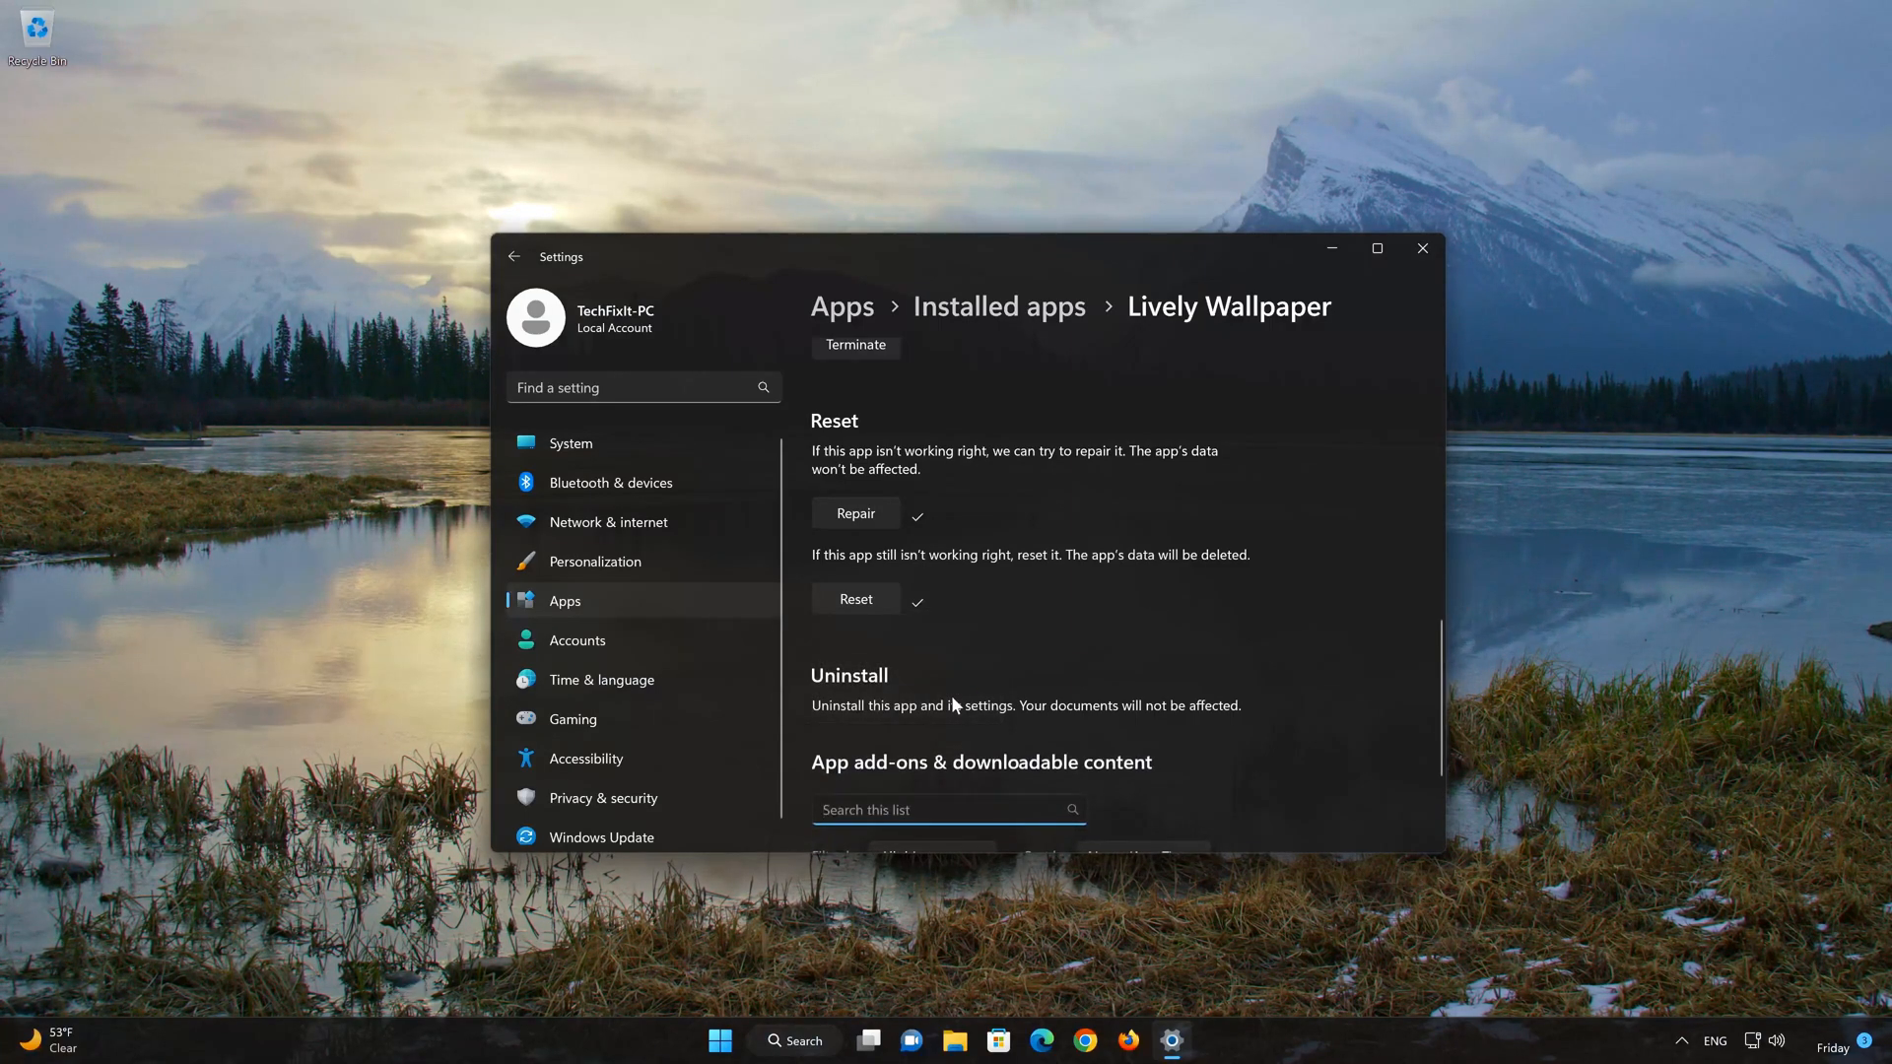
mouse_move(1423, 250)
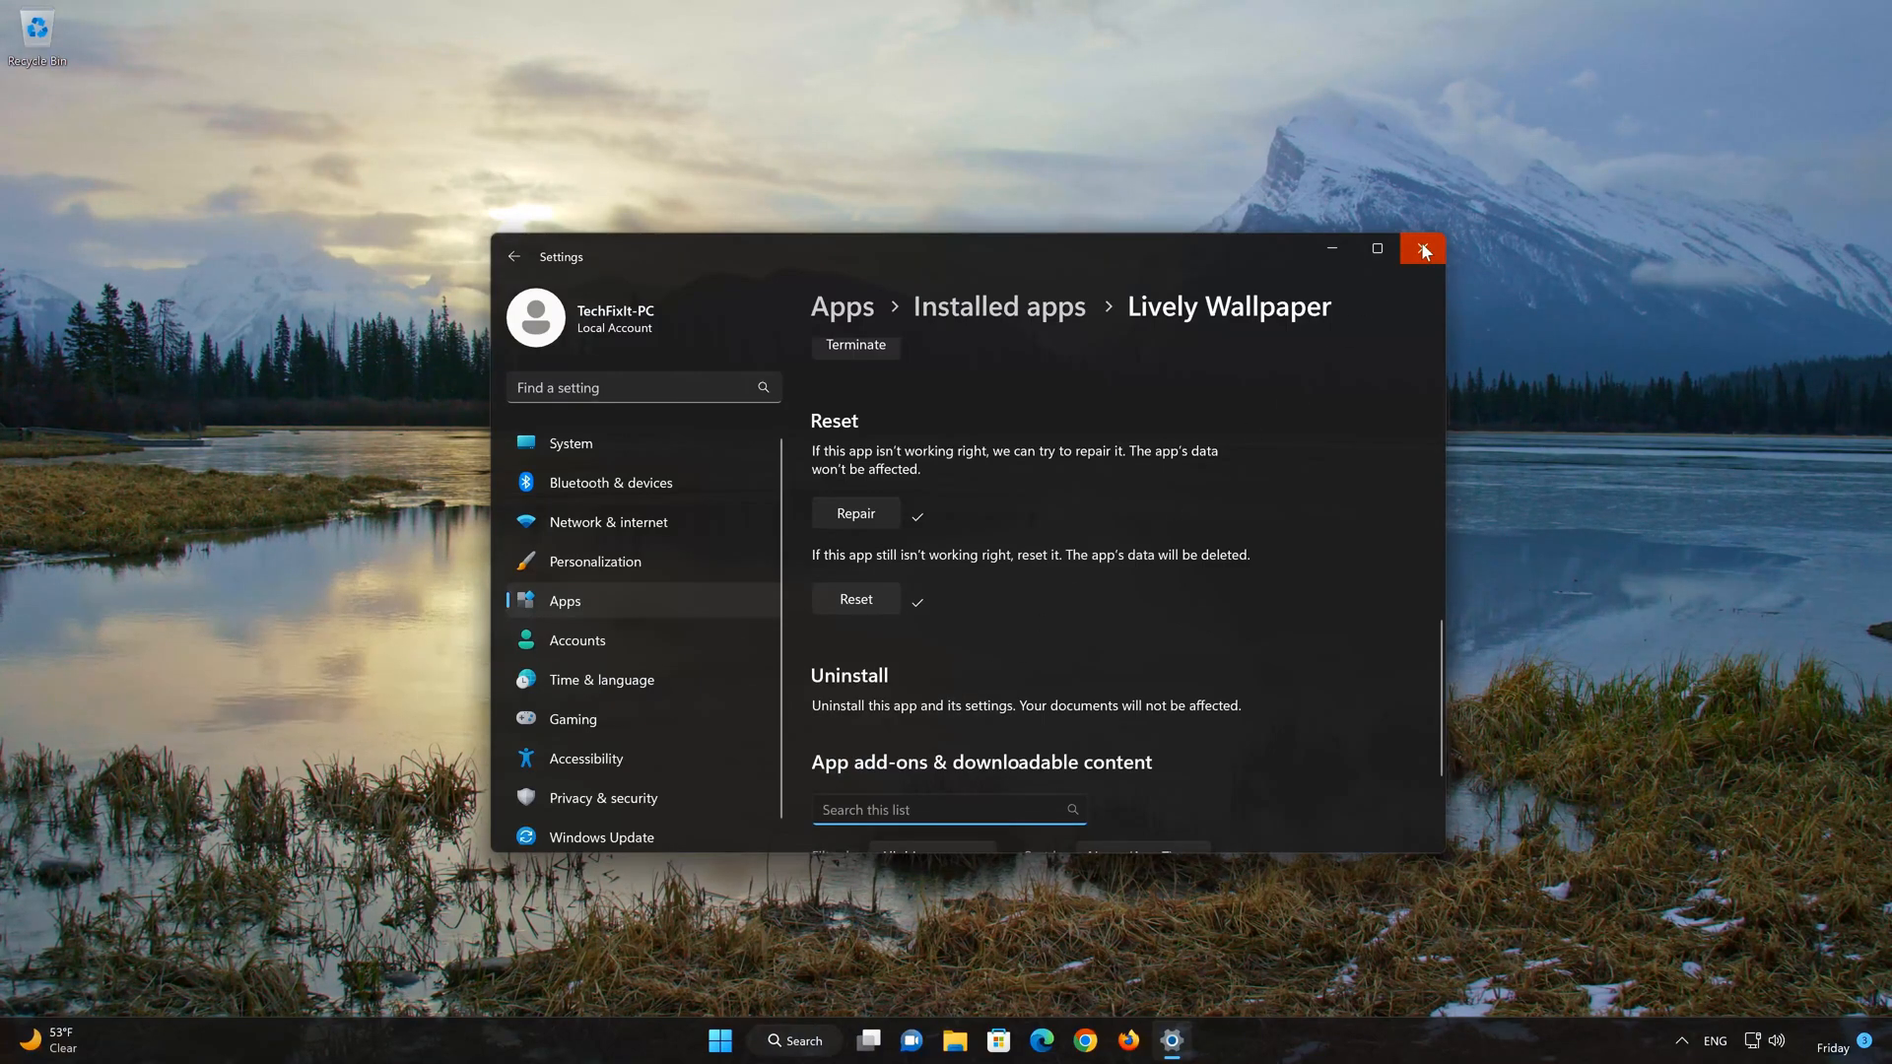
click(1423, 248)
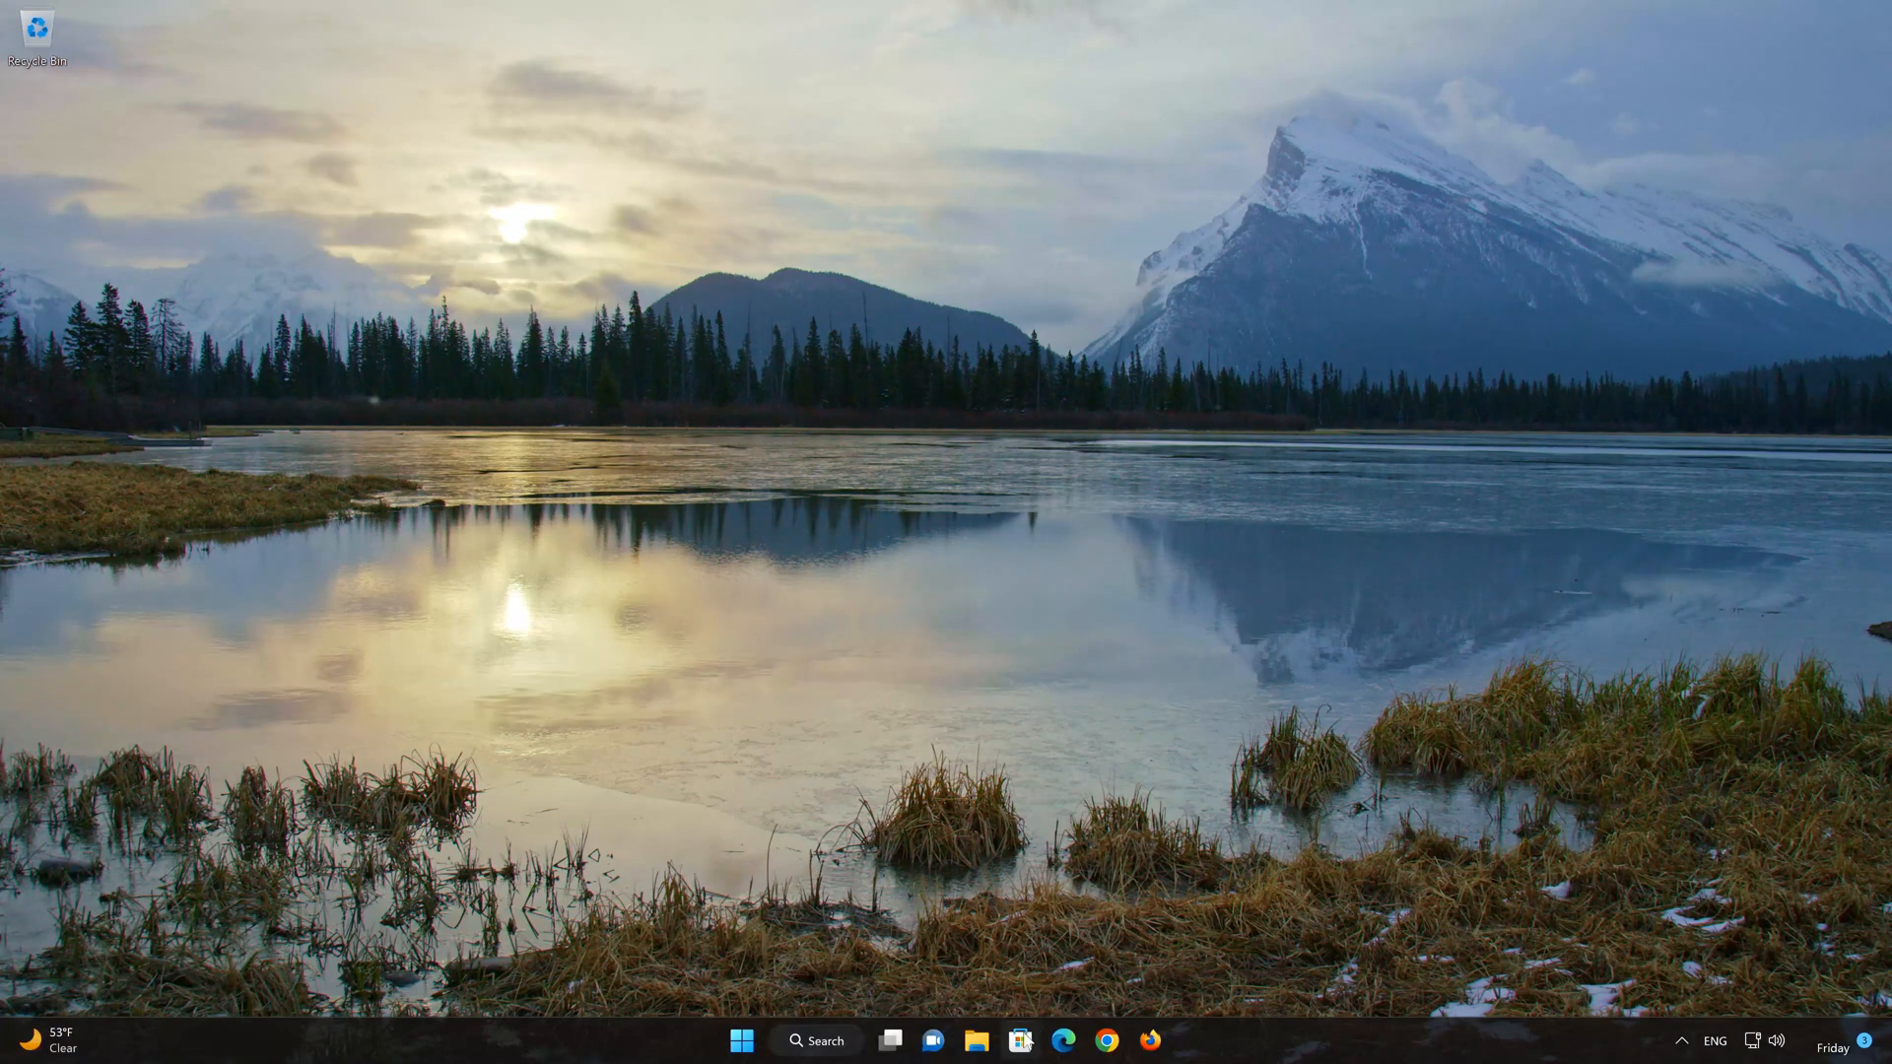
Search Microsoft Store for 'lively' and open the Lively Wallpaper app page
click(1020, 1040)
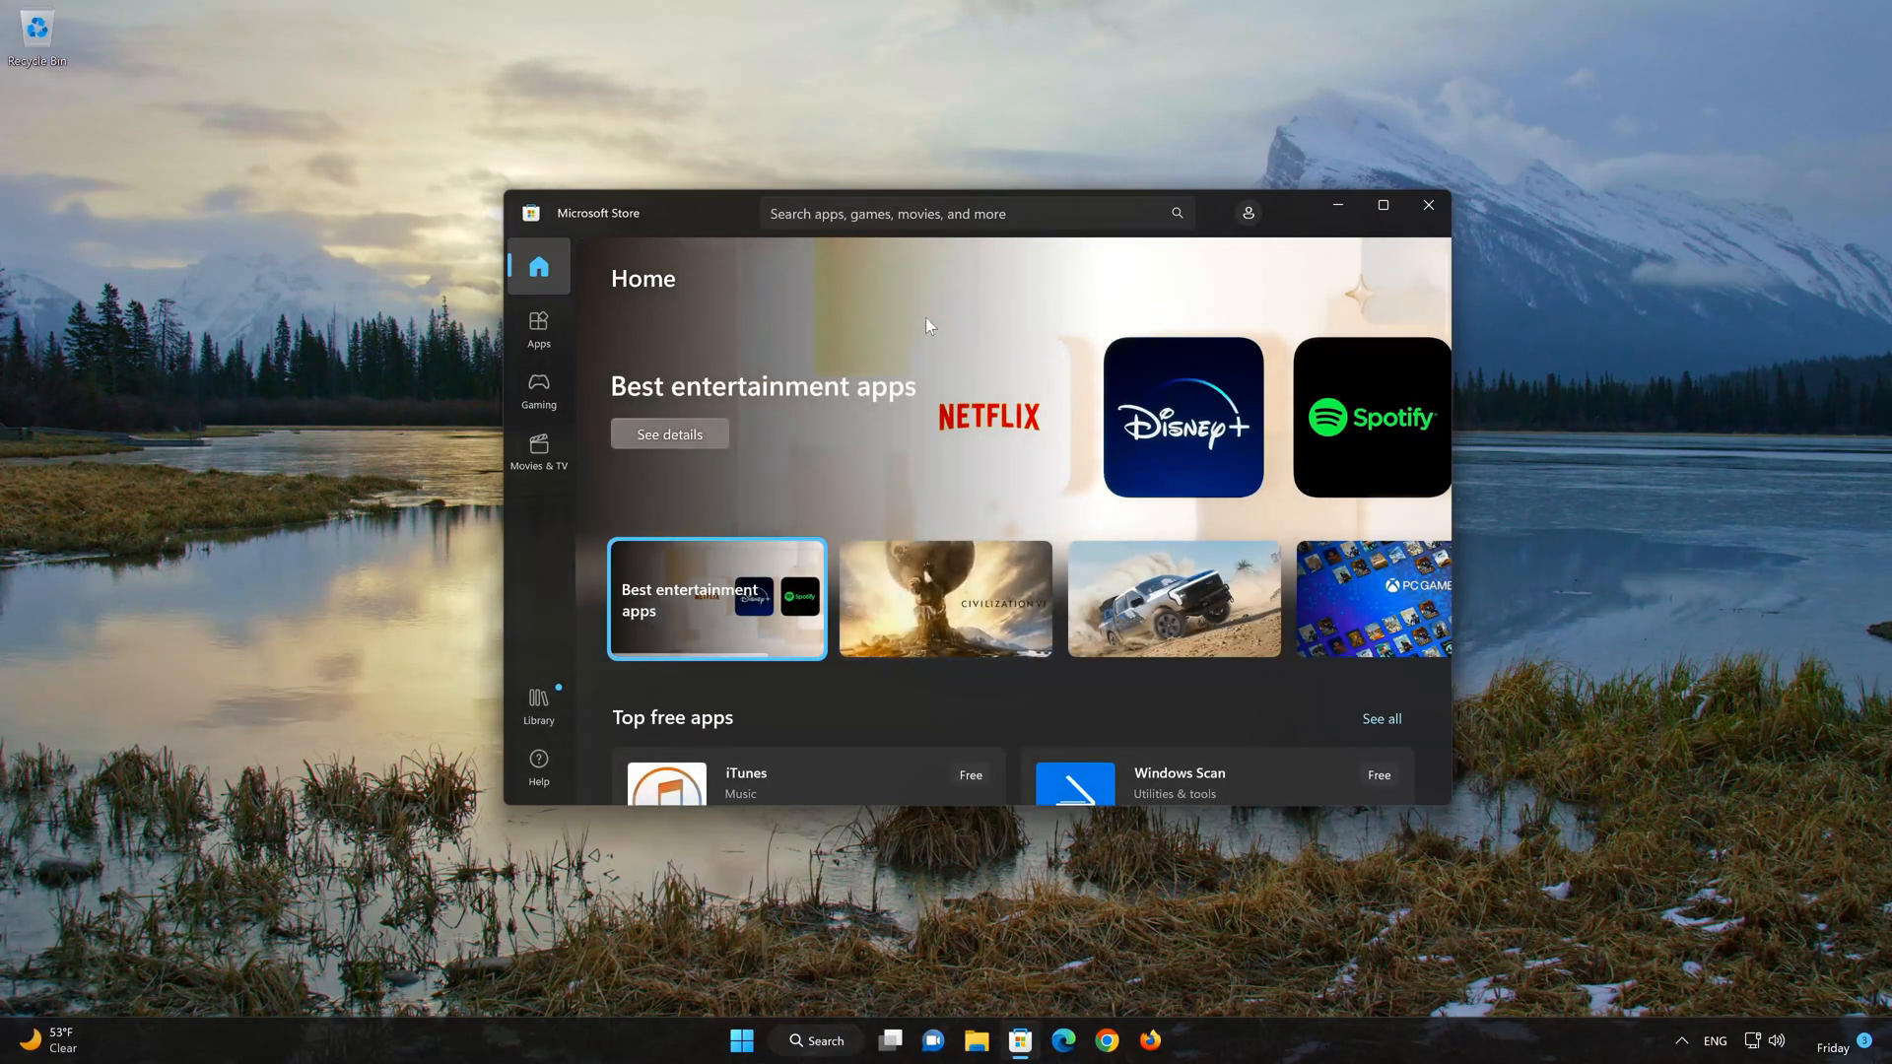
click(954, 214)
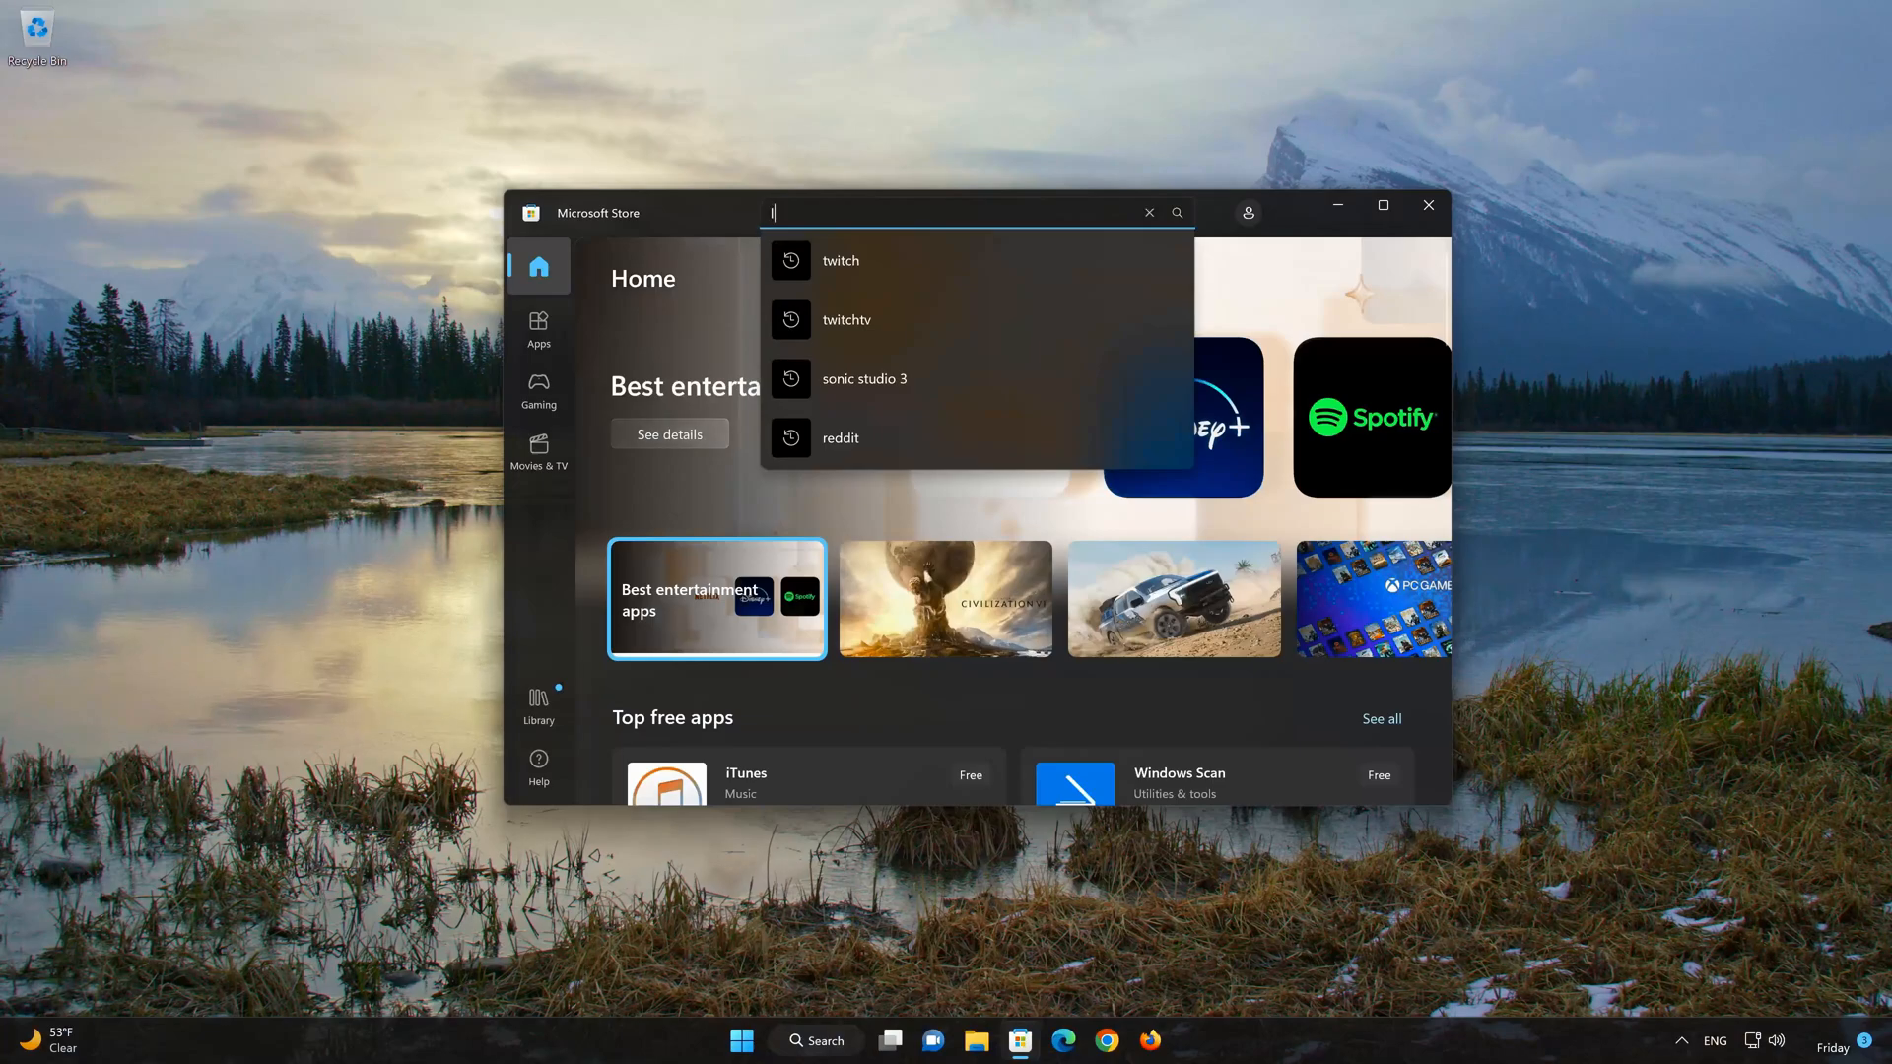
text(livel)
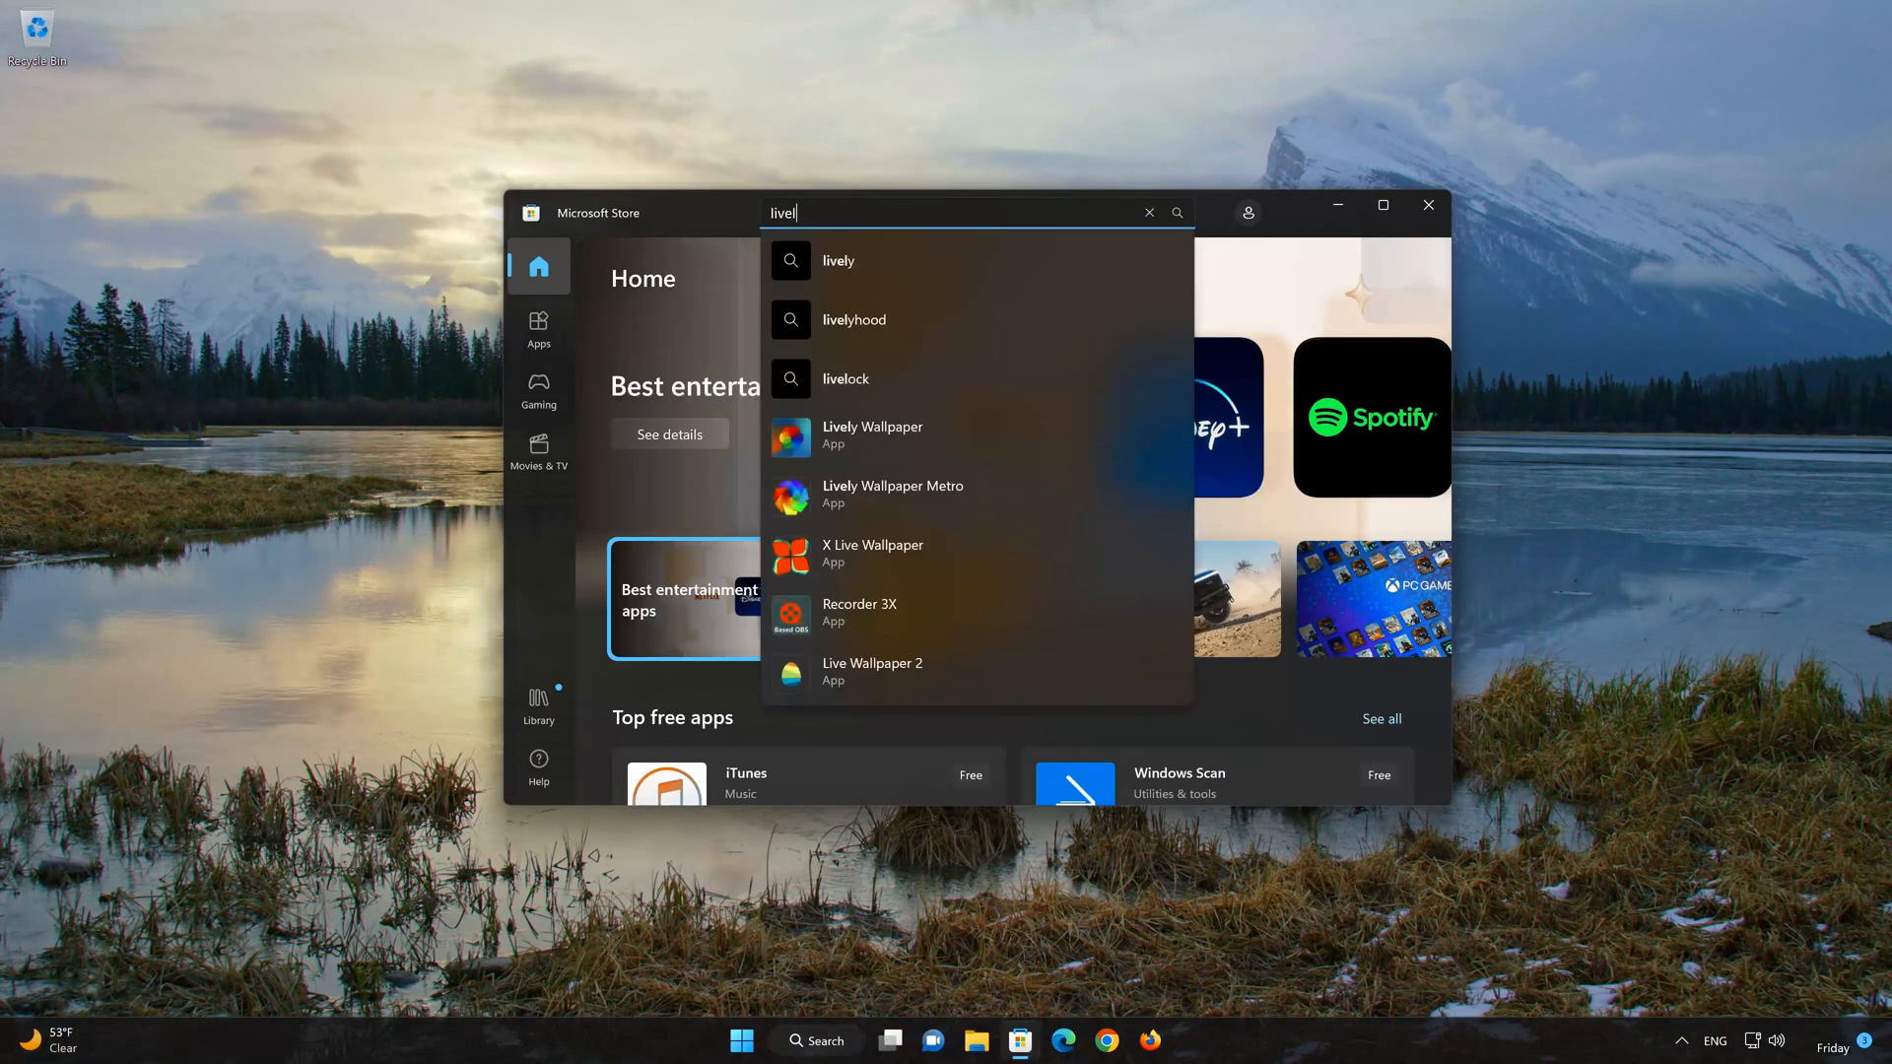
text(y wa)
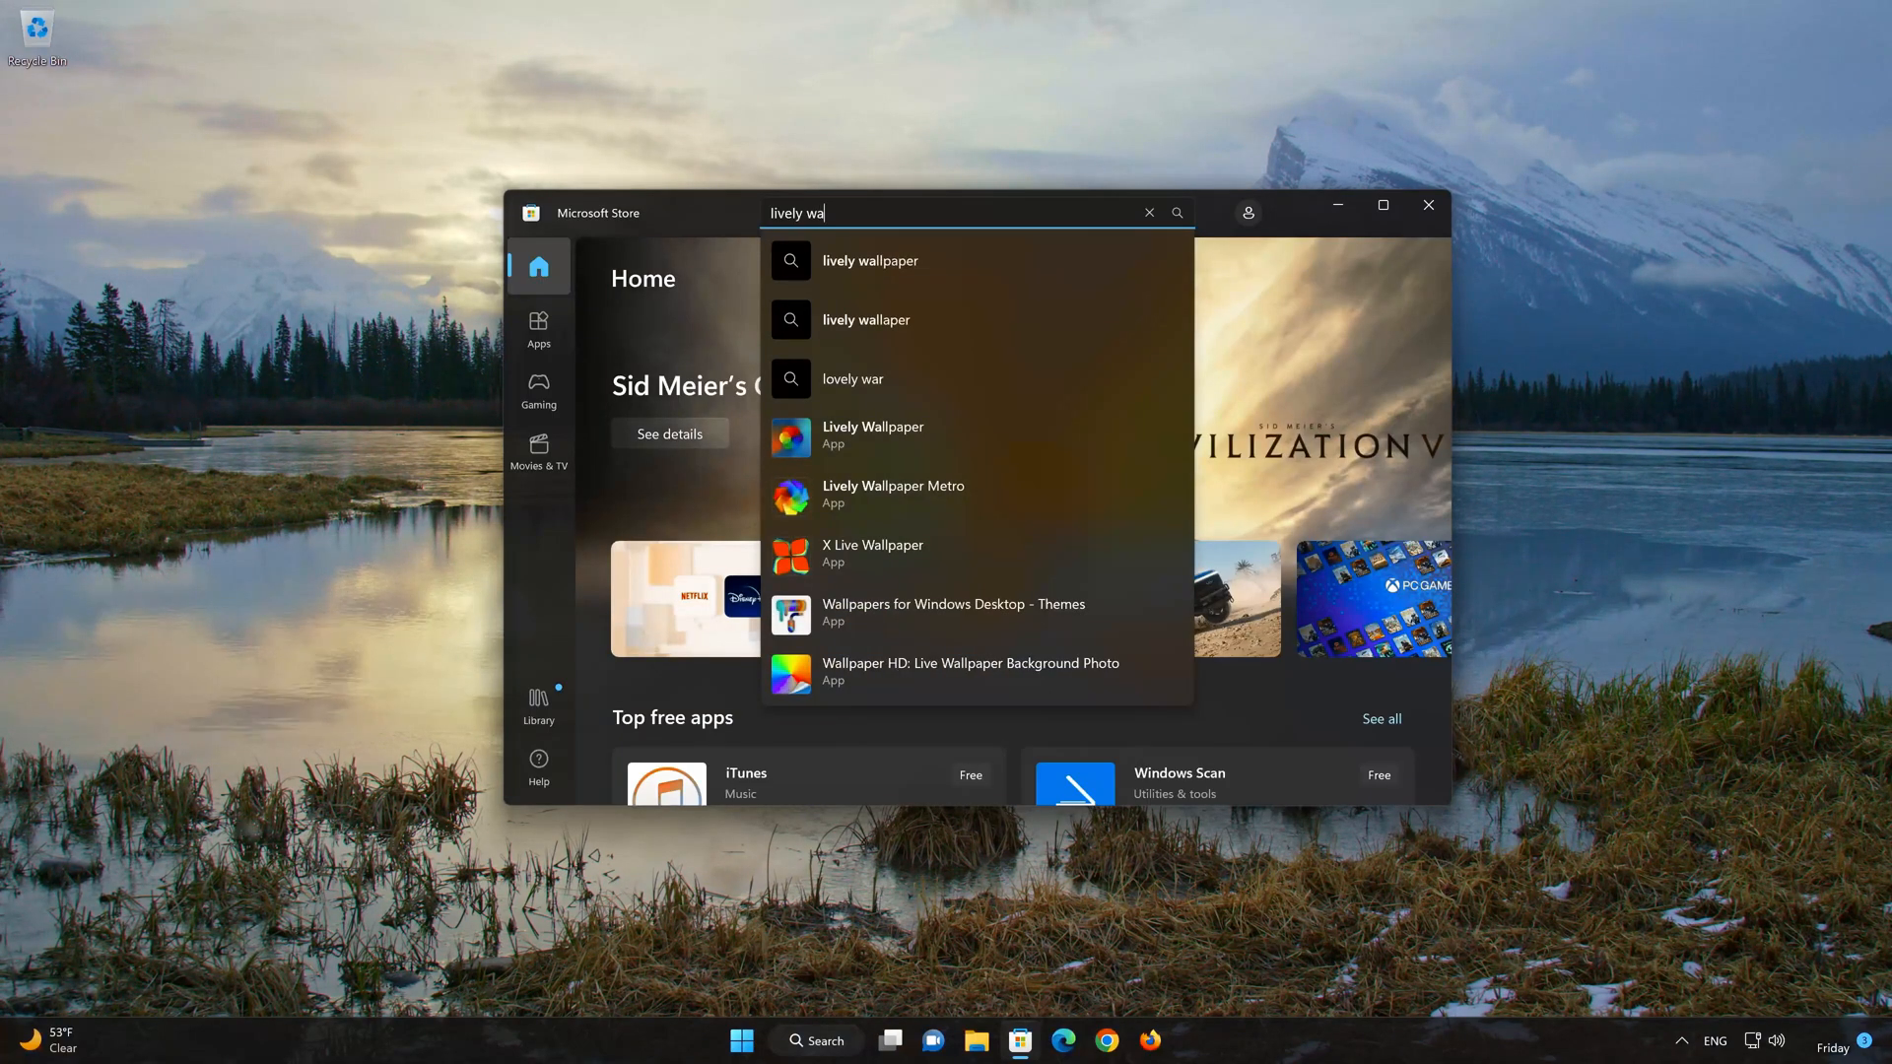
mouse_move(861, 444)
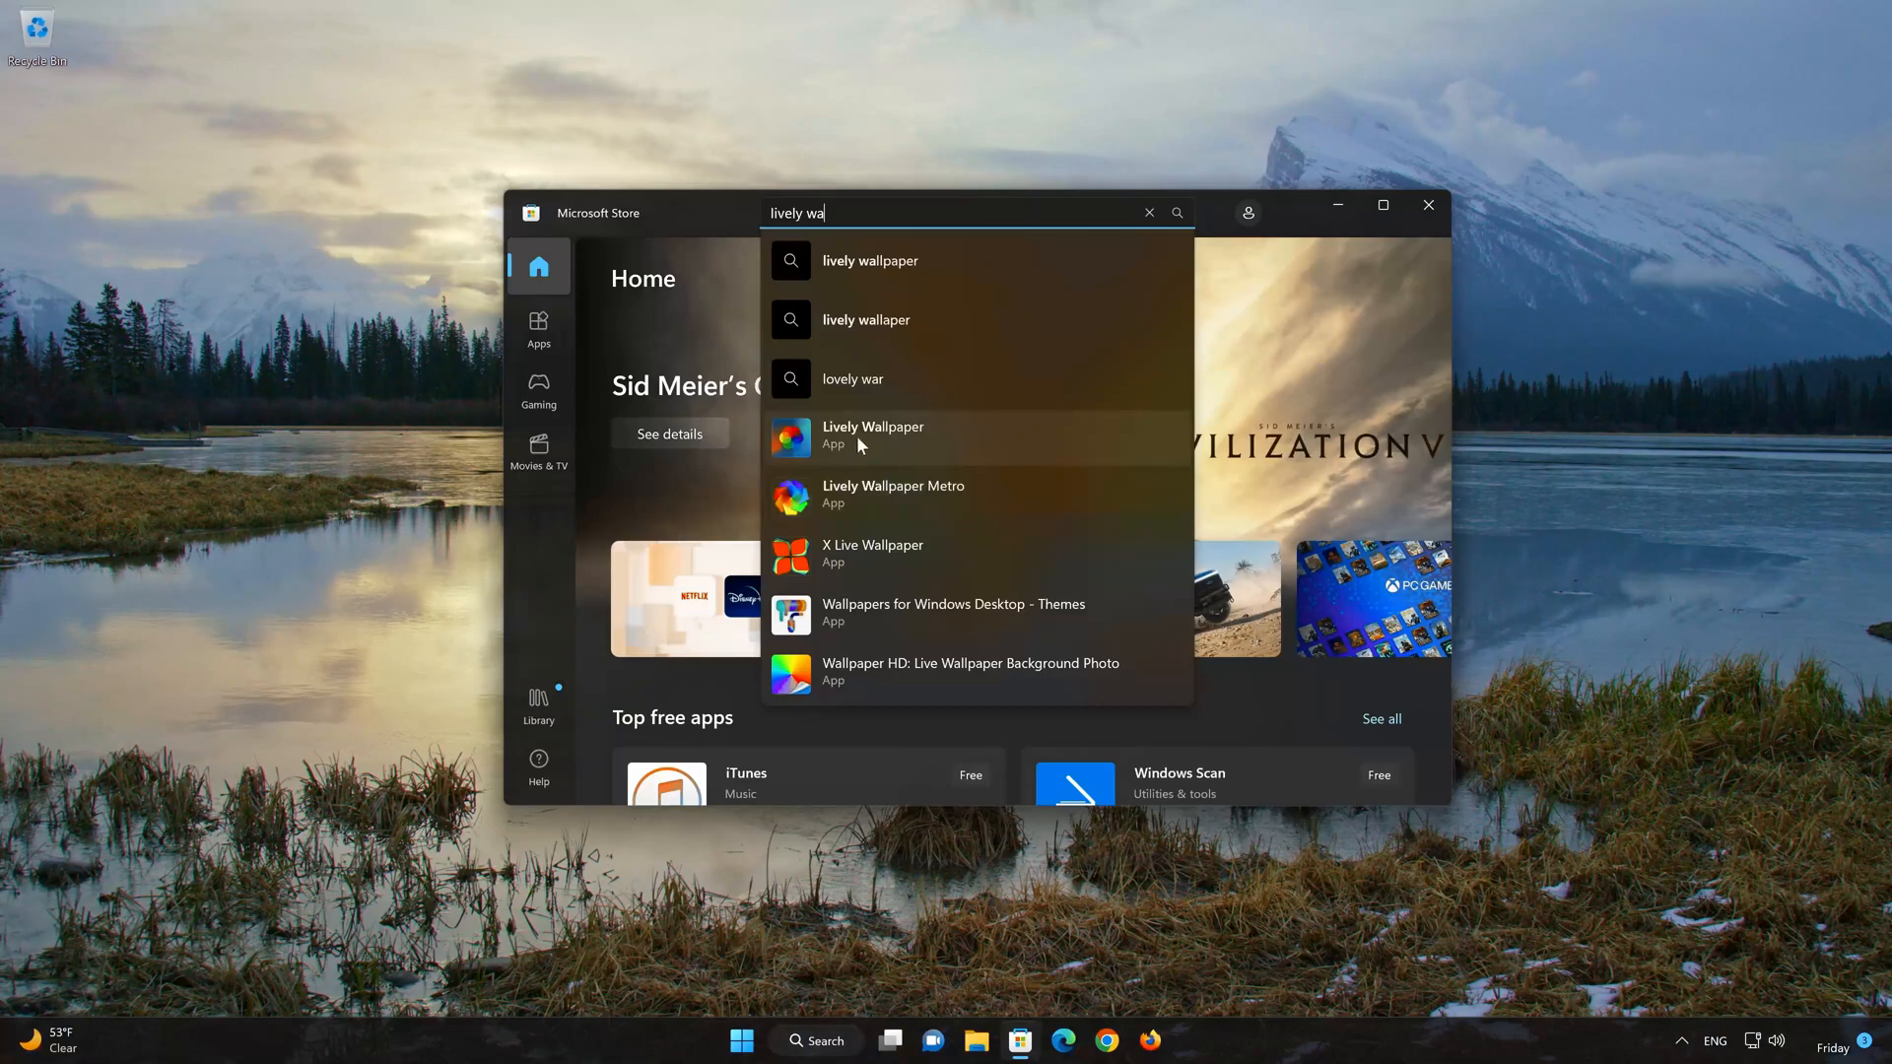
click(871, 435)
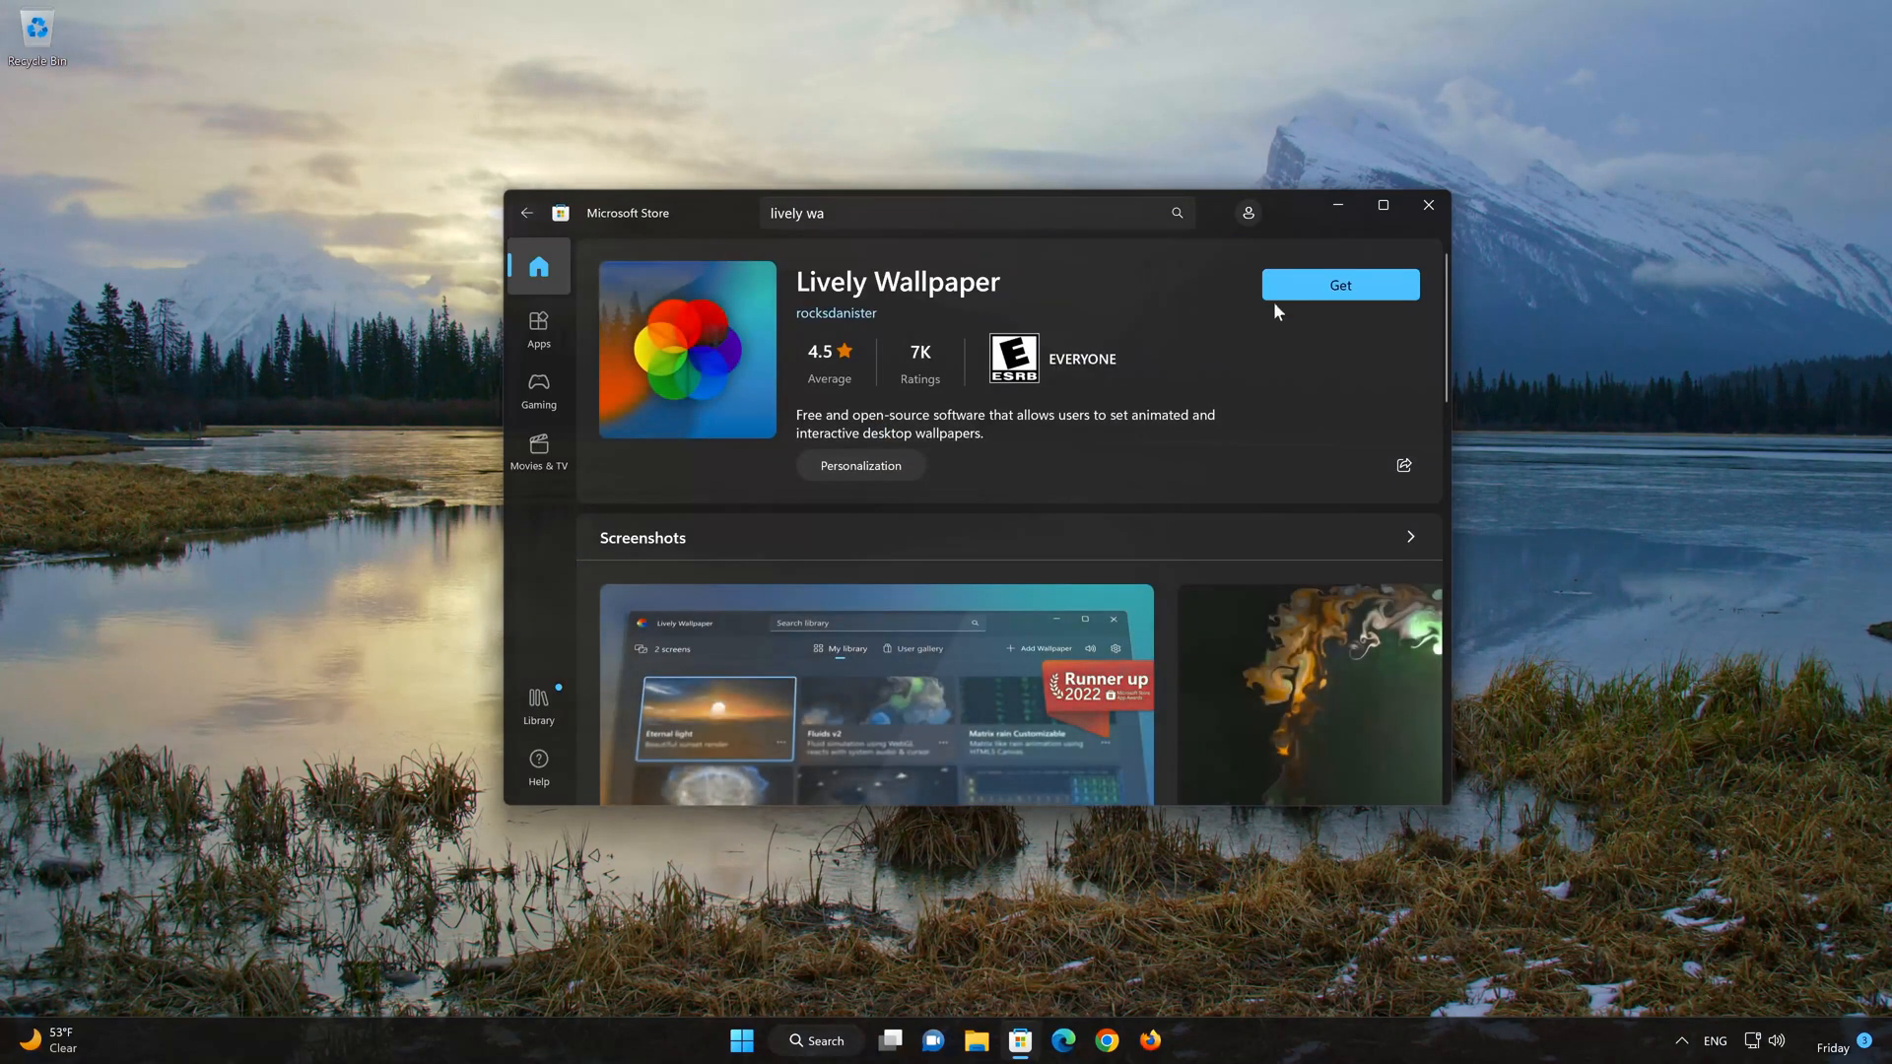
Get Lively Wallpaper from the Store, wait for installation, then launch it
click(1338, 285)
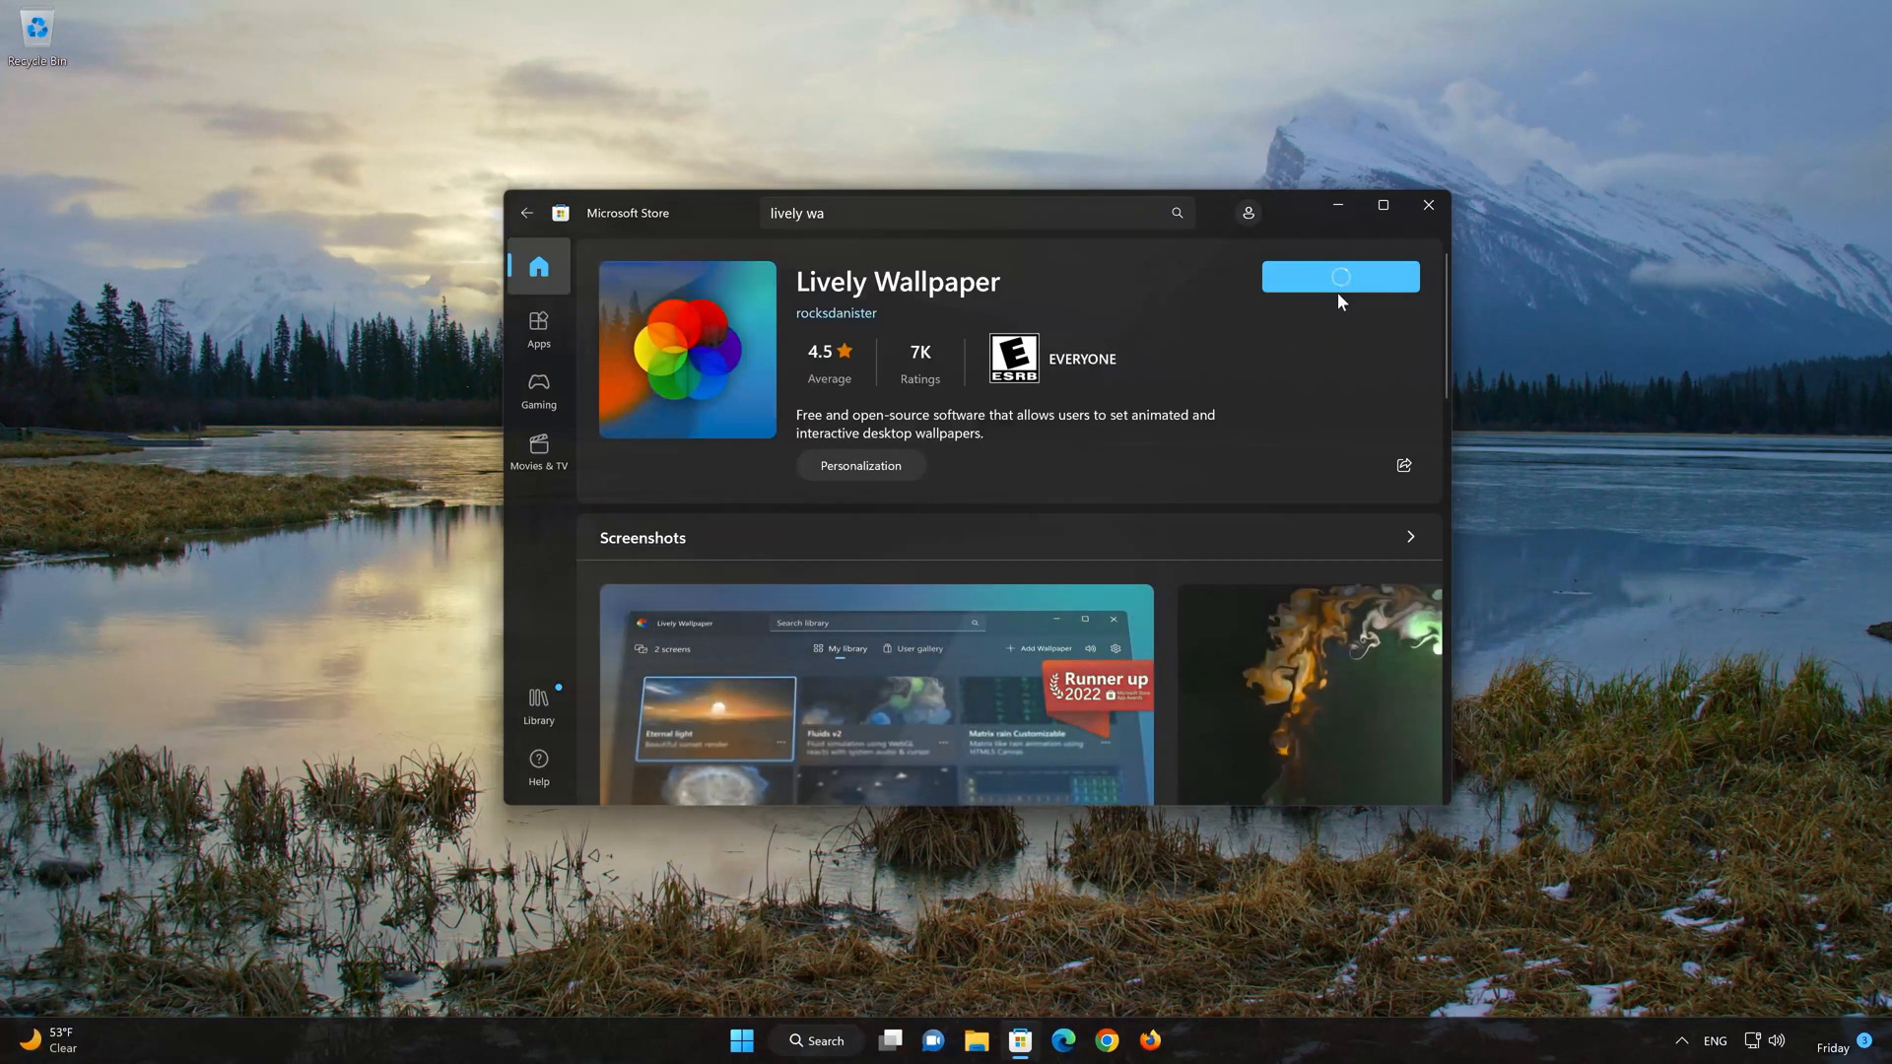
click(1339, 276)
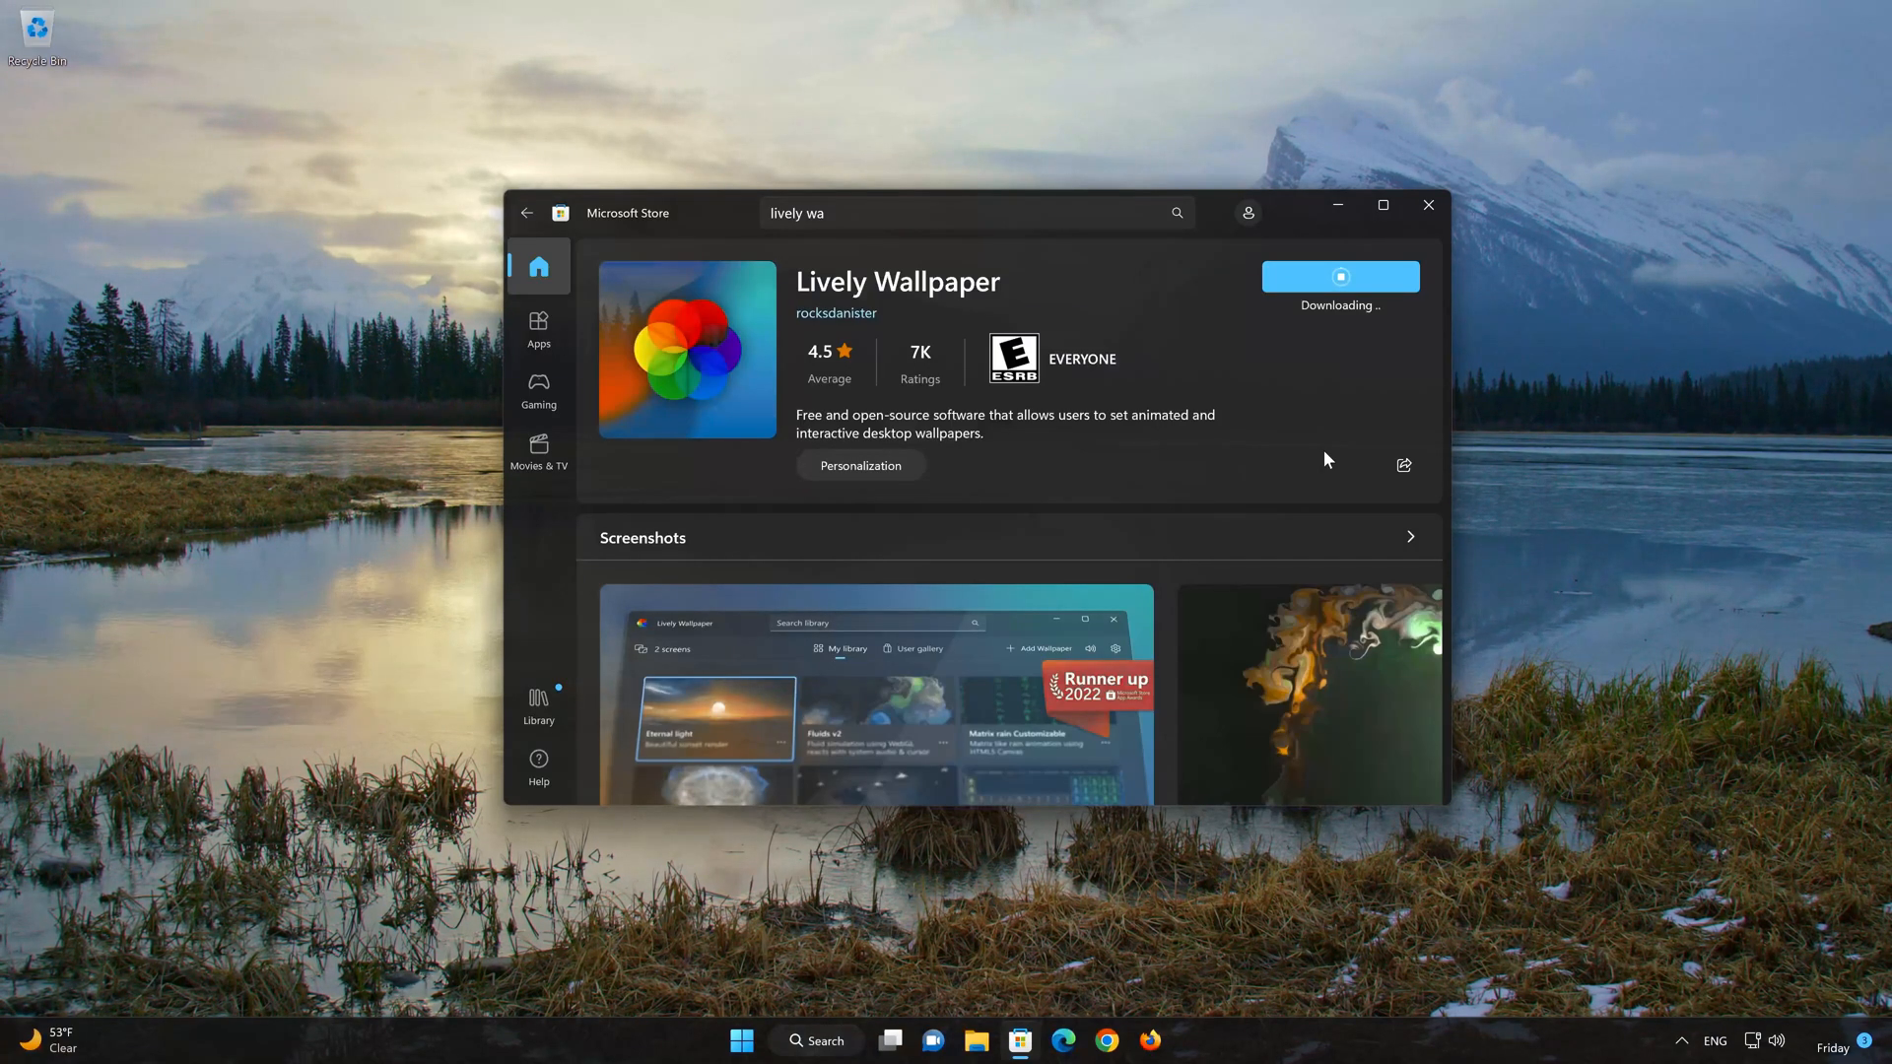
scroll(down, 3)
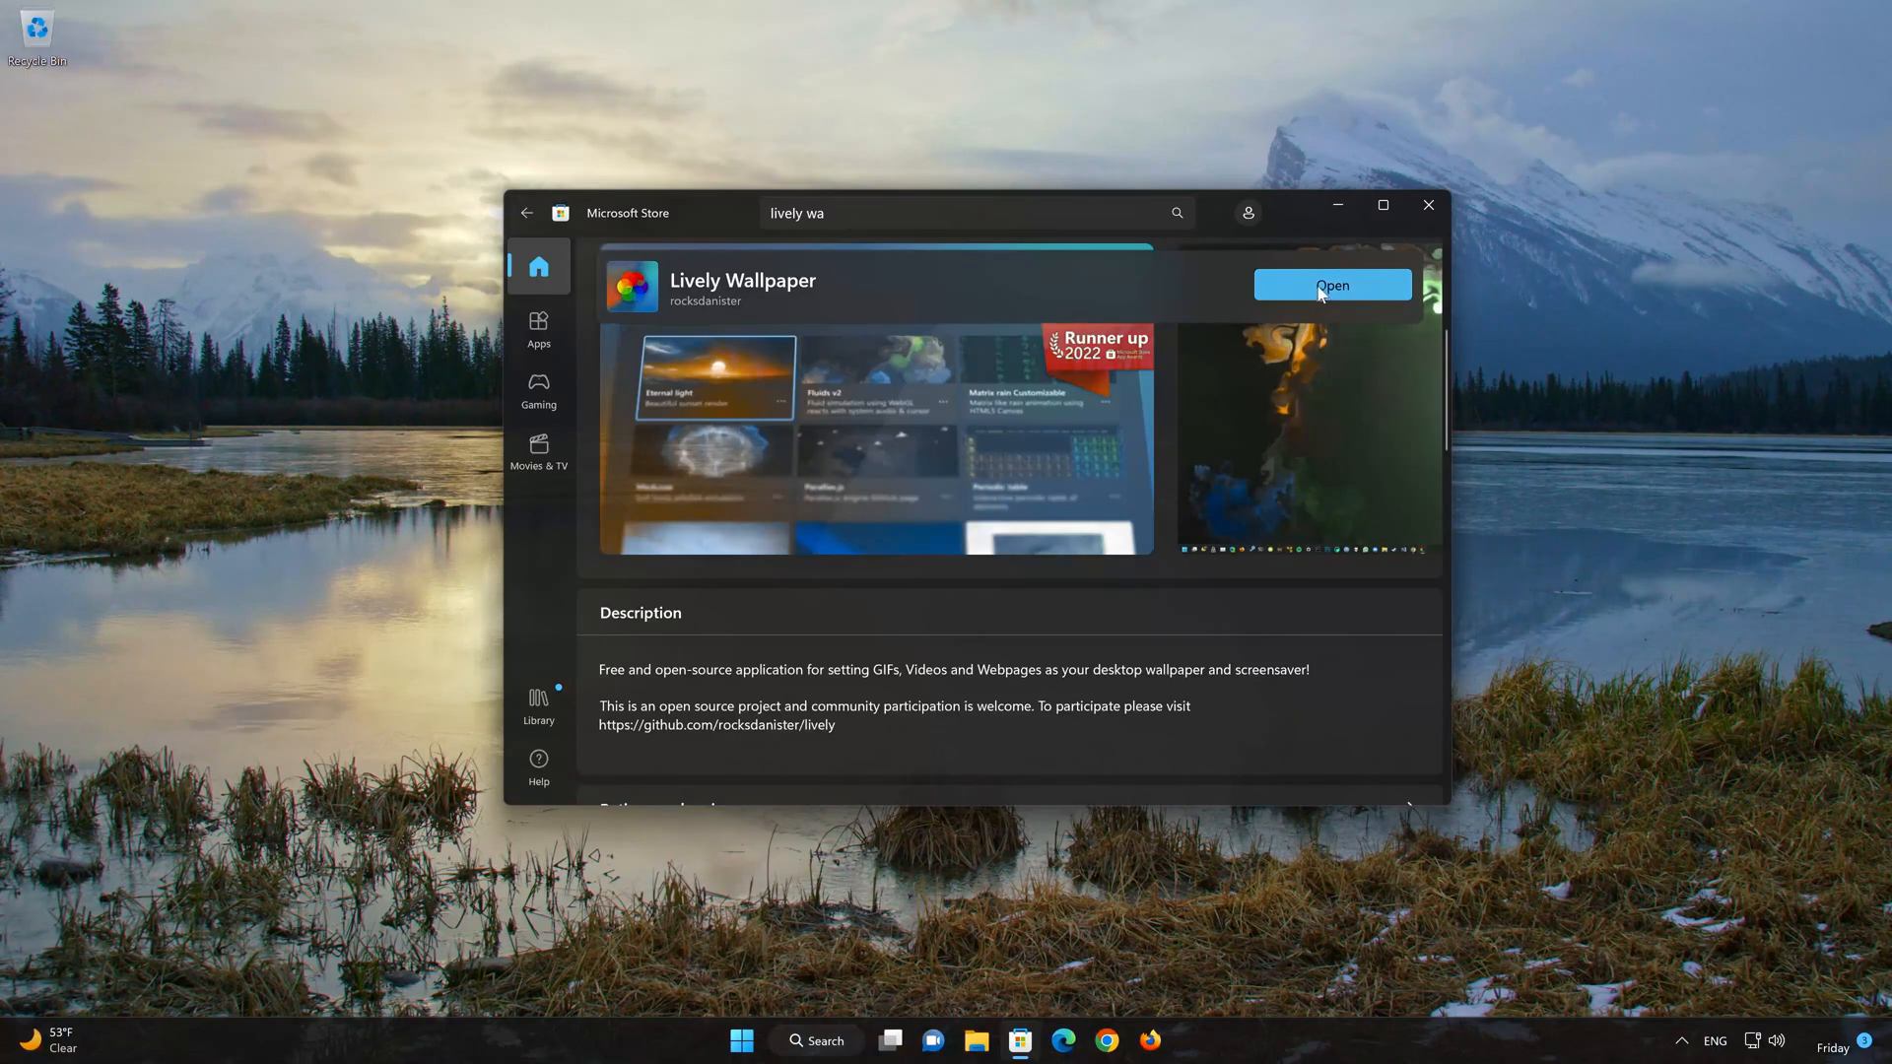
click(1333, 286)
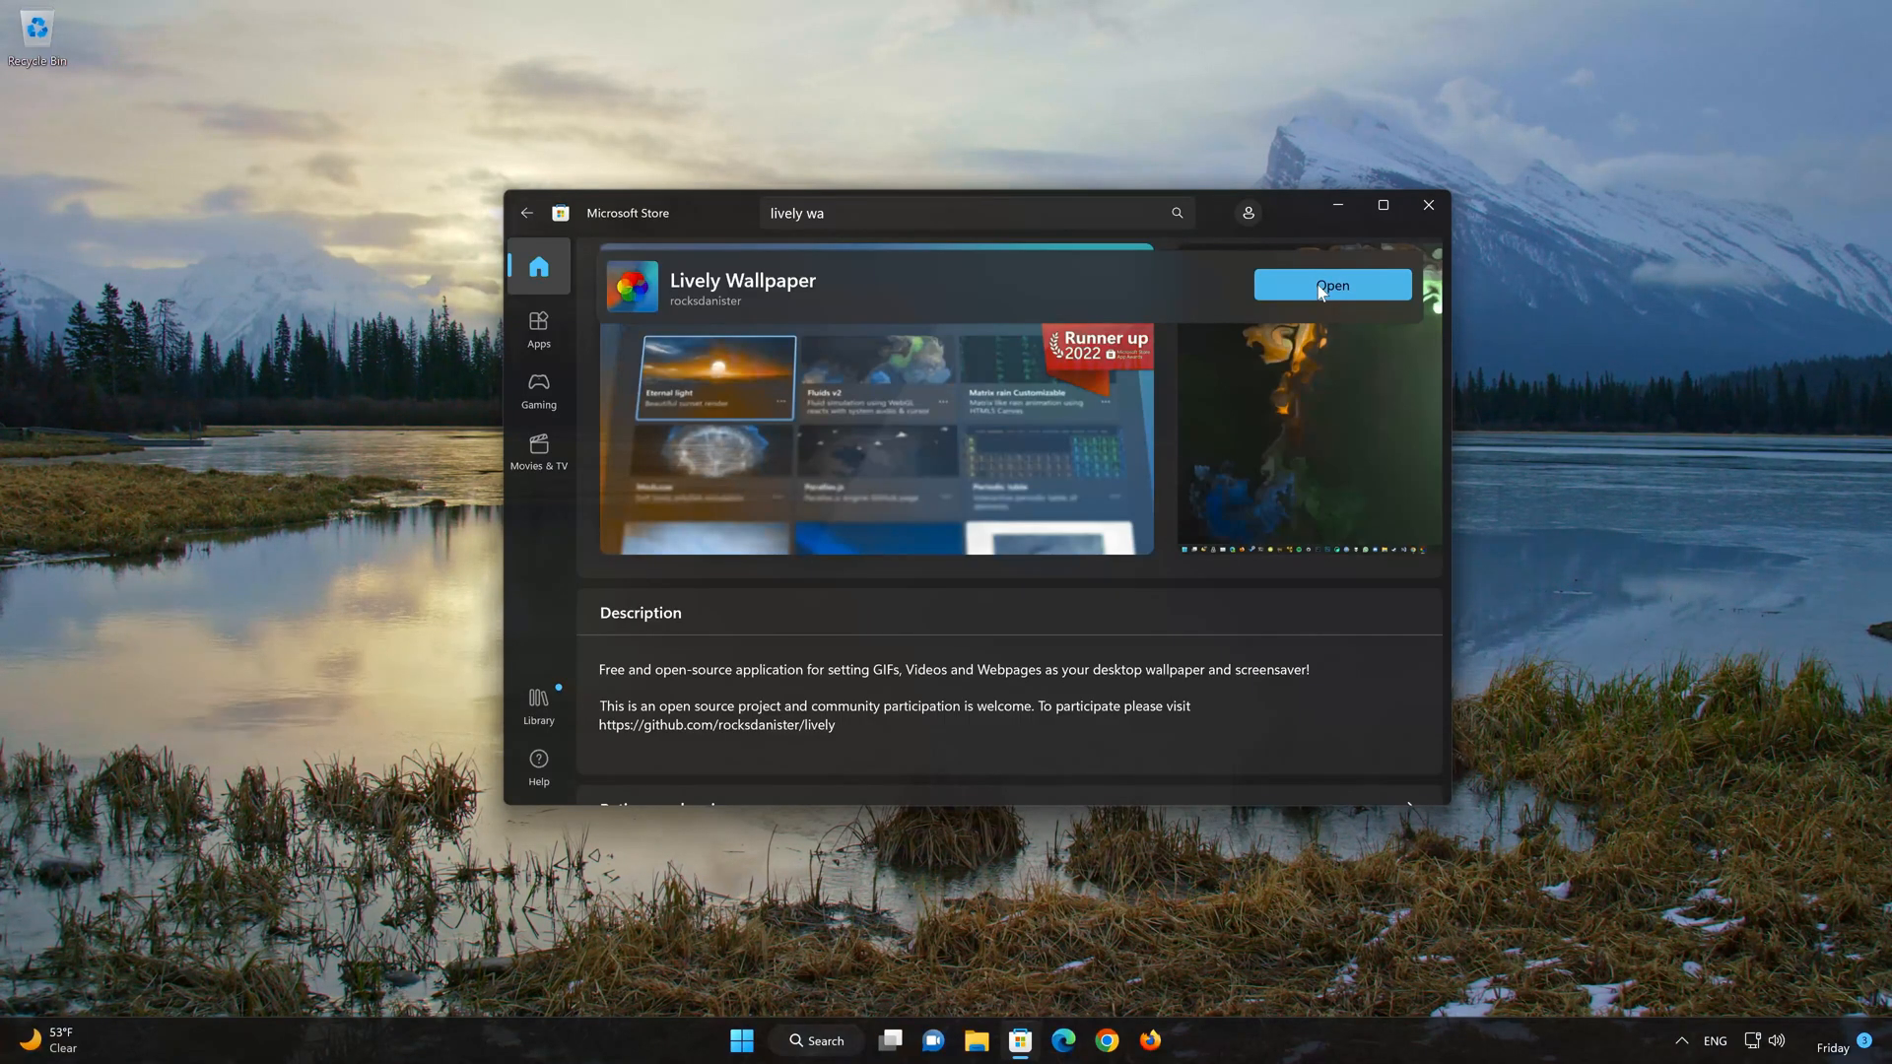
click(1333, 284)
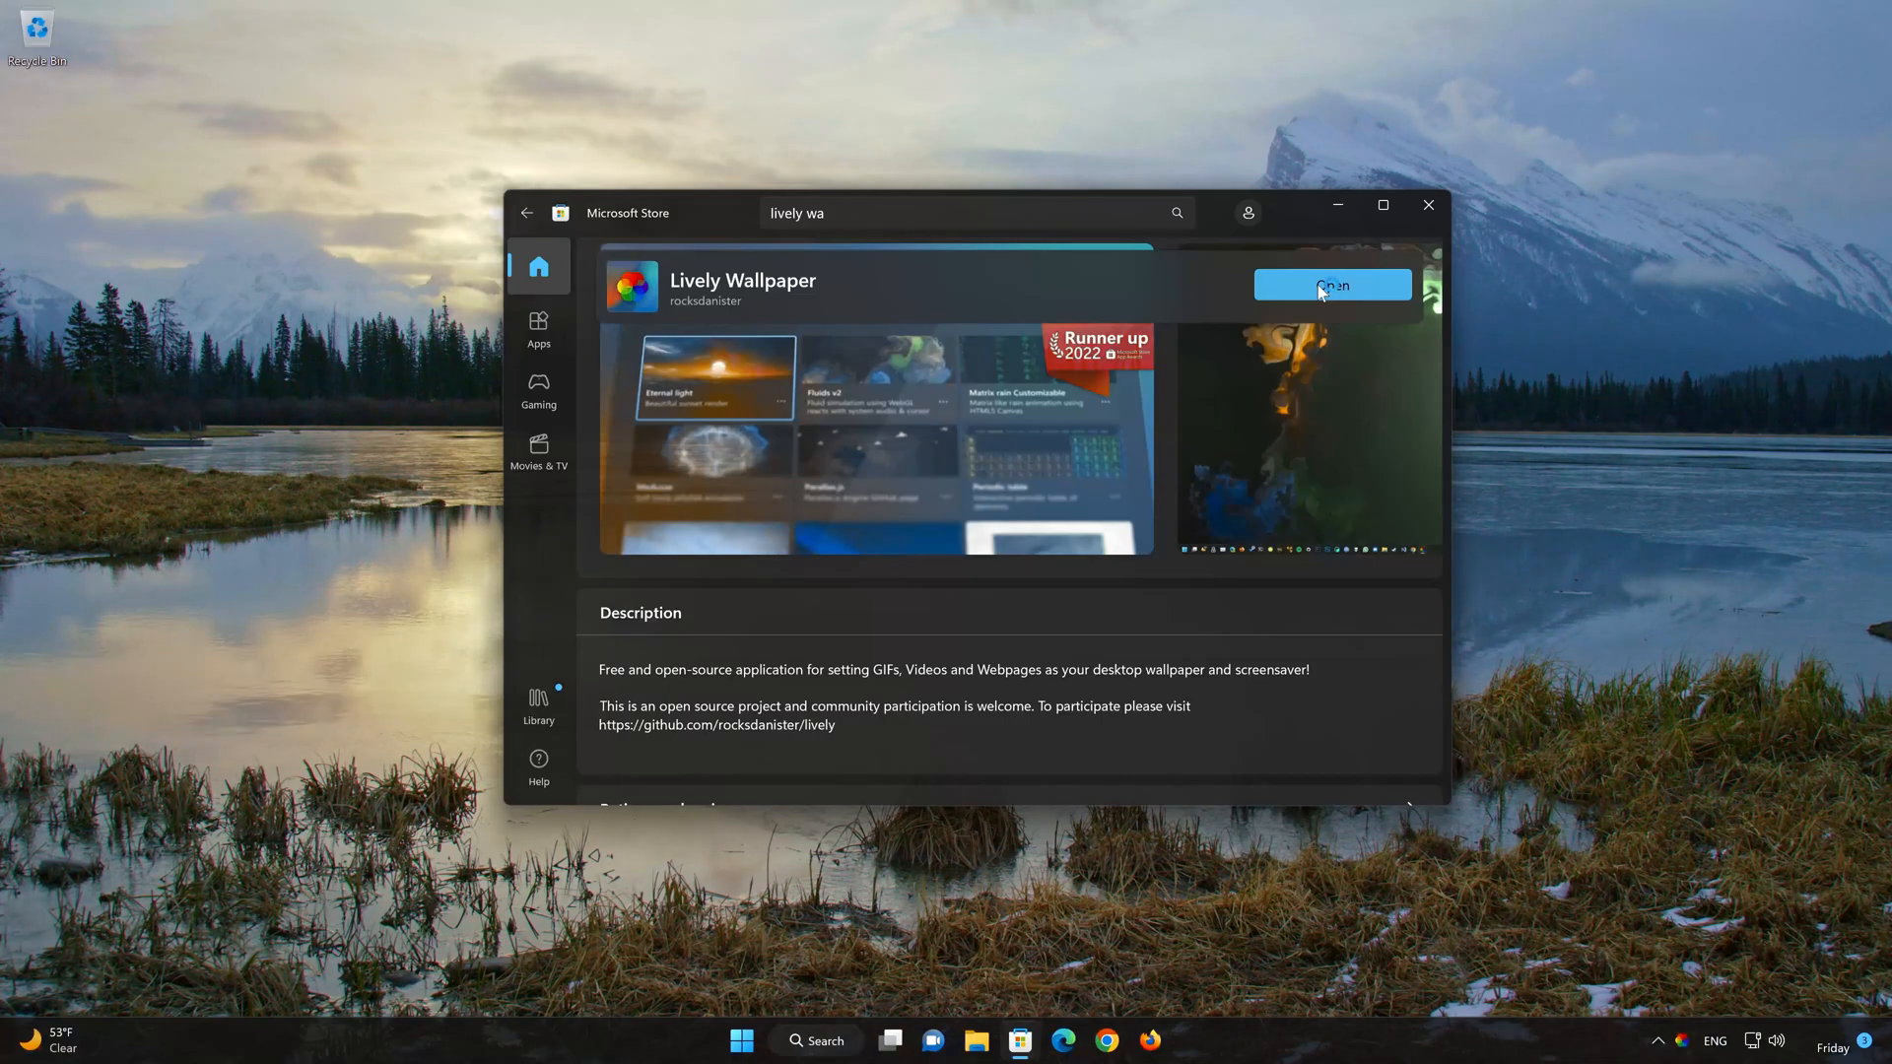
click(1331, 285)
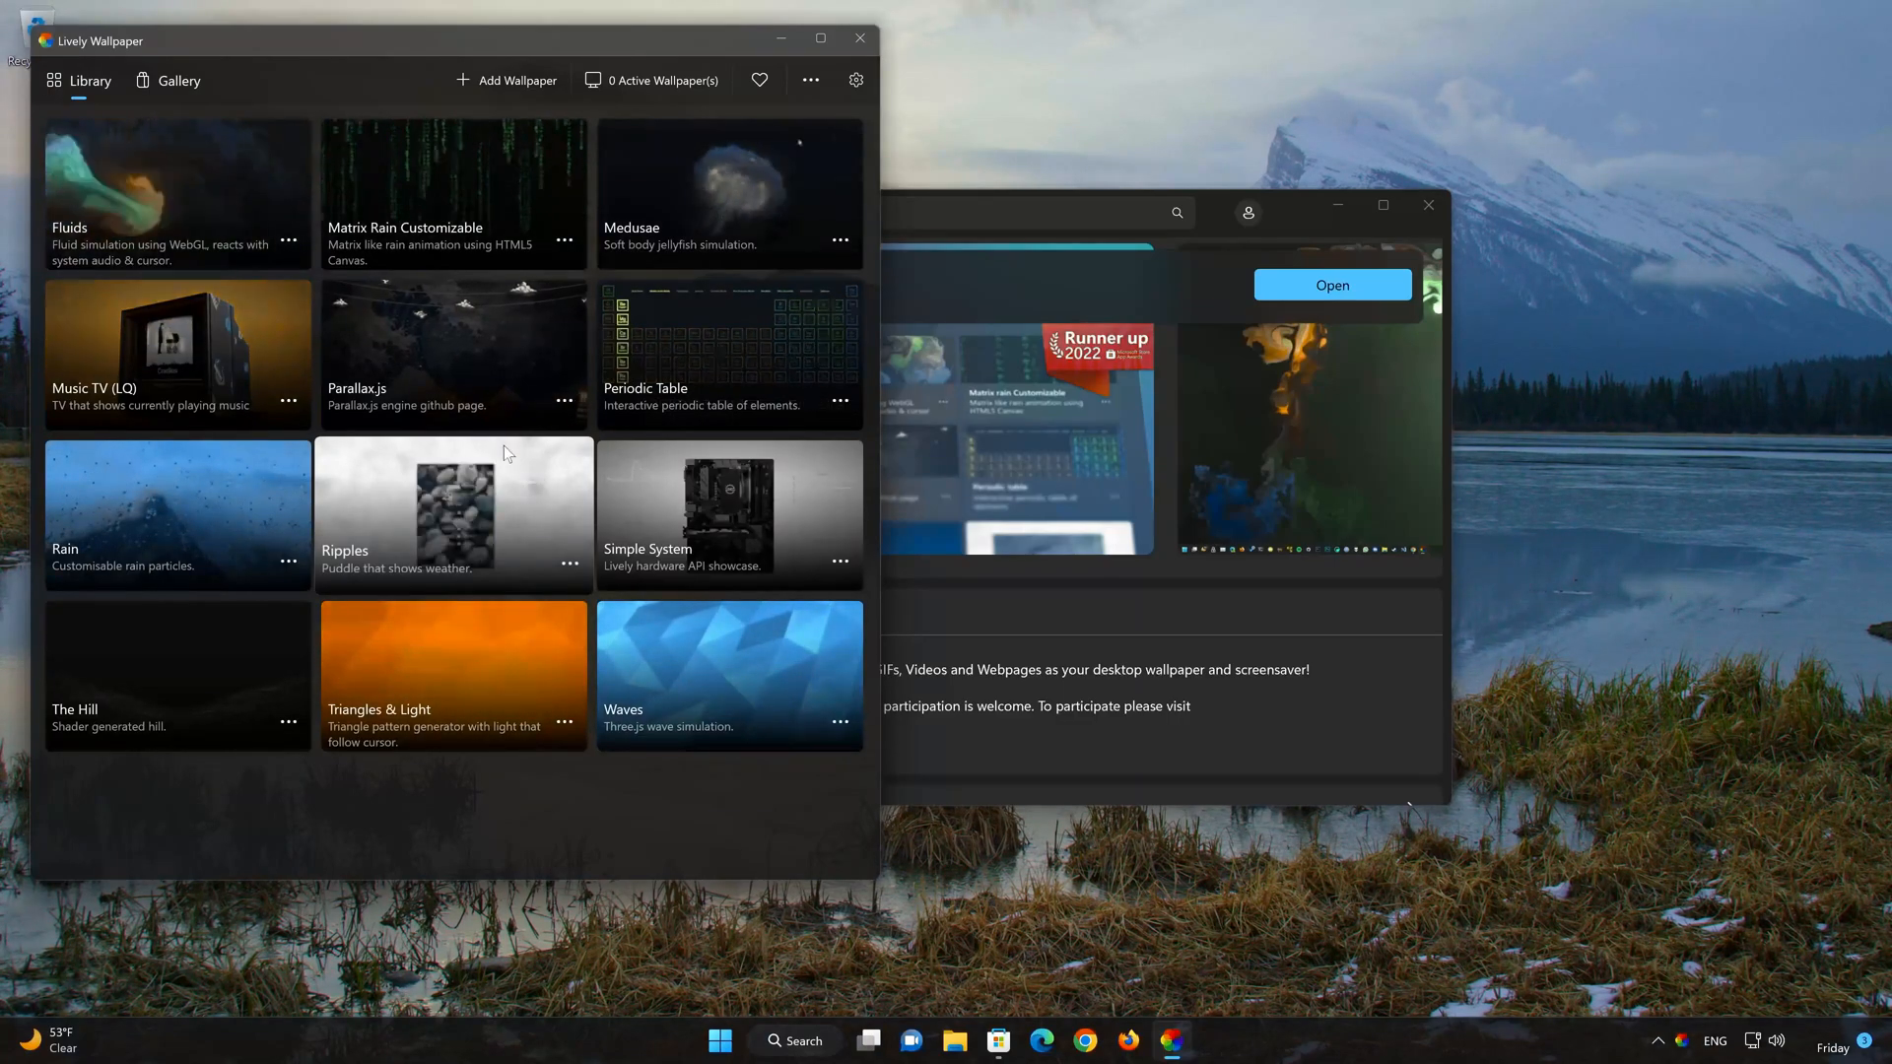
mouse_move(859, 39)
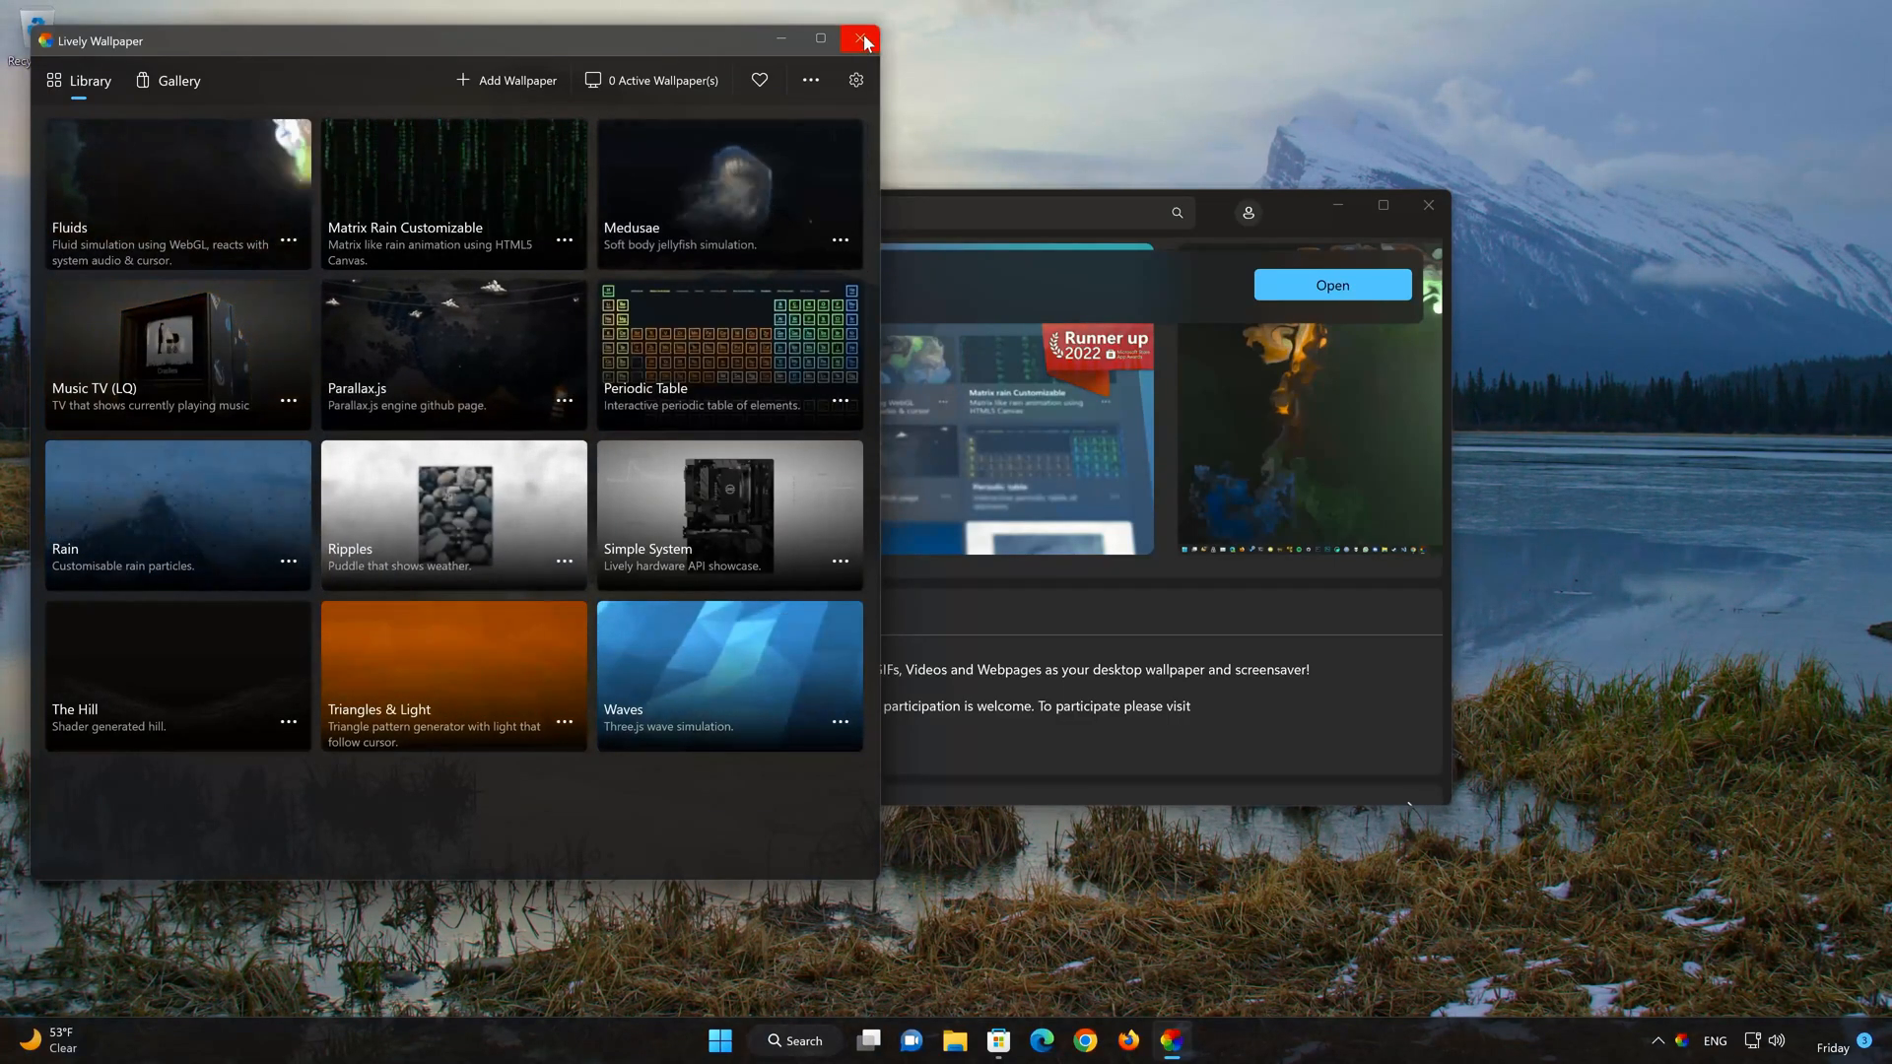
click(862, 39)
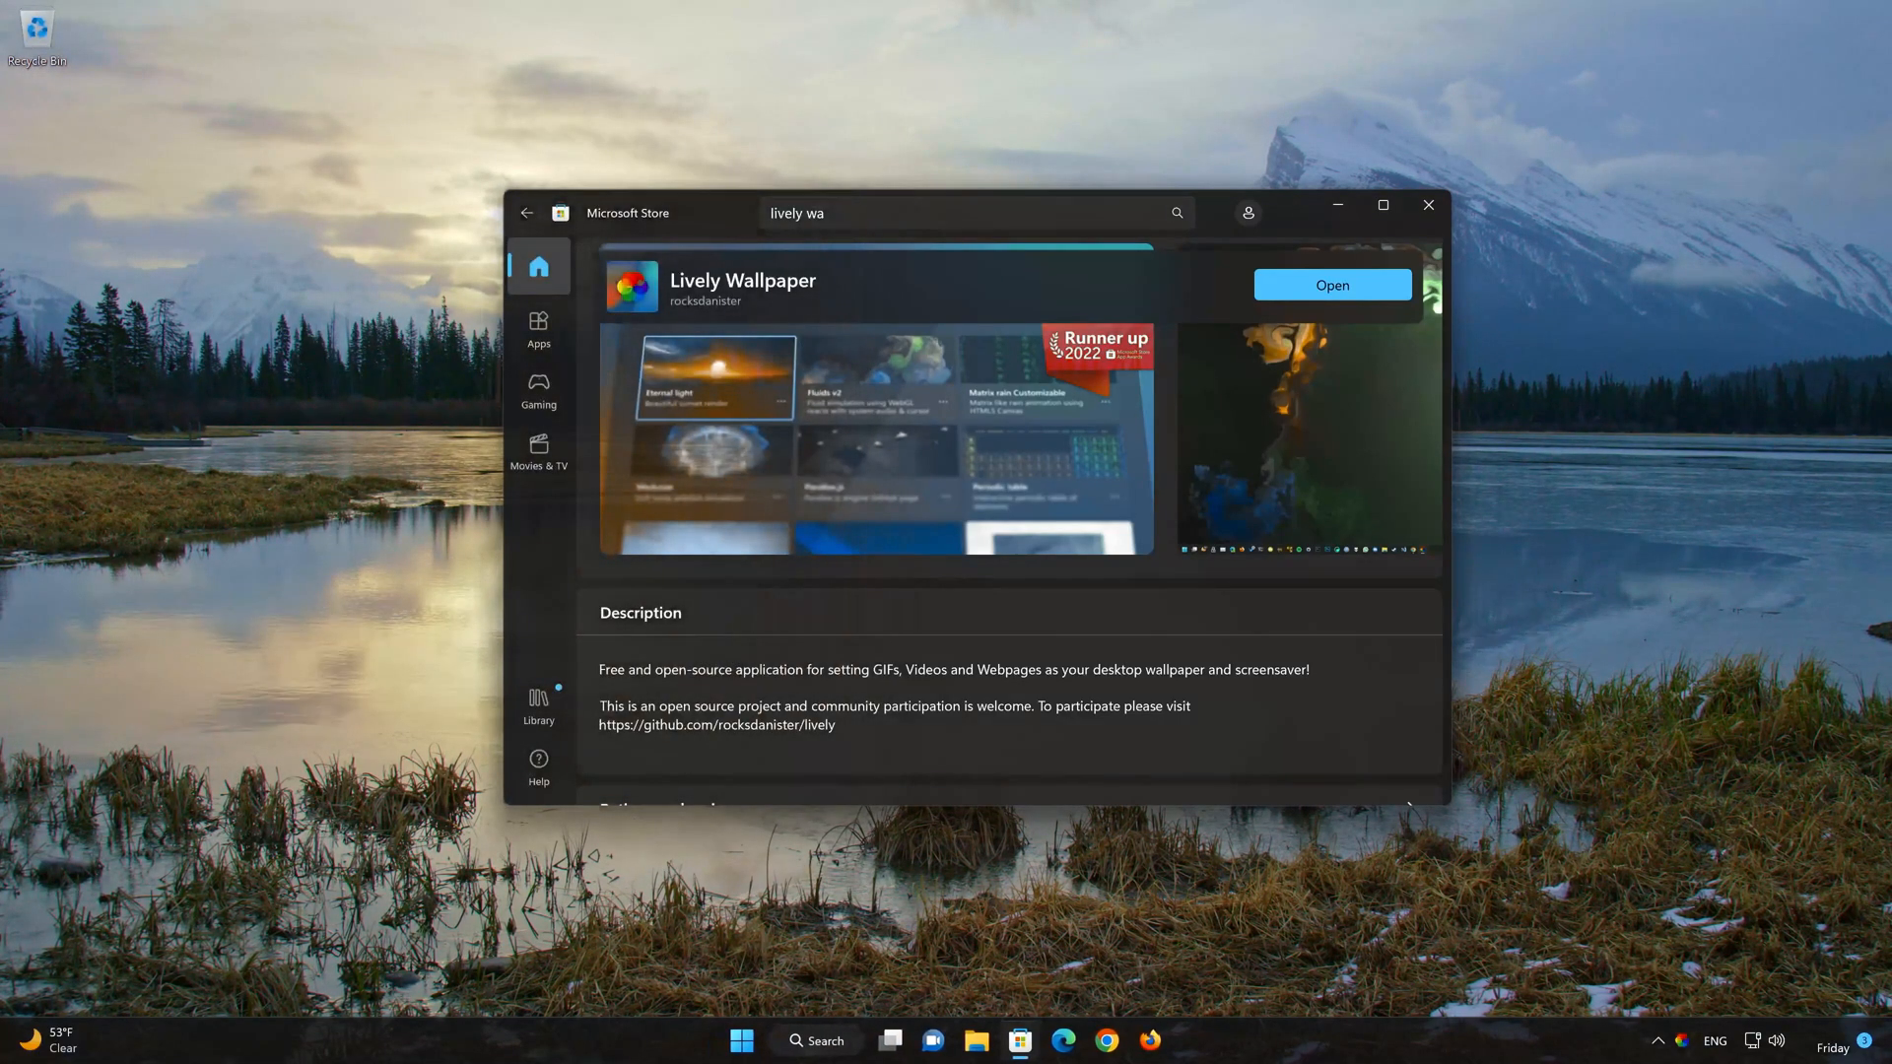
Browse all five Lively Wallpaper screenshots full size, then close Microsoft Store
click(713, 376)
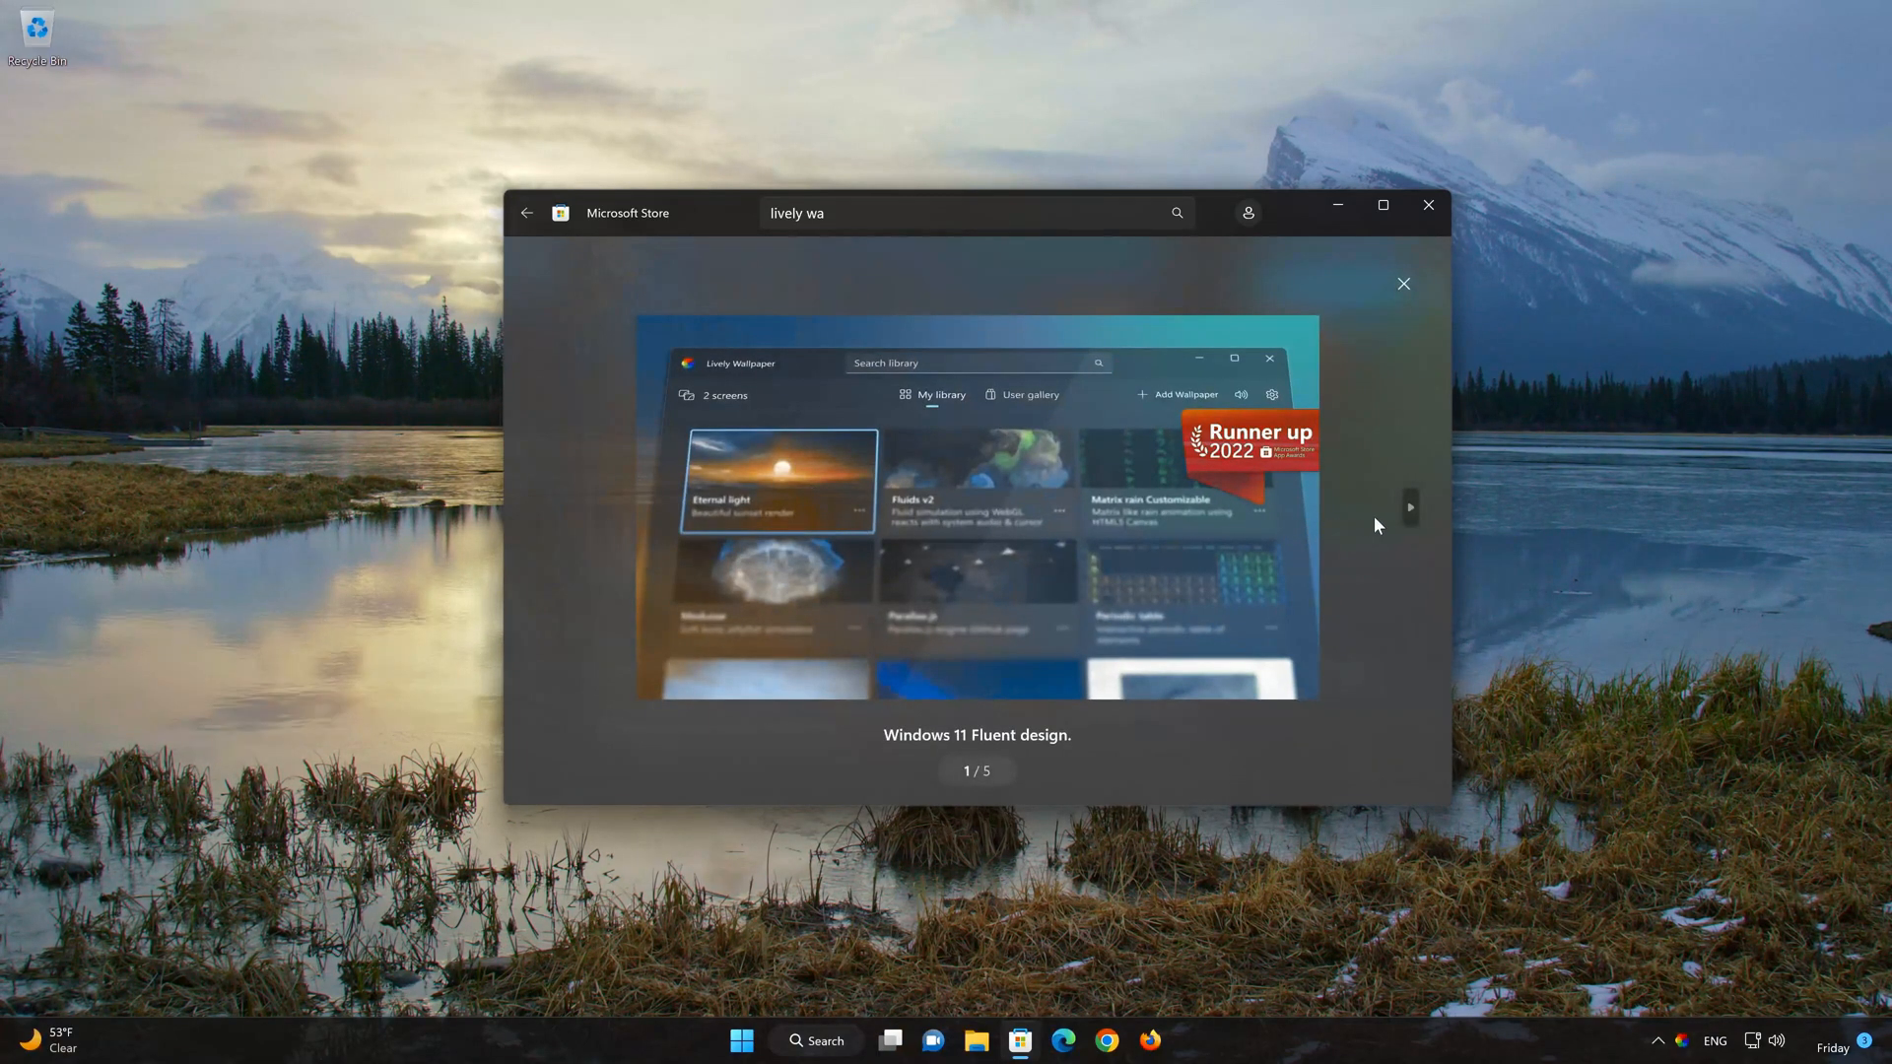
click(1409, 506)
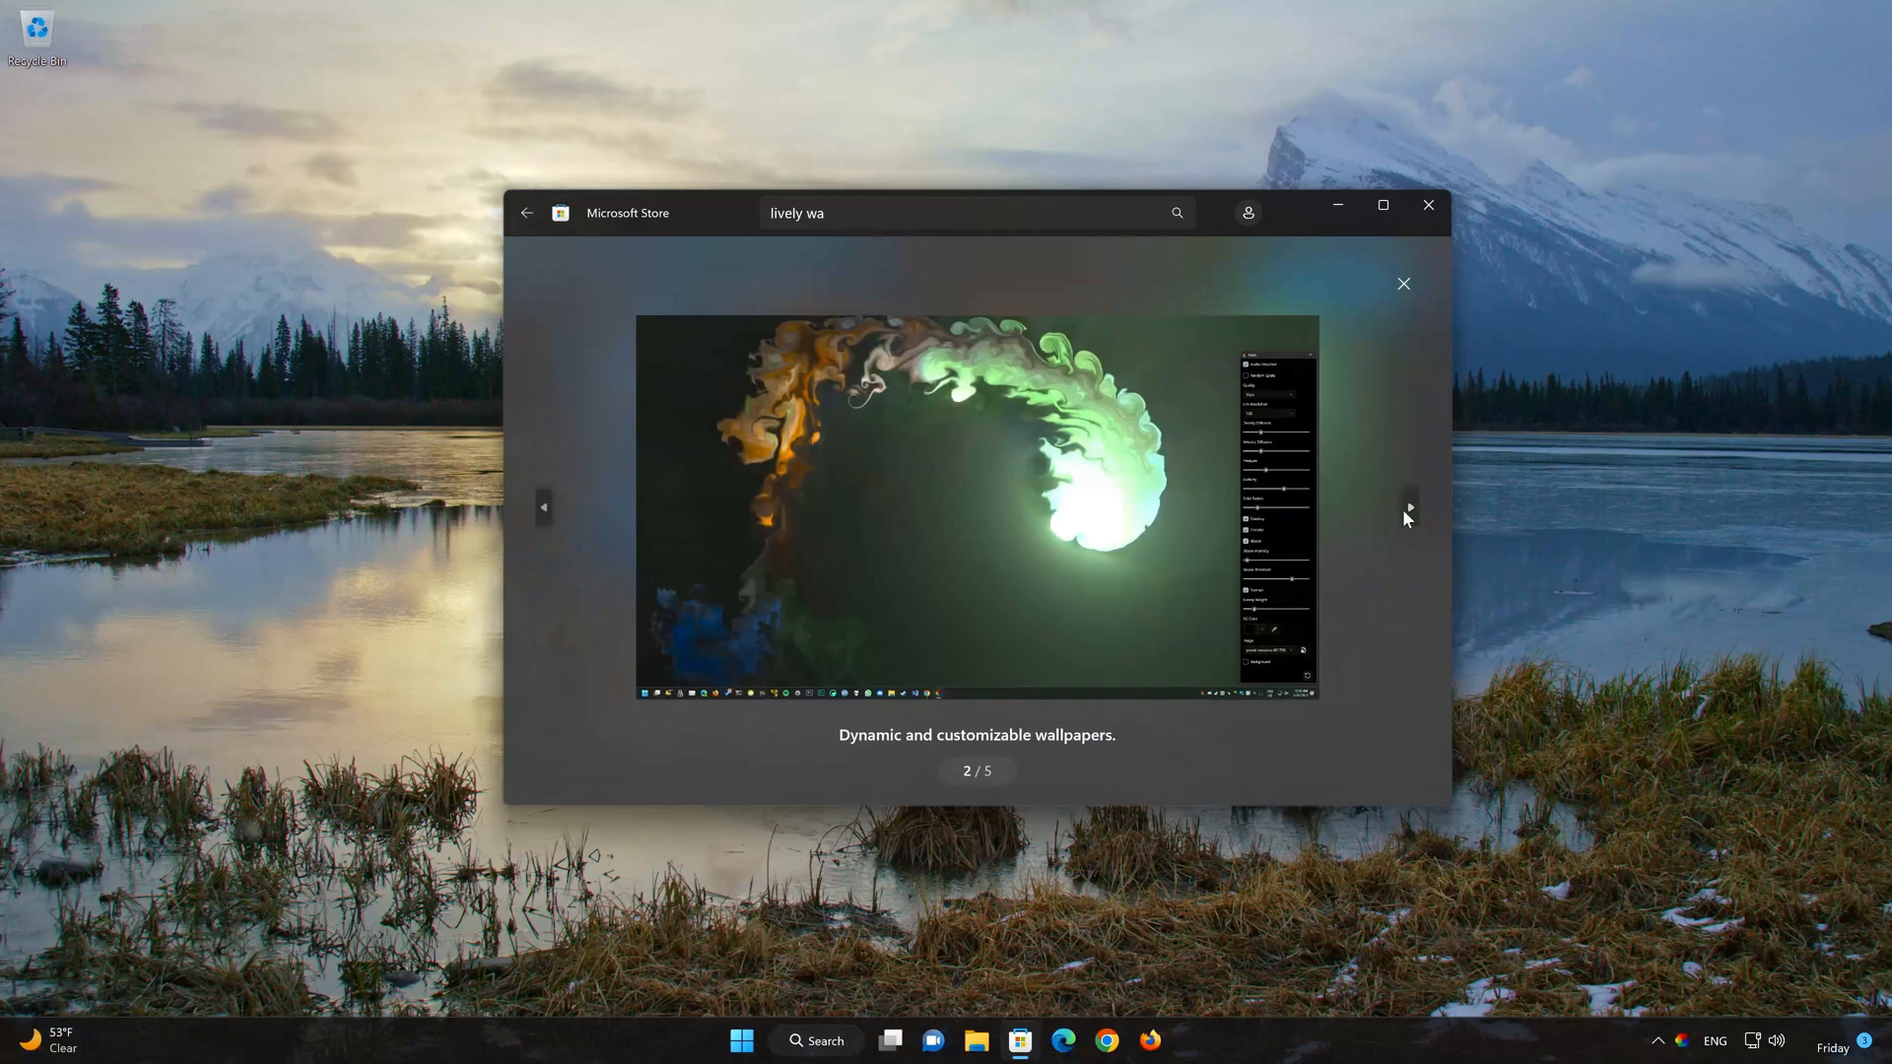
click(1409, 506)
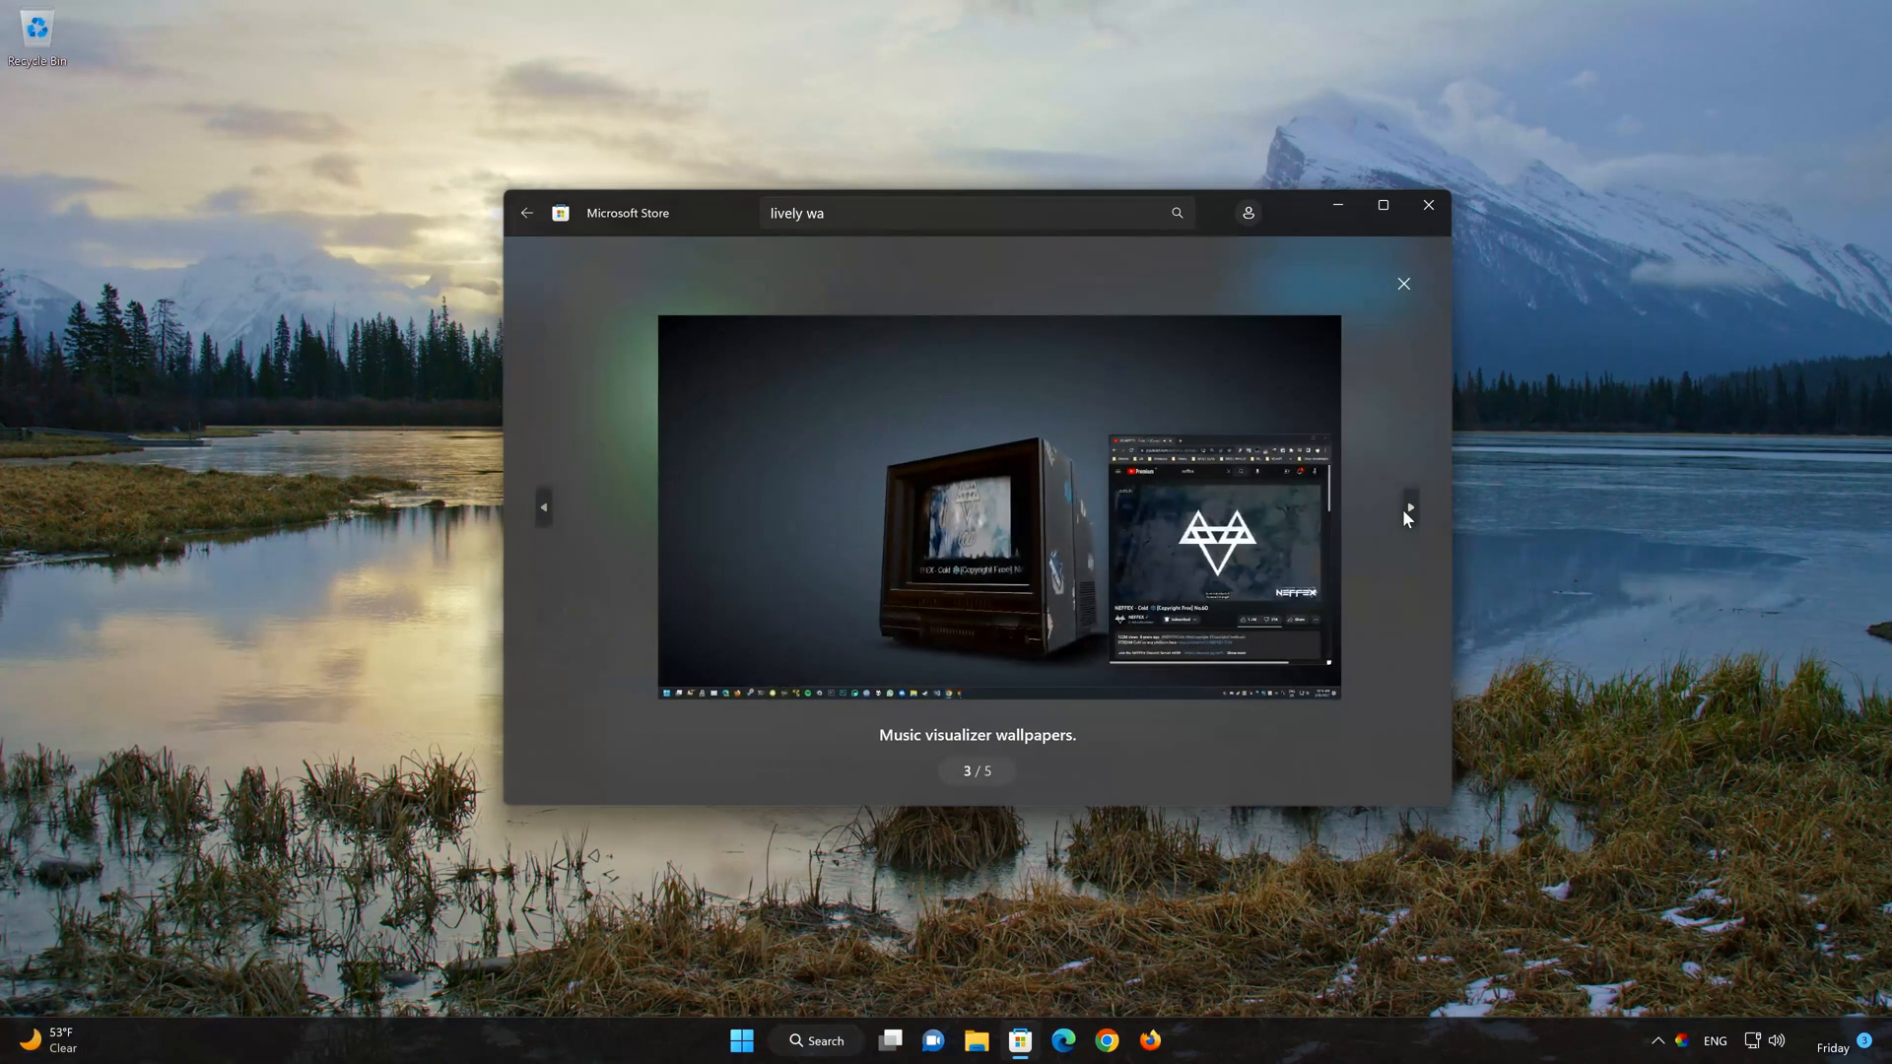
click(1408, 507)
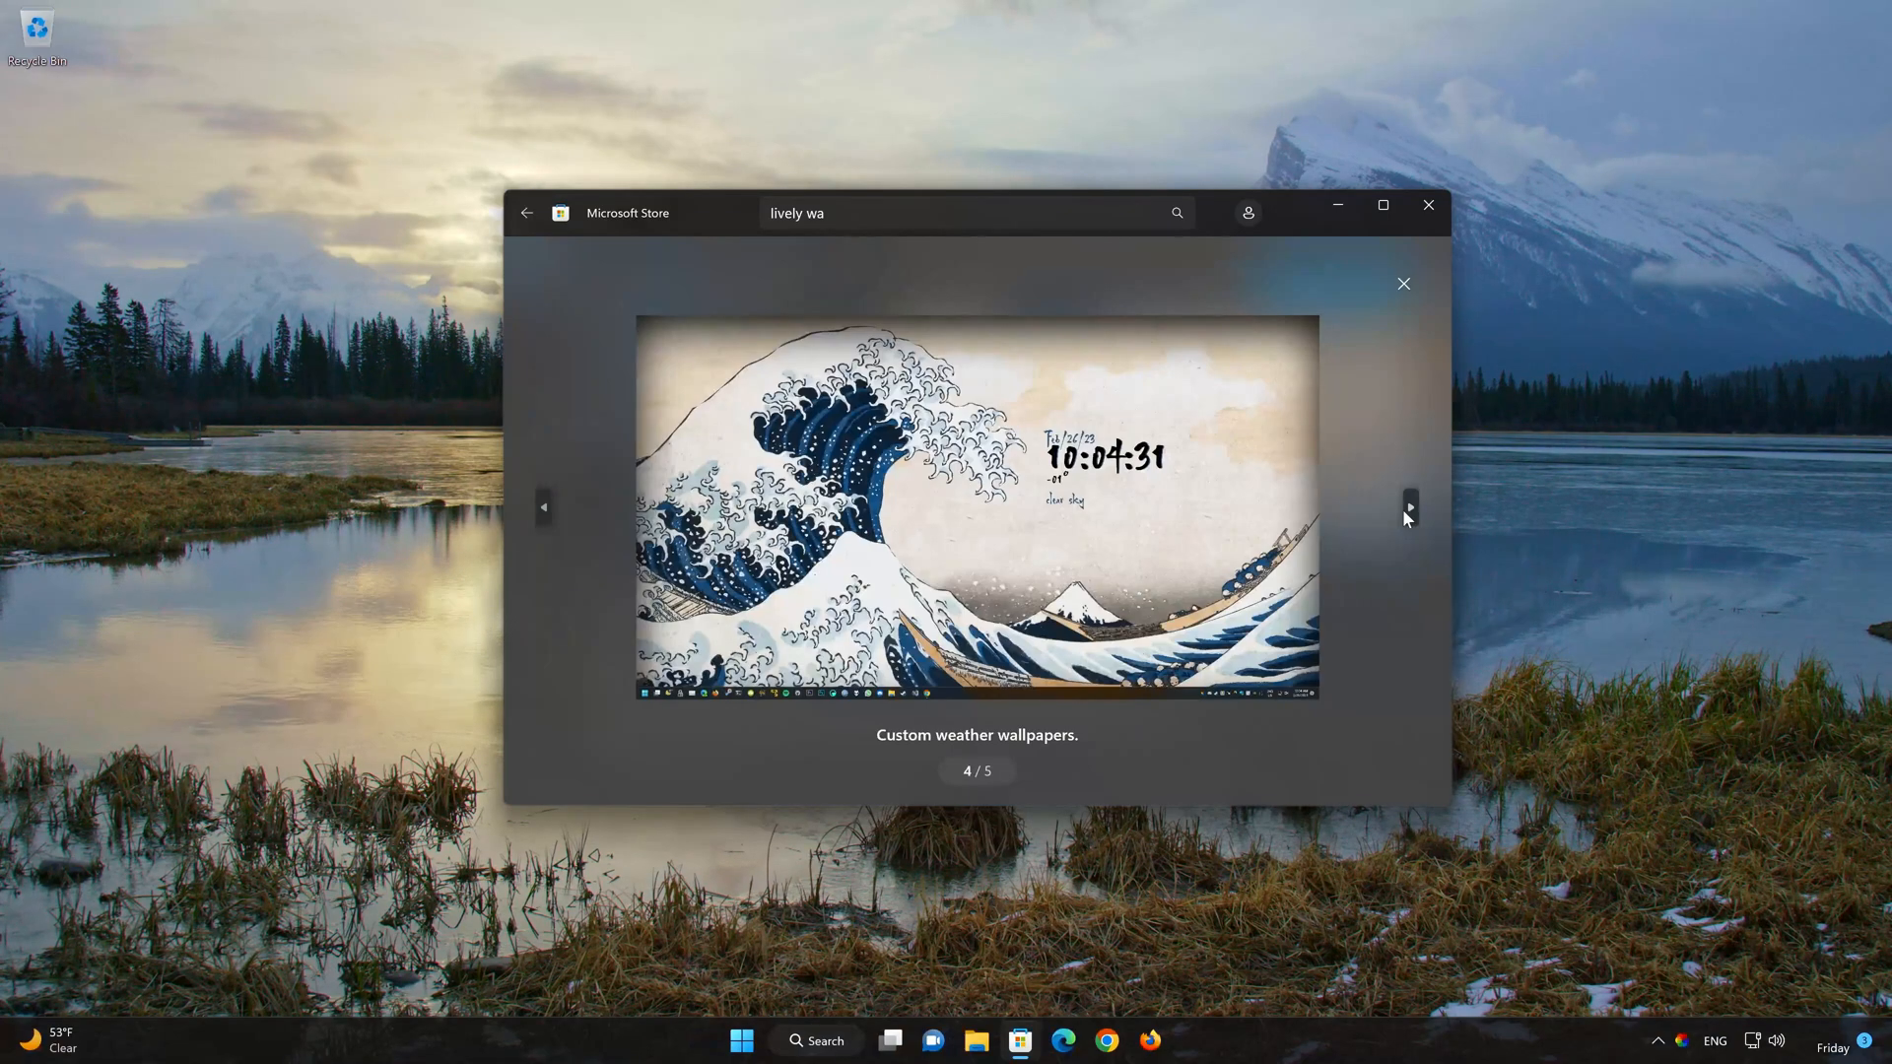
click(1409, 506)
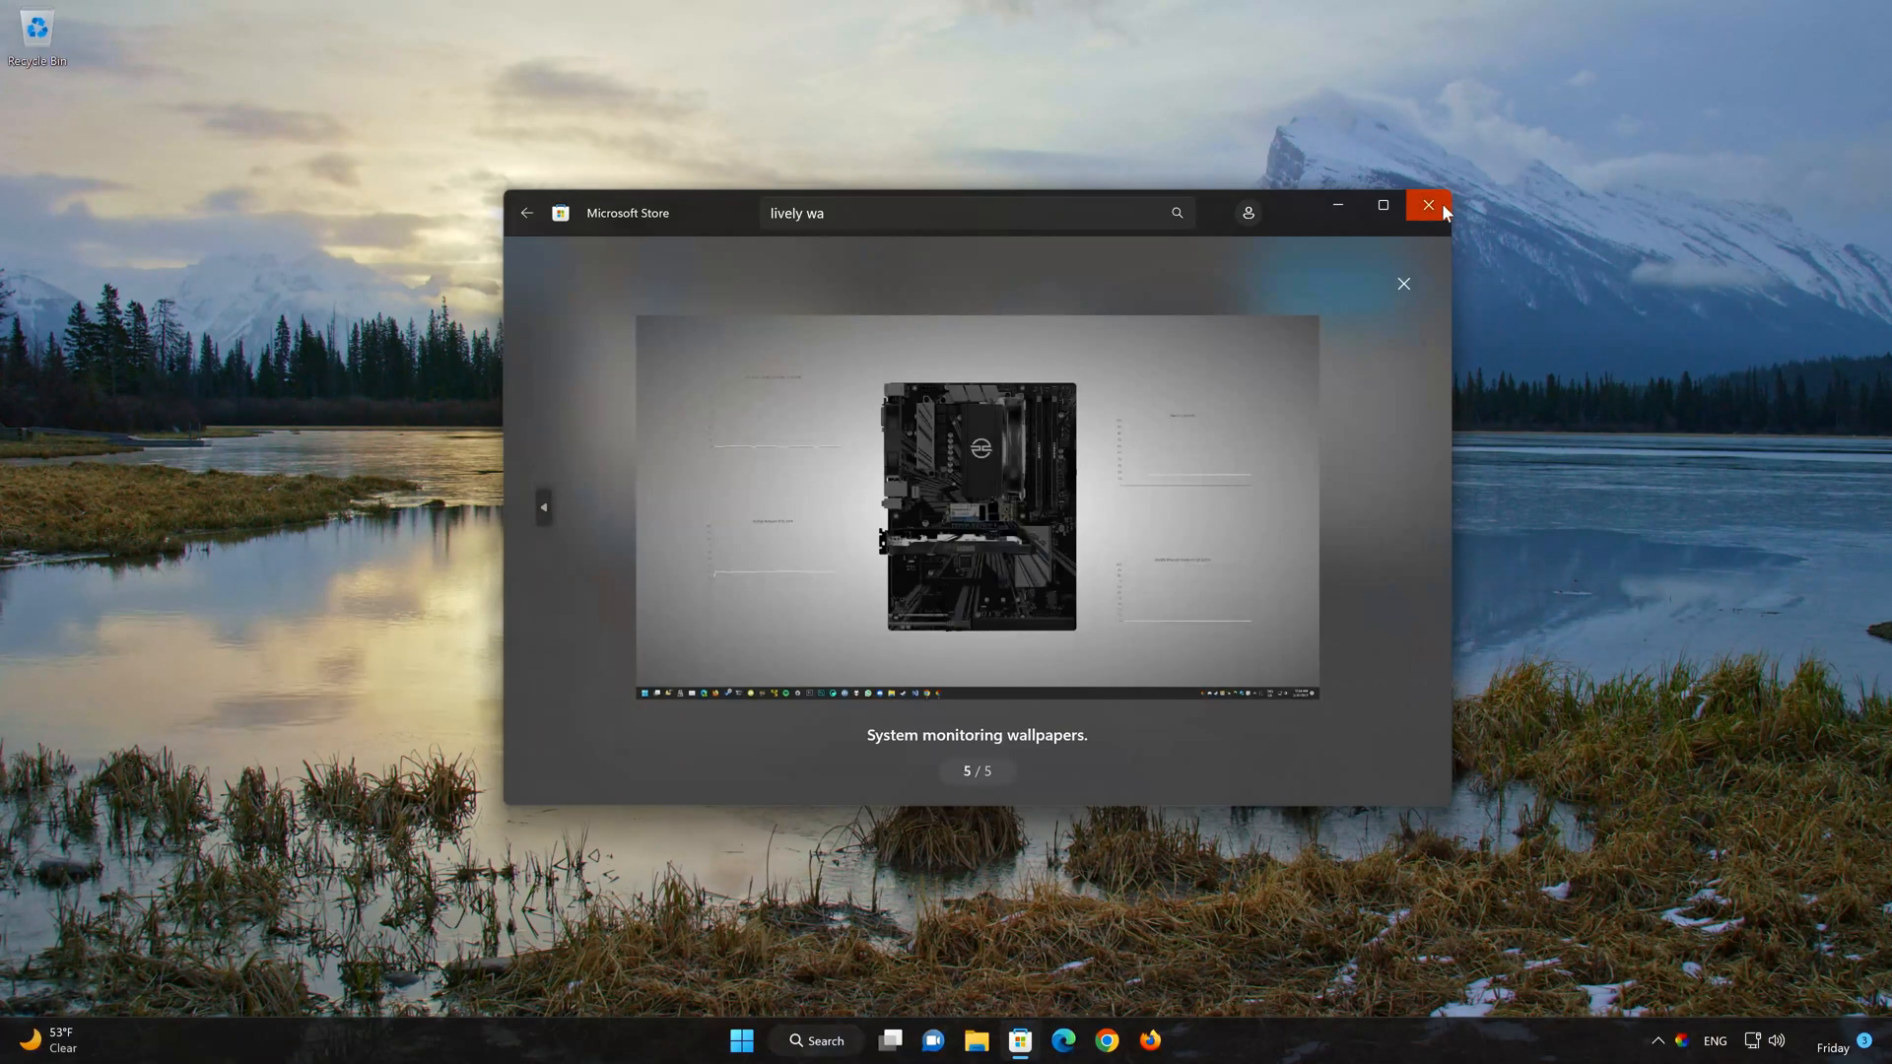
click(1429, 205)
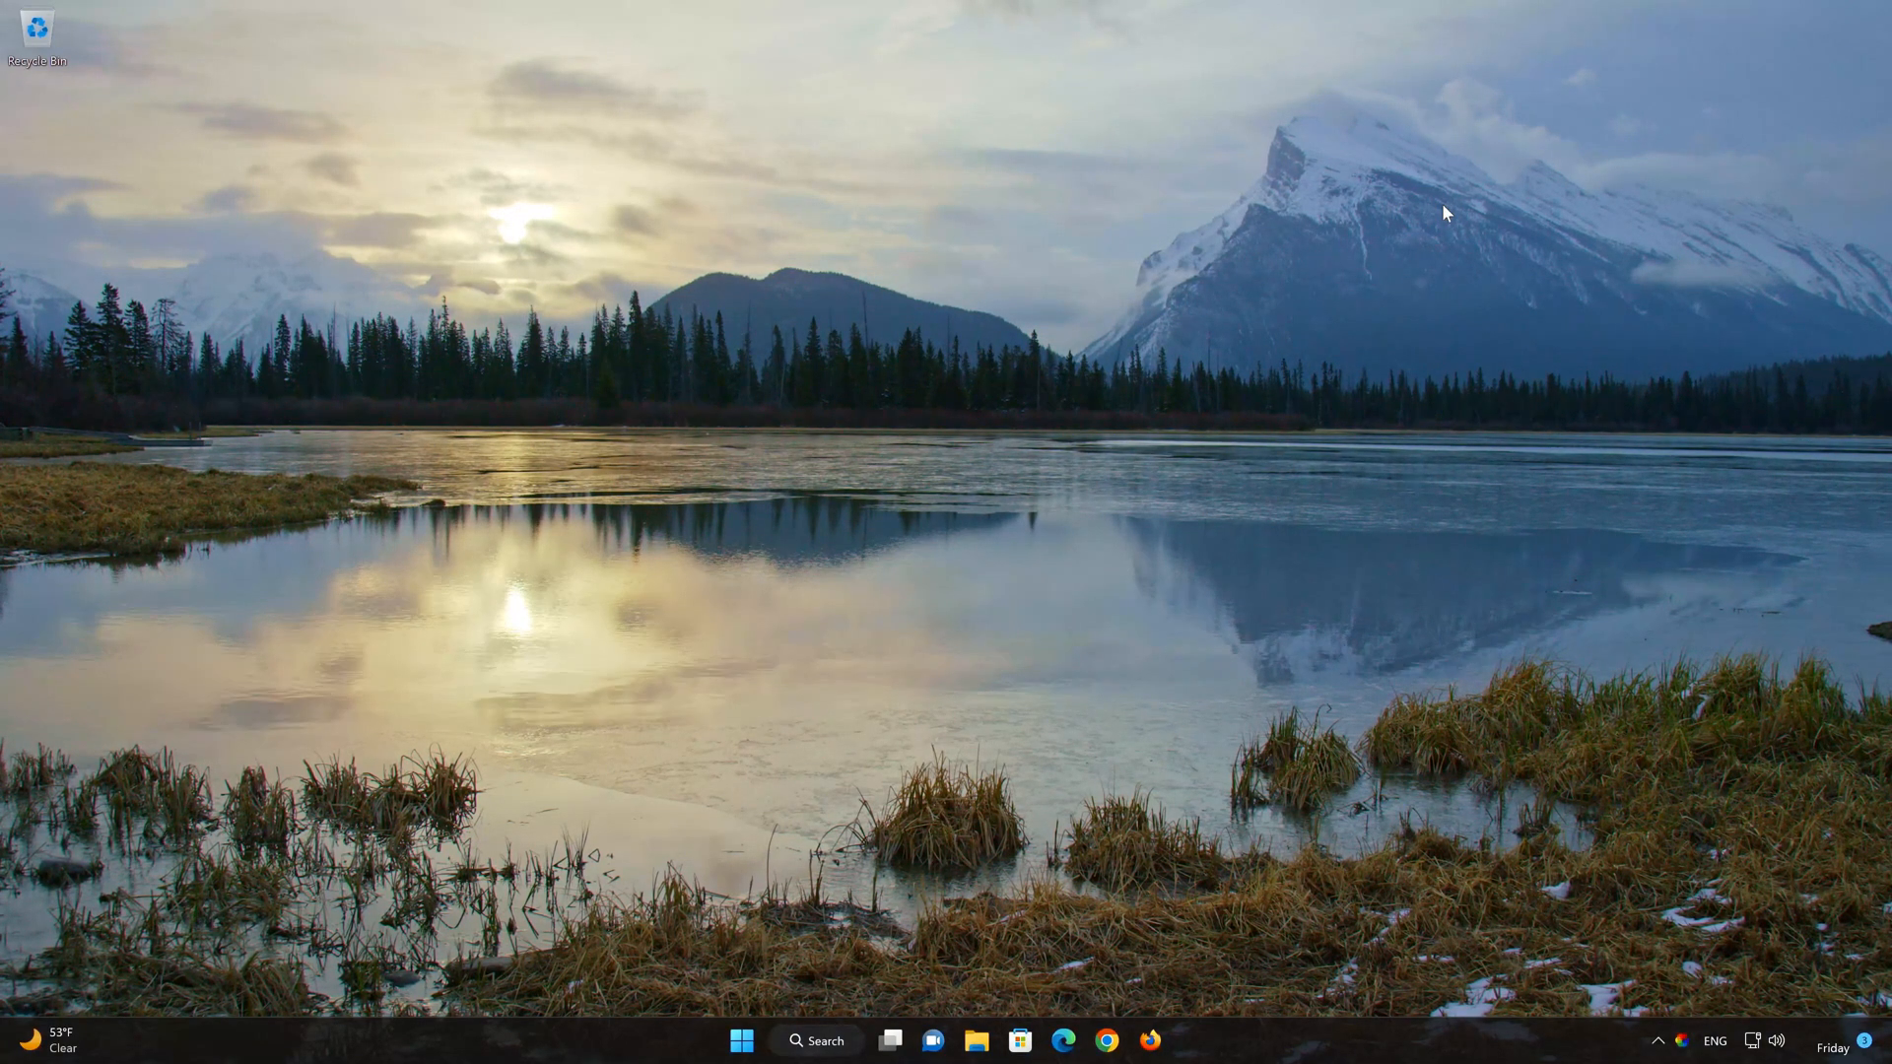